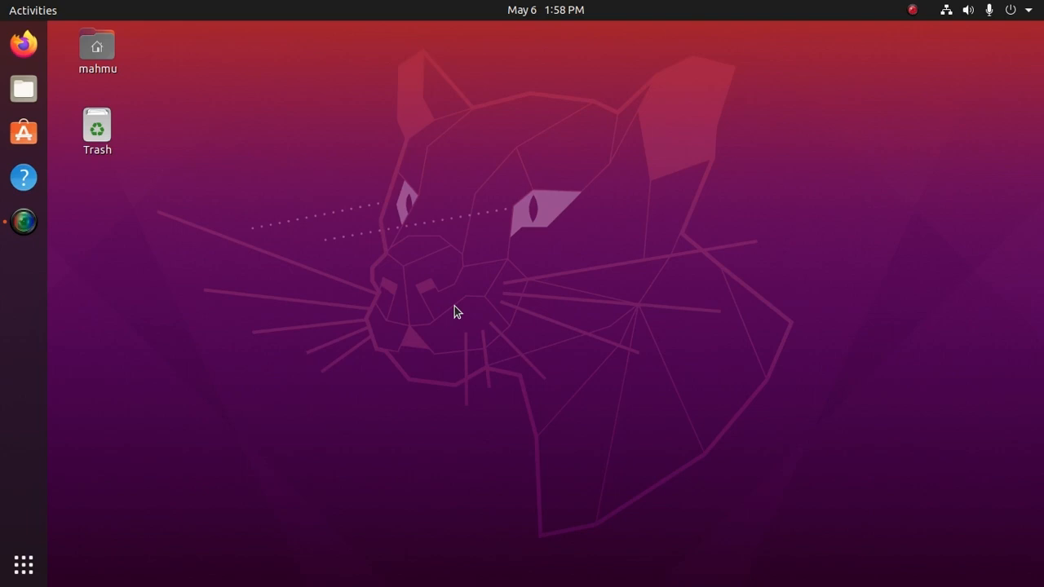
mouse_move(702, 177)
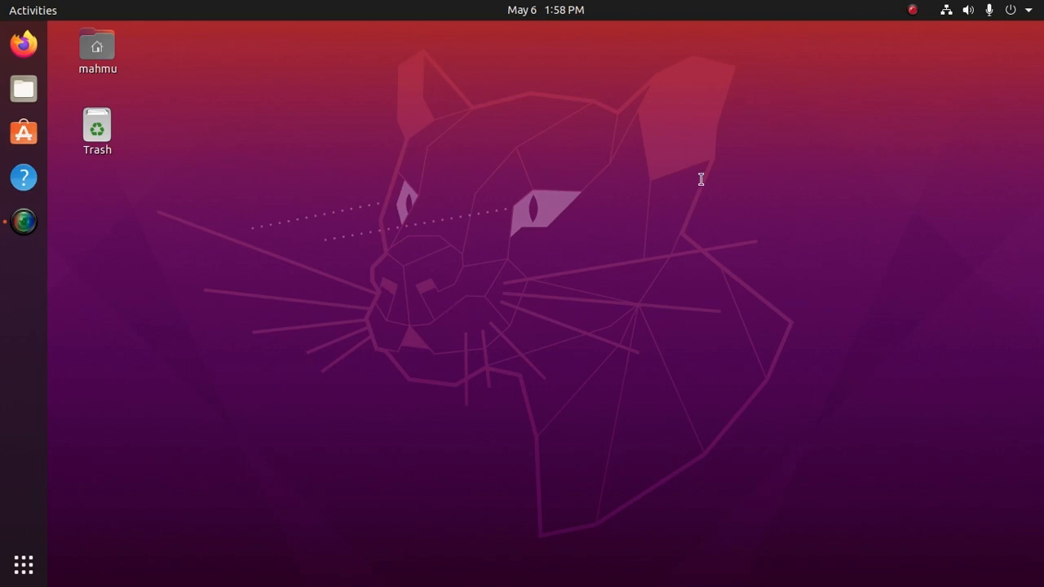
- Run sudo apt update with the sudo password, ending with 5 upgradable packages reported
click(23, 265)
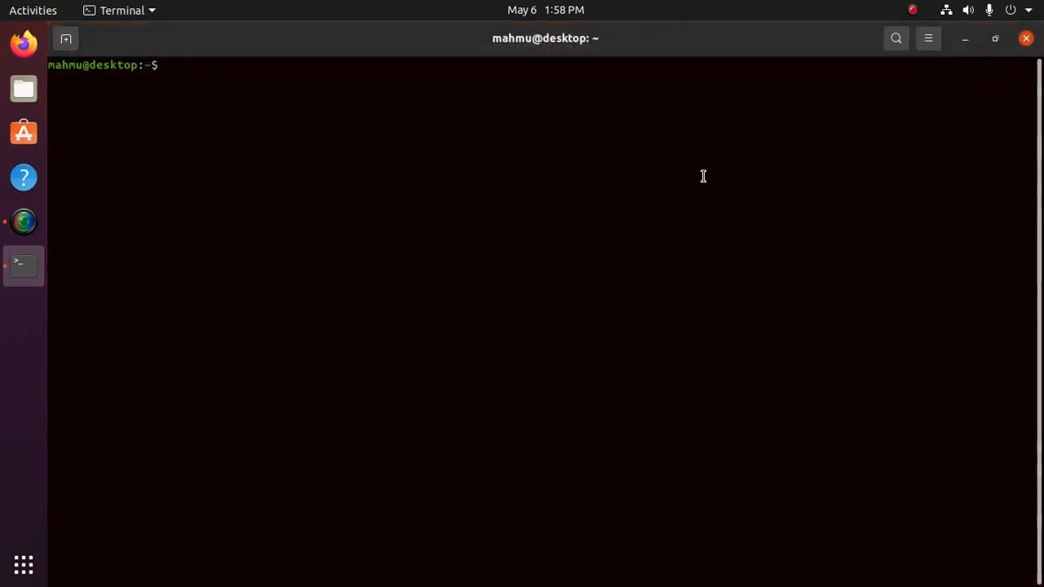
text(sudo apt)
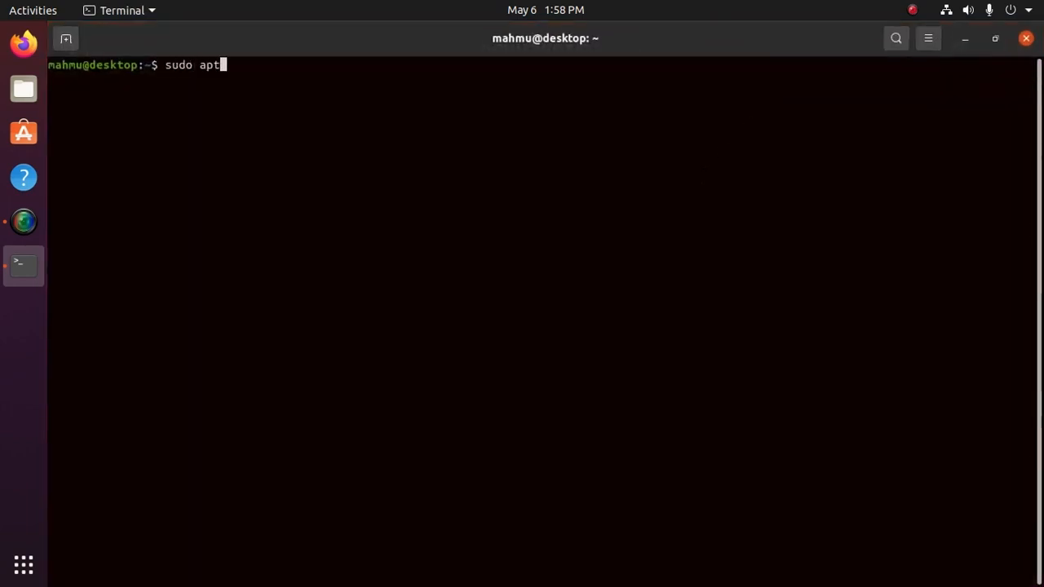
text(update)
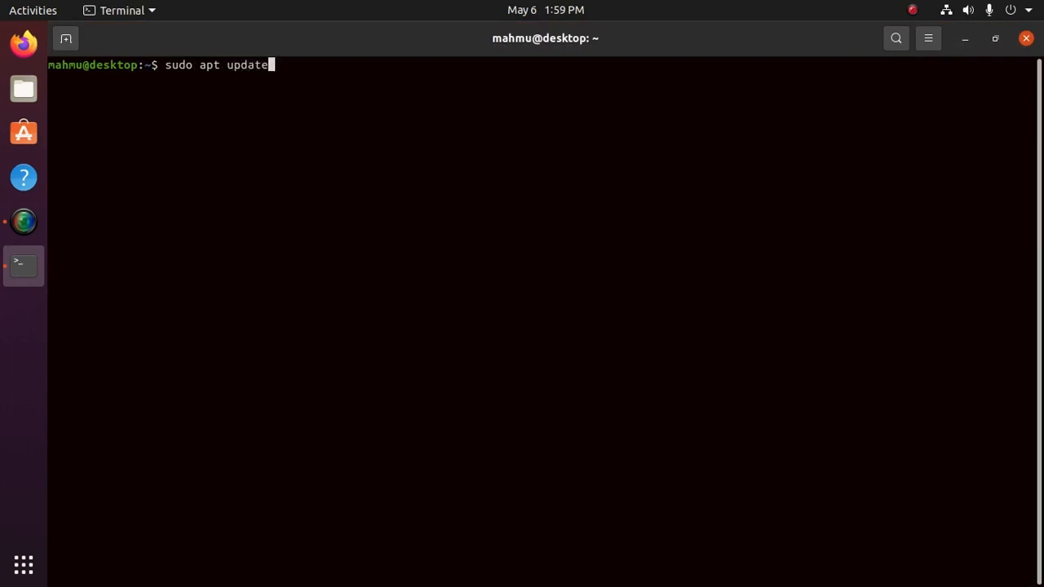
key(Return)
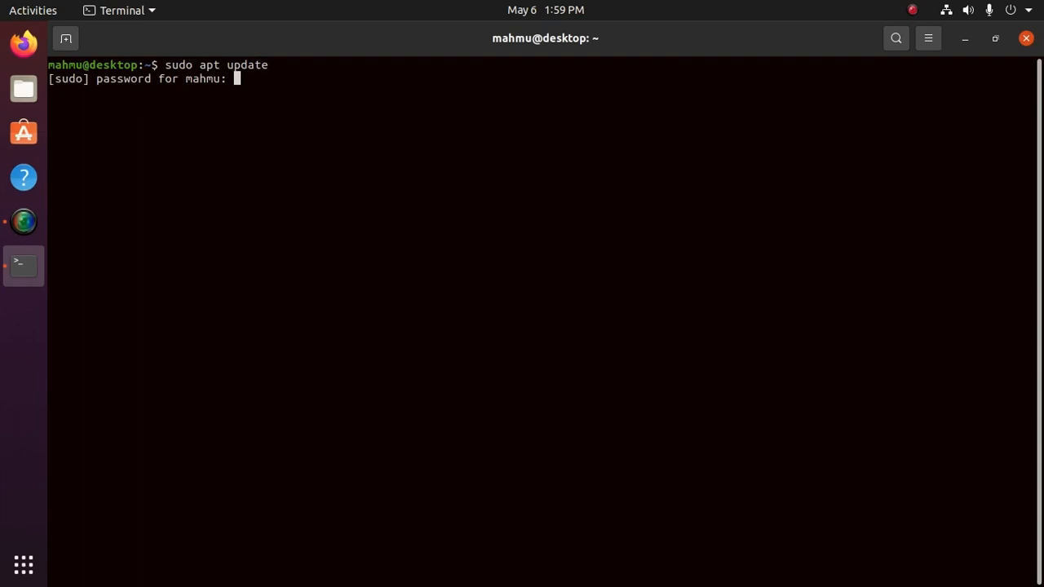
key(Return)
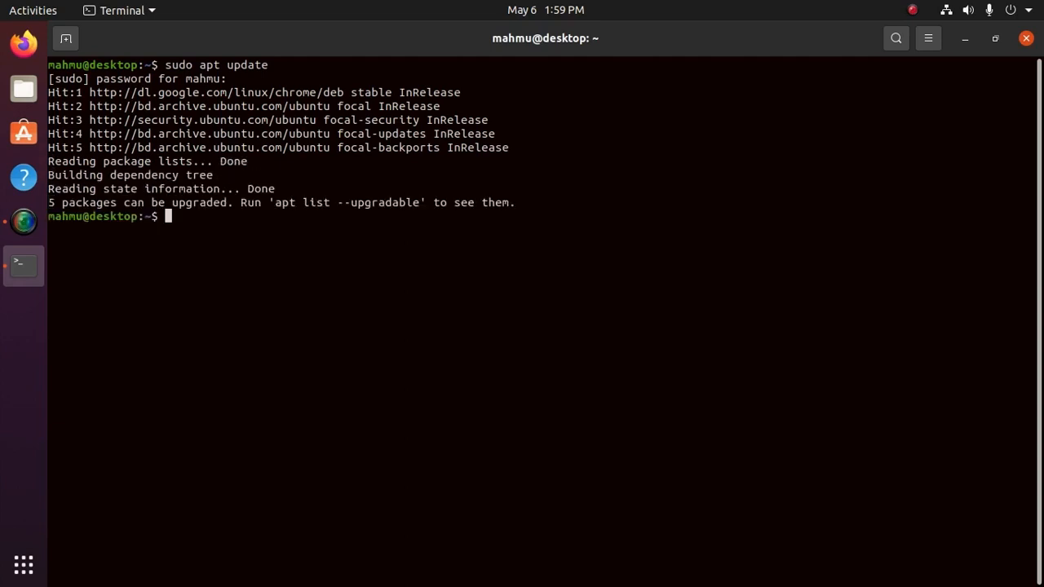
- Run sudo apt install apache2 and answer Y to download apache2 and its dependencies
text(sudo apt update)
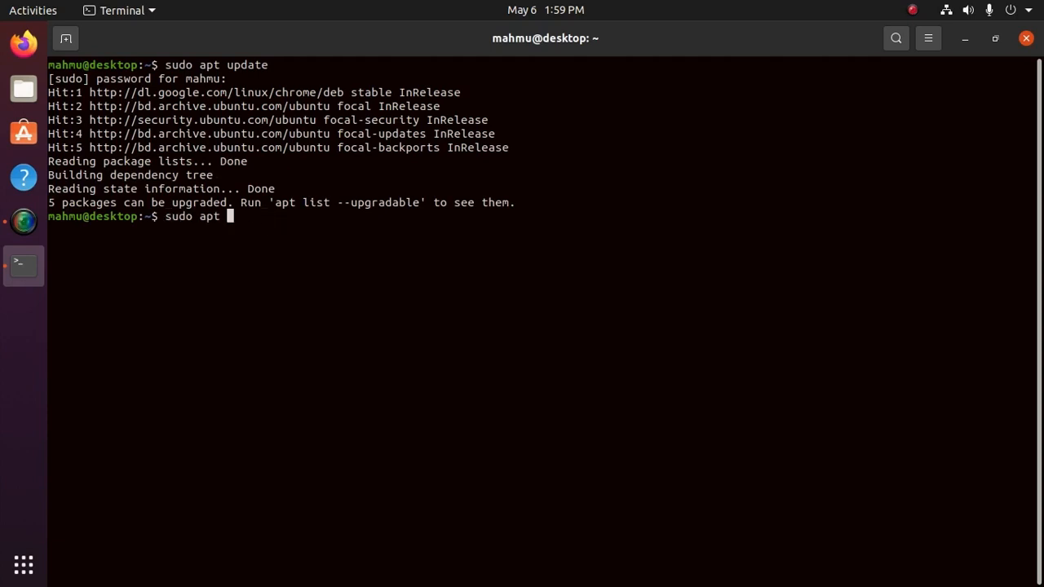
text(insta)
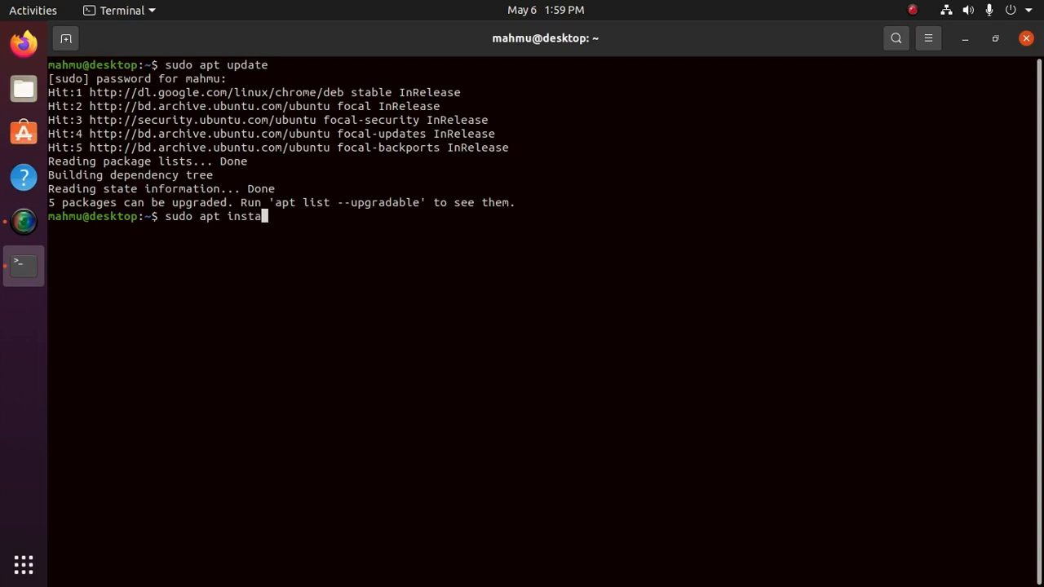
text(ll apache)
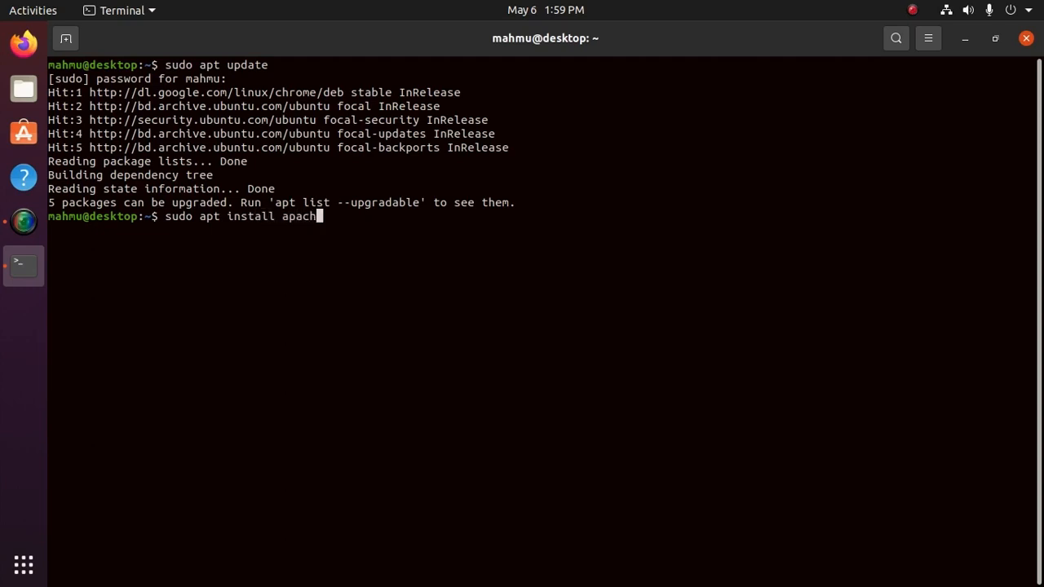
key(Return)
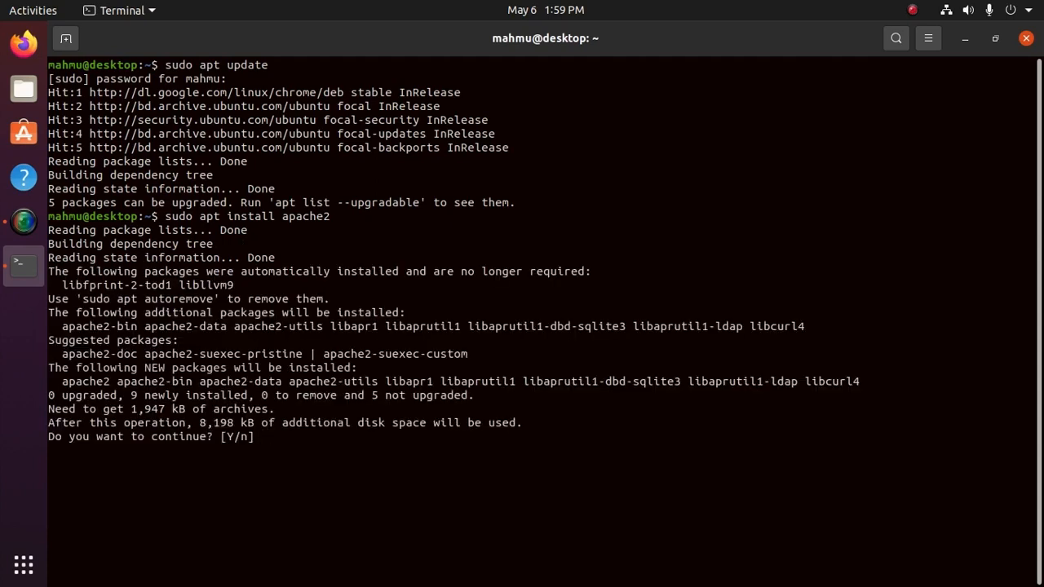
text(Y)
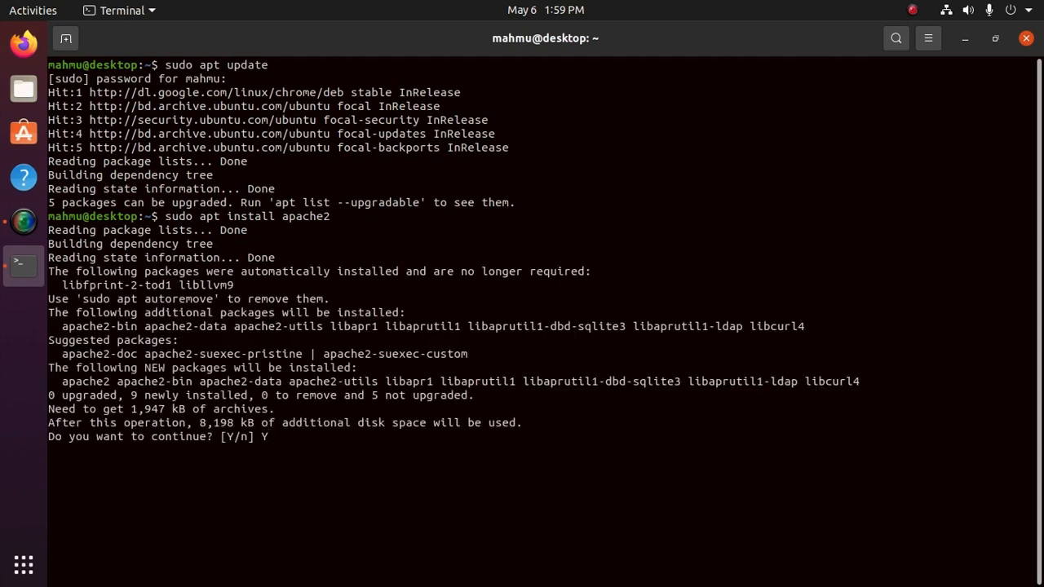
key(Return)
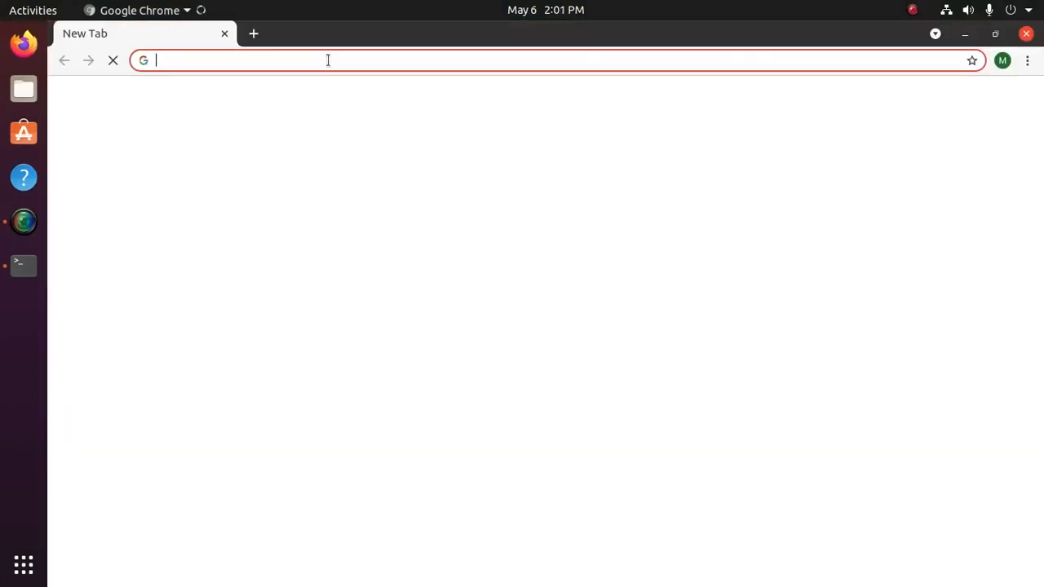
- Load localhost in Chrome to see the Apache2 'It works!' page, then return to Terminal
text(localhost)
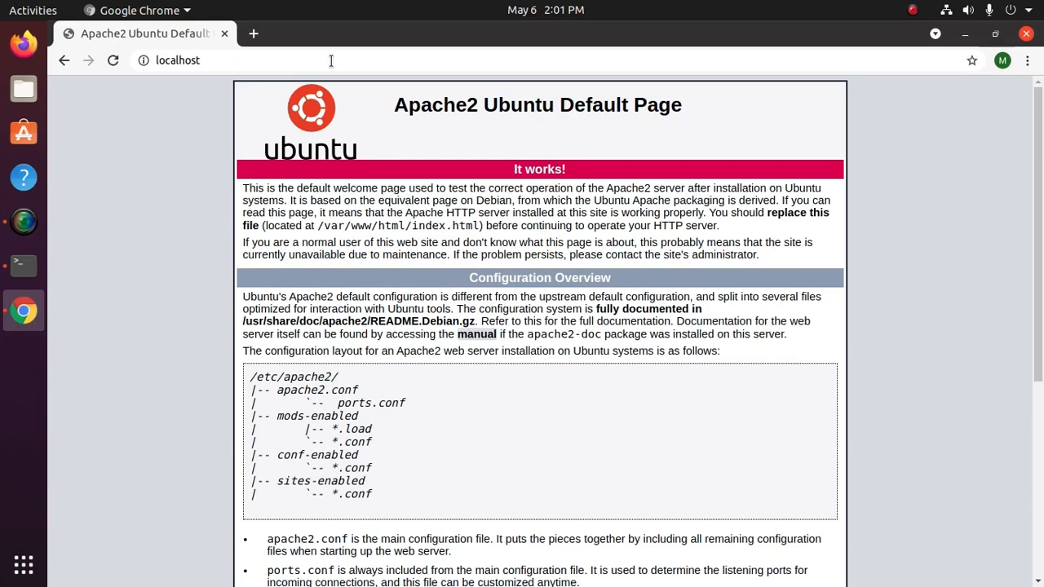
click(23, 264)
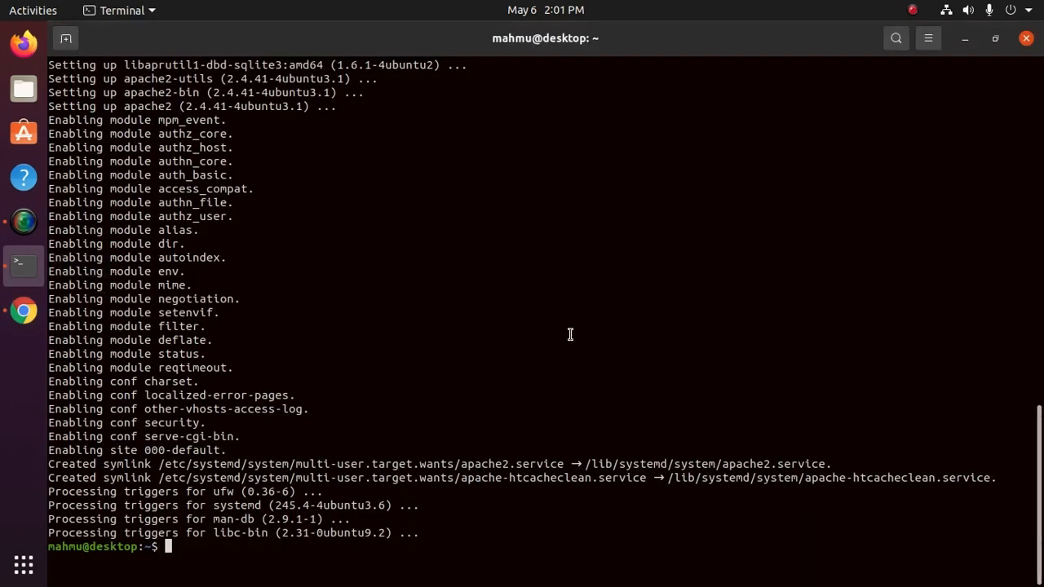
- Clear the terminal, then type a /var/www/ path and erase it with Ctrl+U
text(clear)
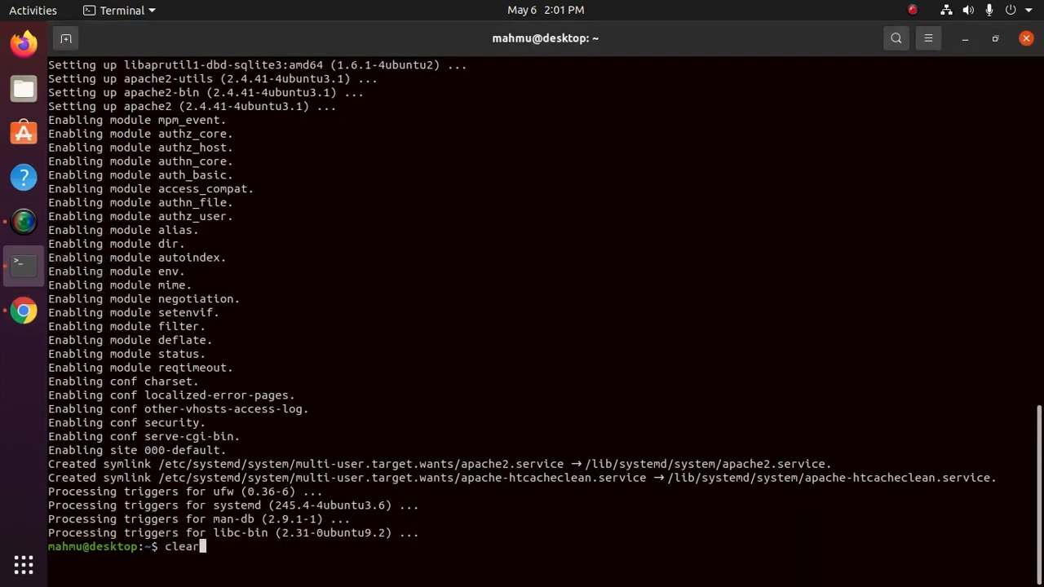
key(Return)
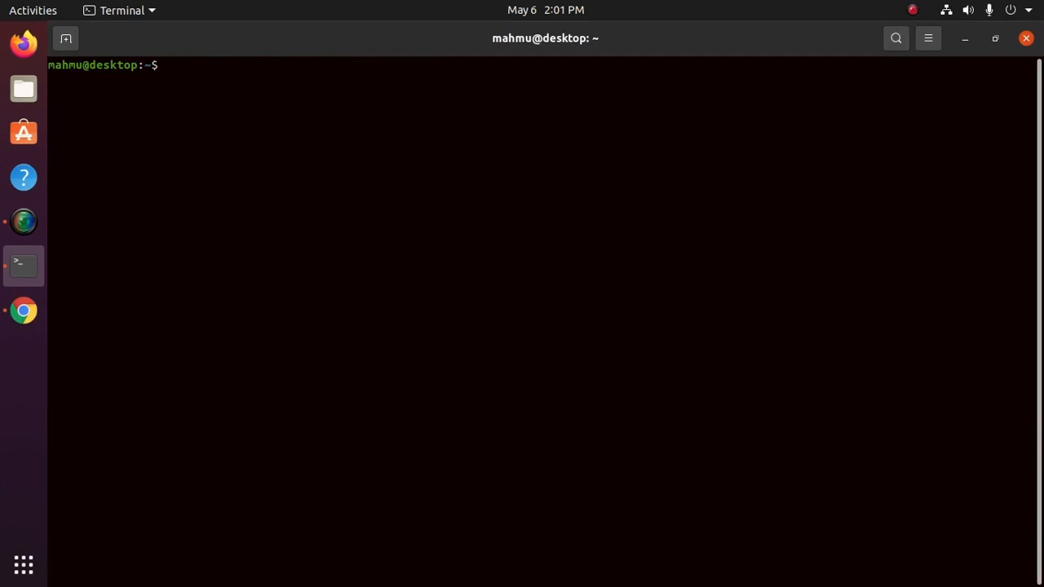
text(/var)
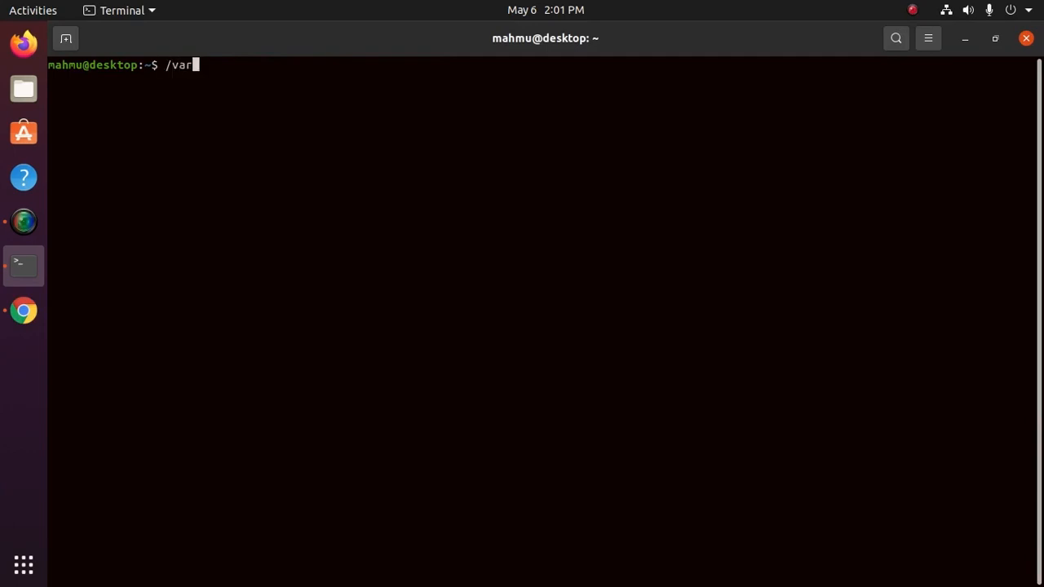
text(/ww)
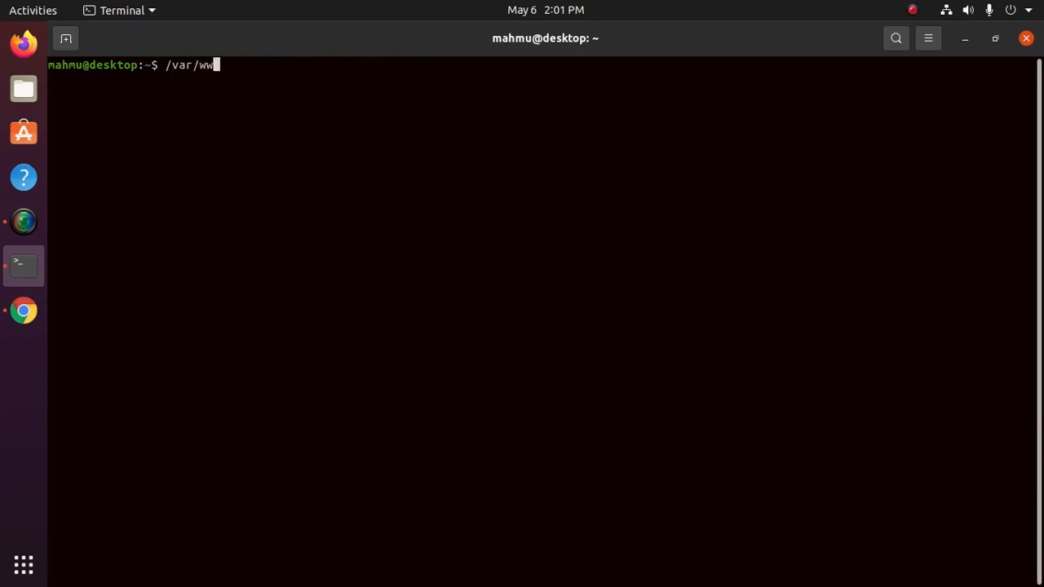
text(w)
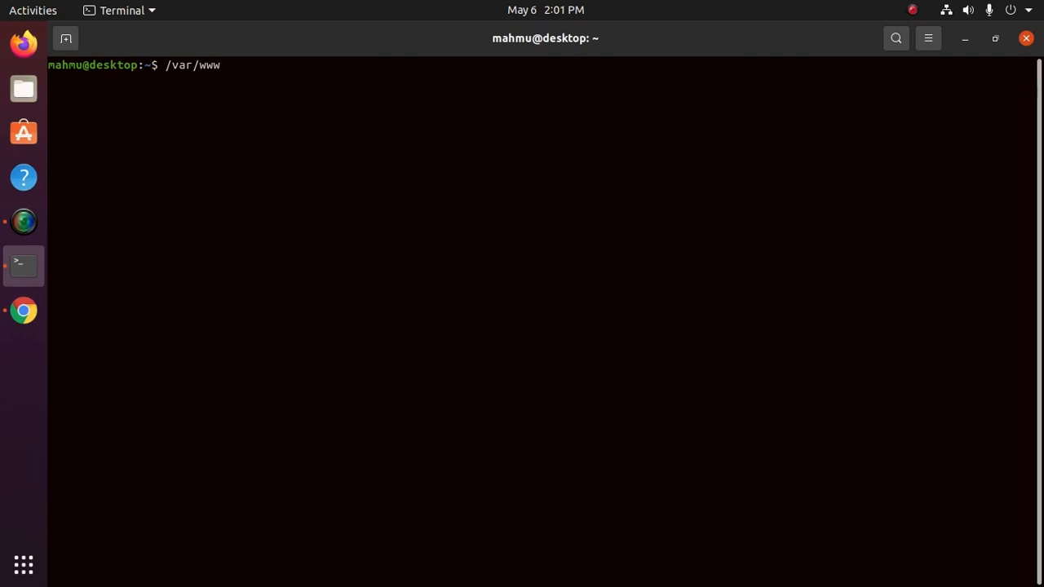
text(/)
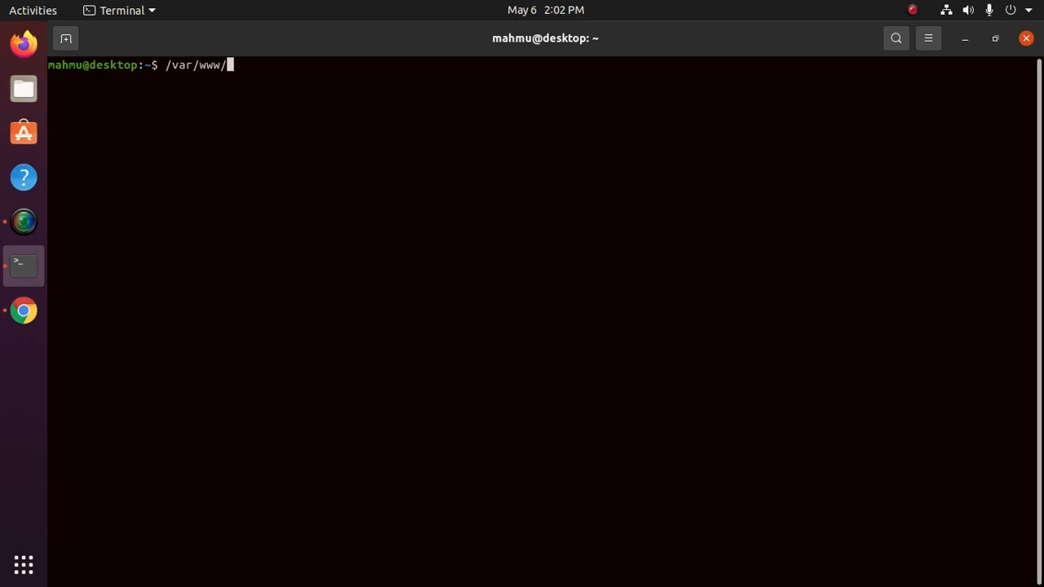
key(ctrl+u)
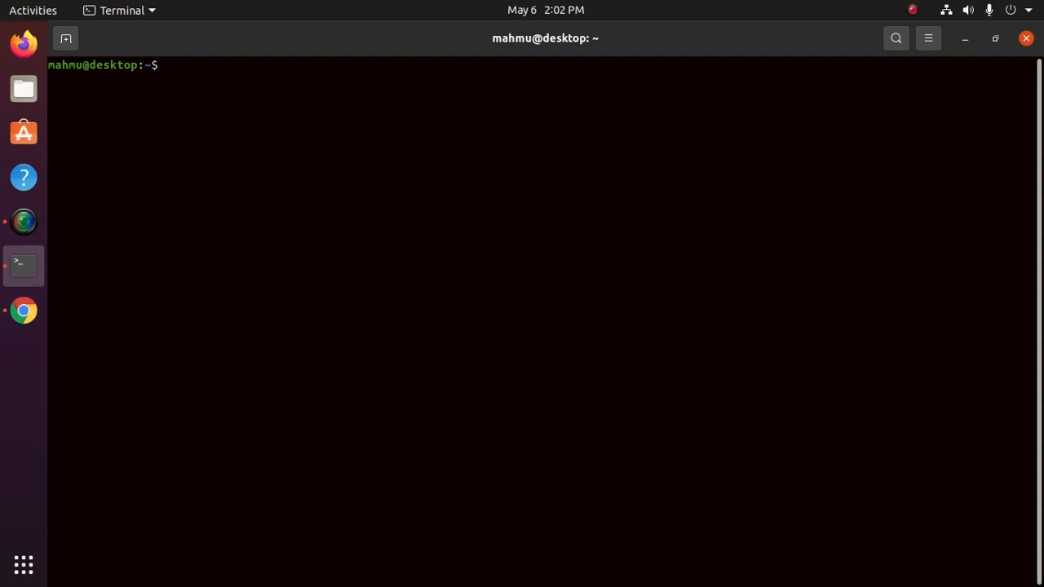
- Type /var/www/h toward the web root and backspace it away again
text(/v)
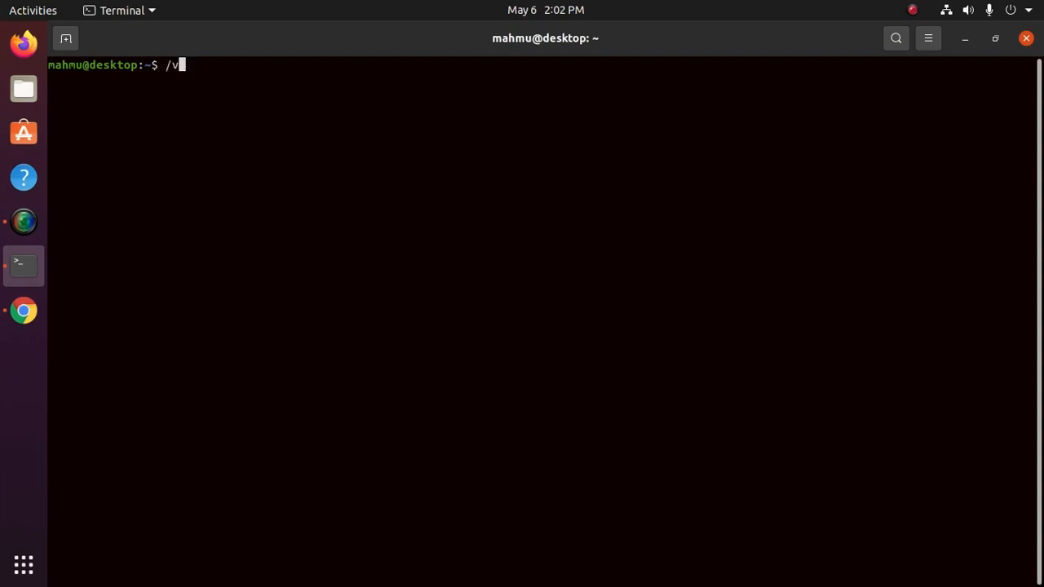
text(ar)
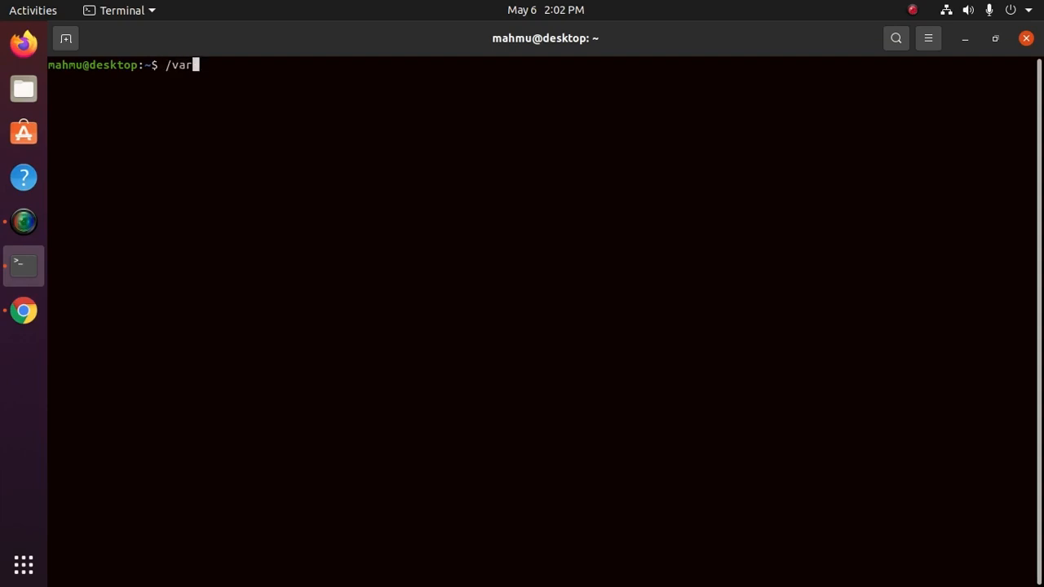
text(/www)
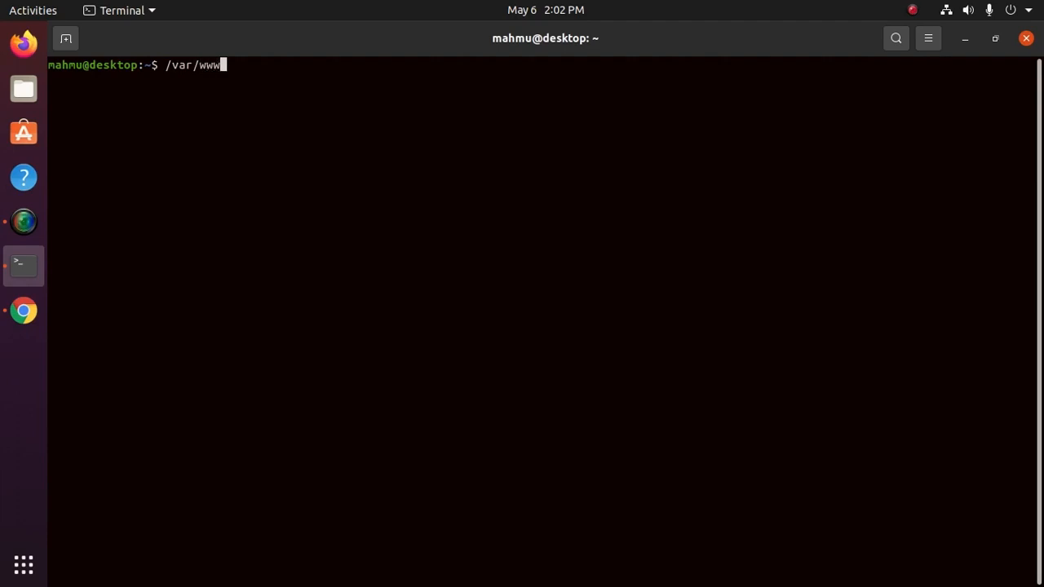
text(/html/)
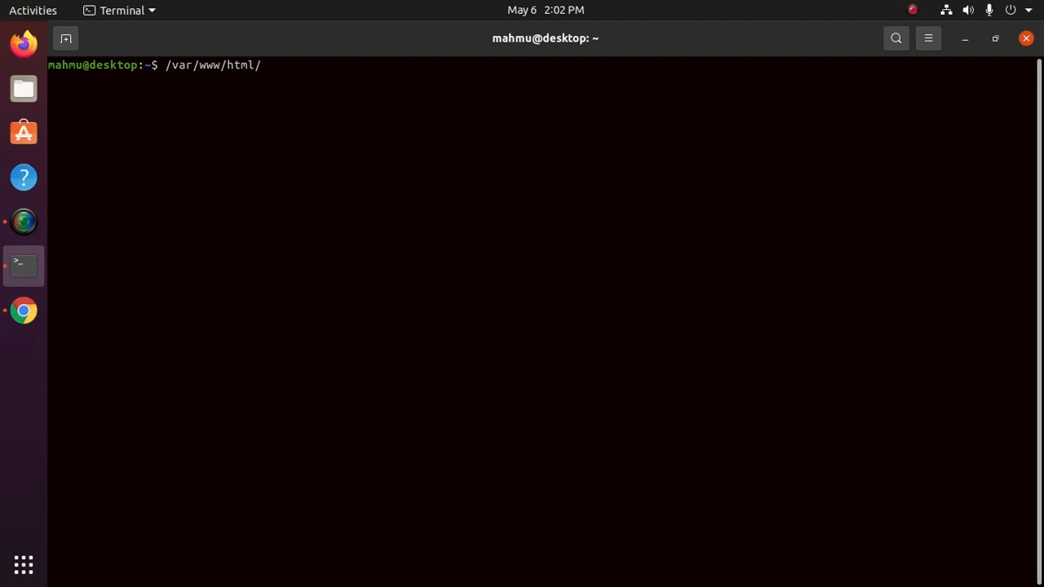
key(BackSpace)
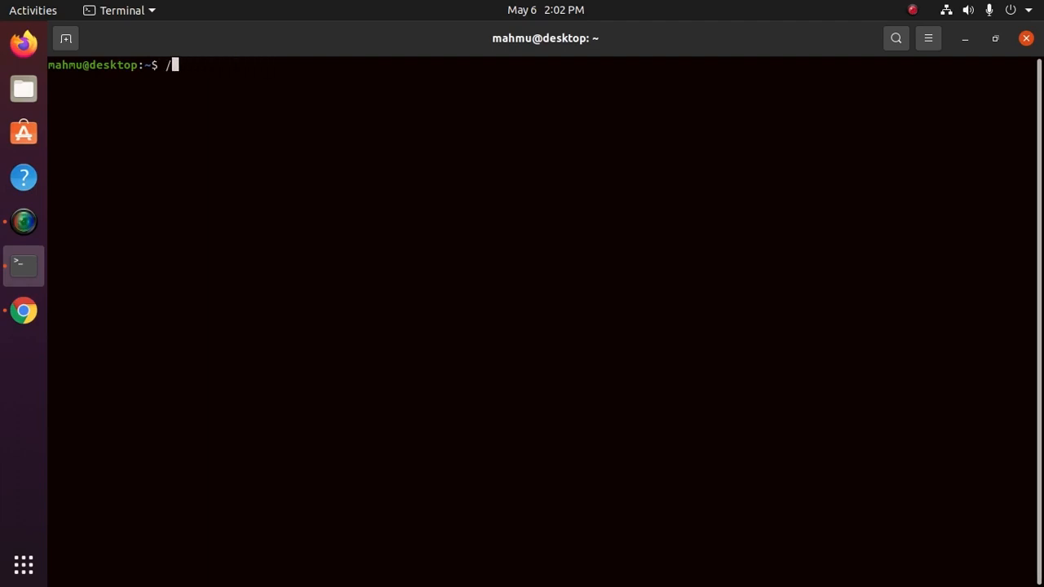
- Change into /etc/apache2/sites-enabled/, correcting stray characters typed after the path
text(et)
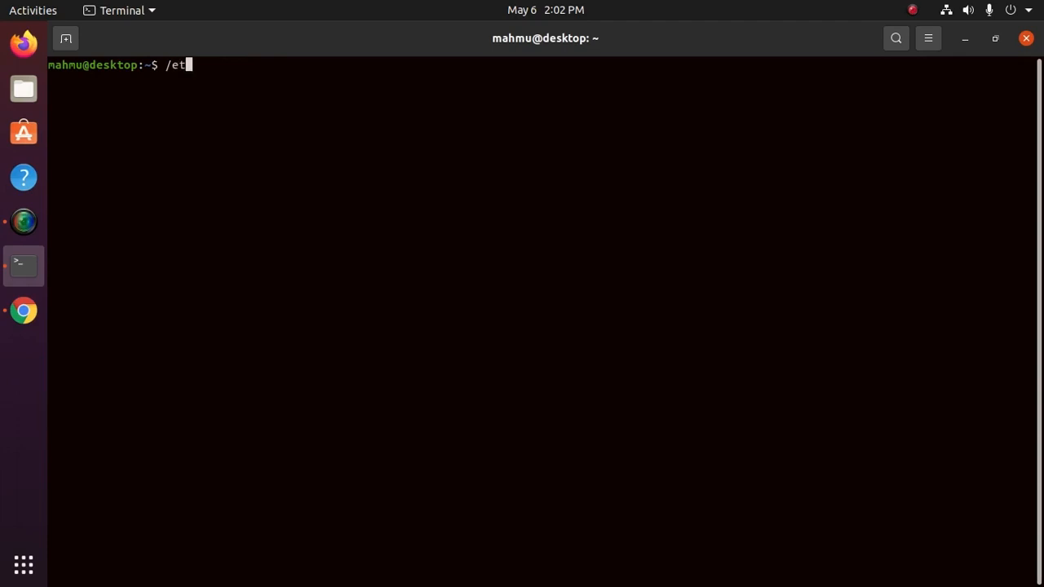
text(c/)
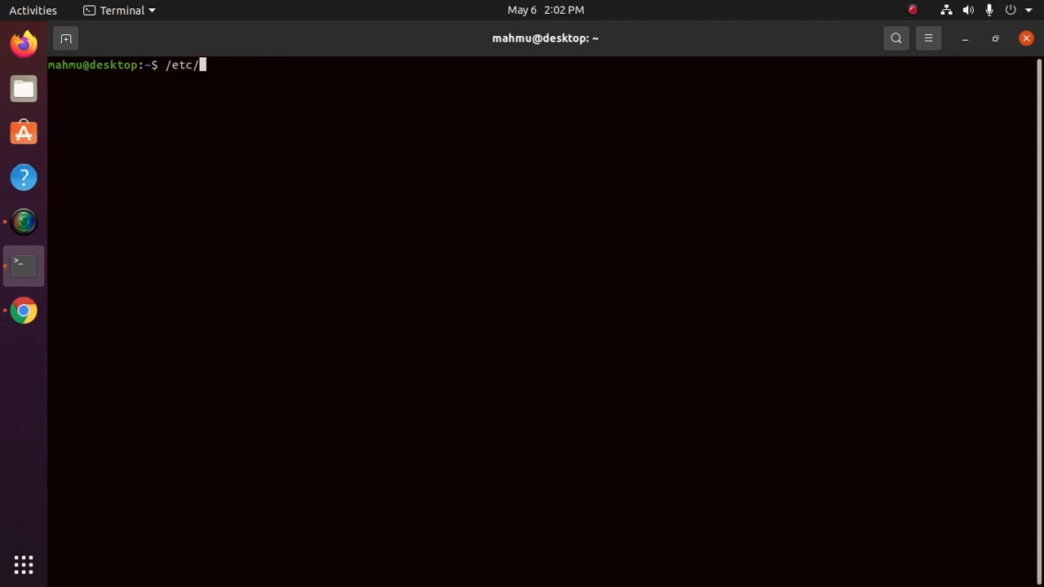
text(apache2/)
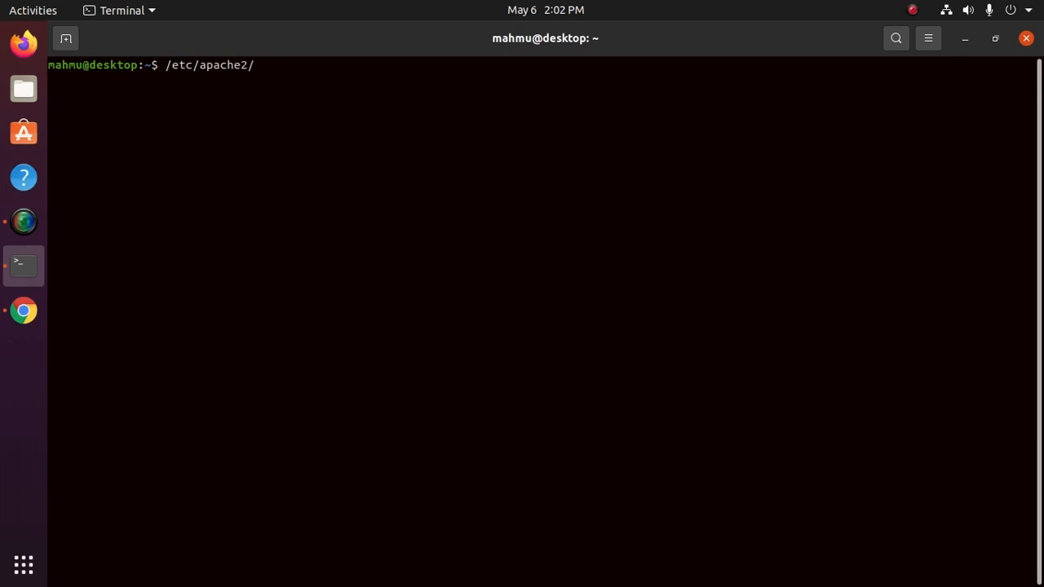
text(sites-)
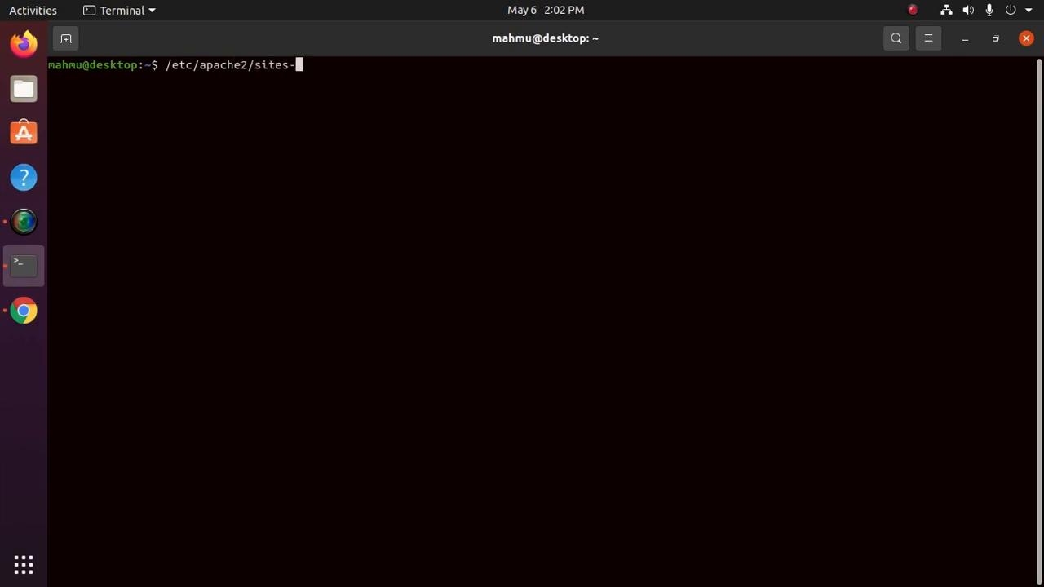
text(enabled/)
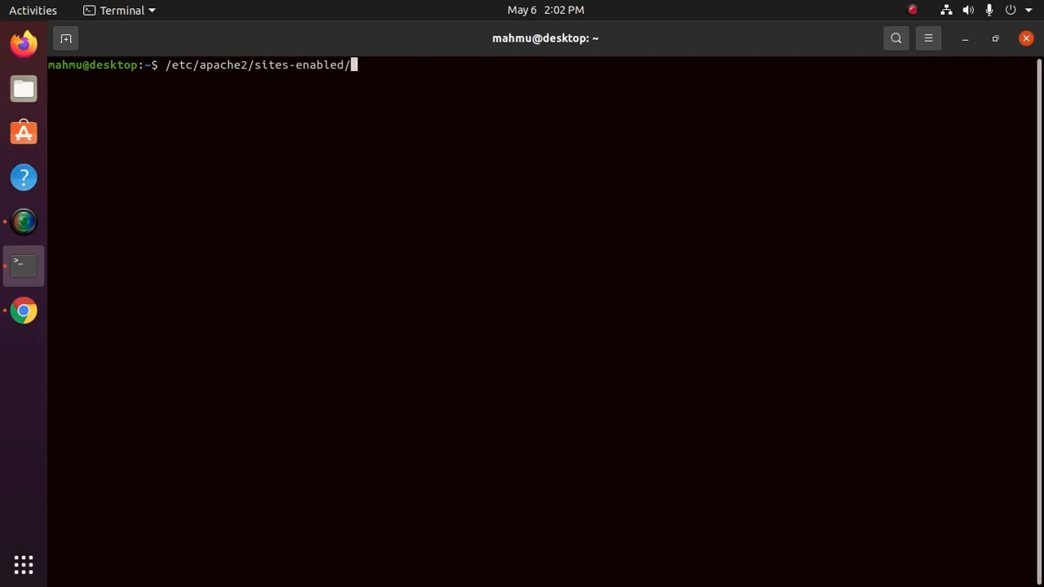
text(0)
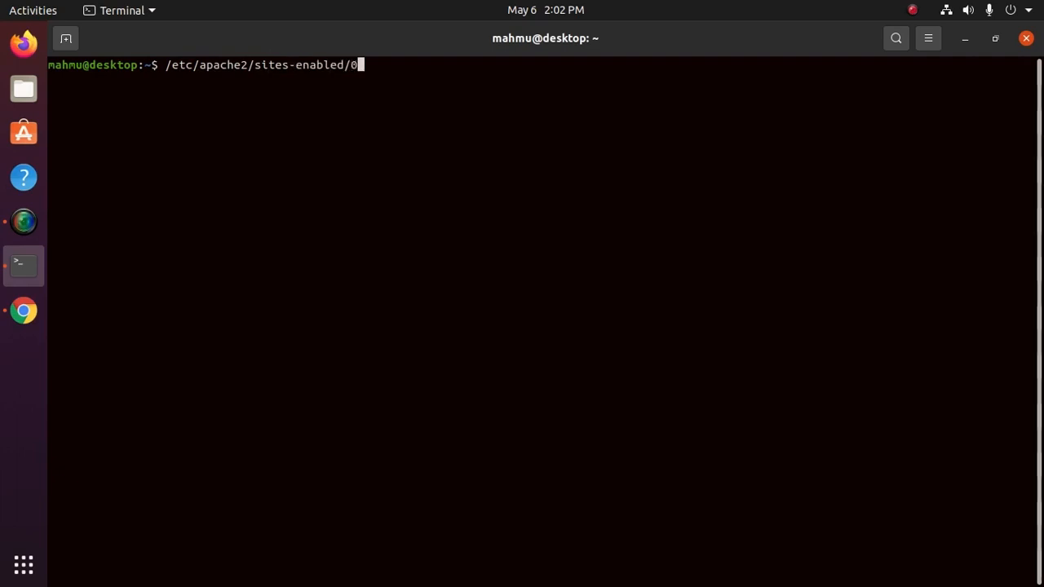
text(00)
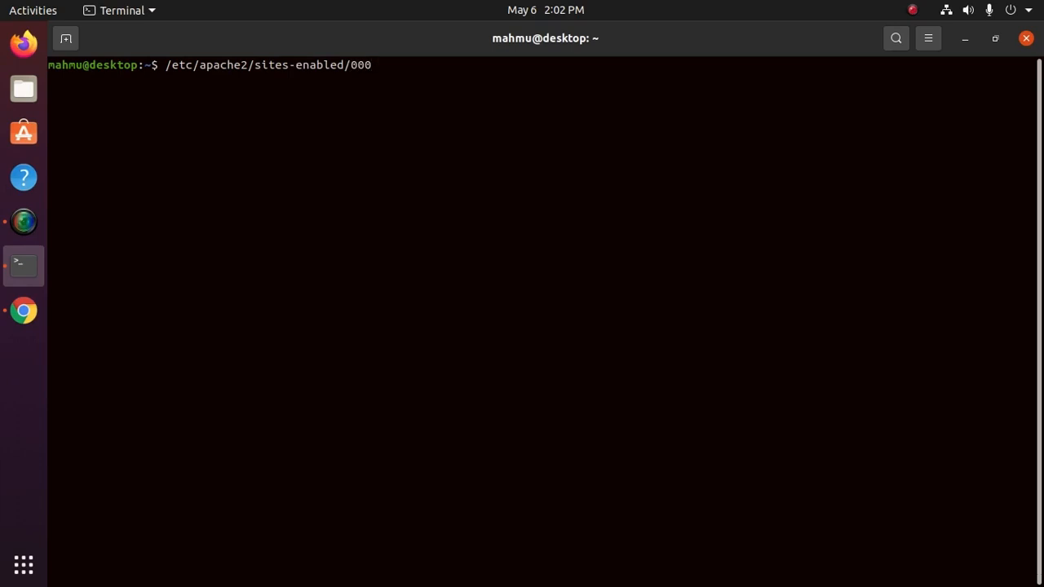
key(BackSpace)
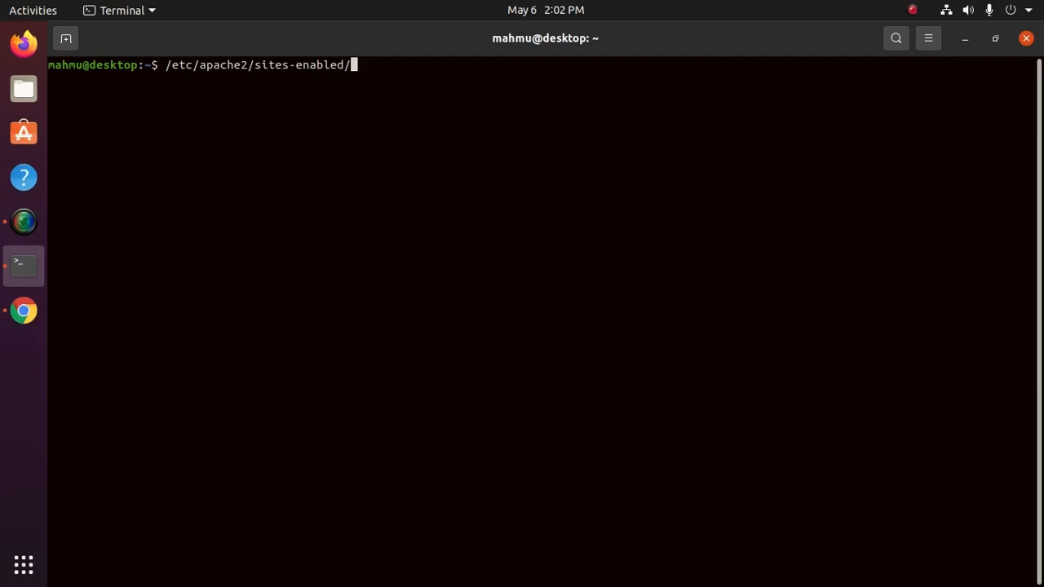
text(o)
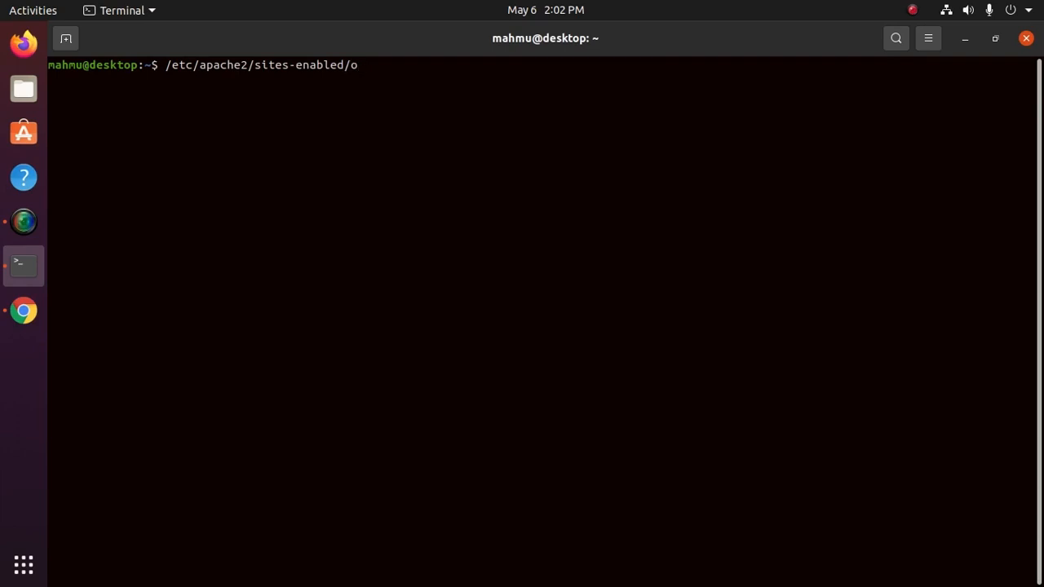
key(BackSpace)
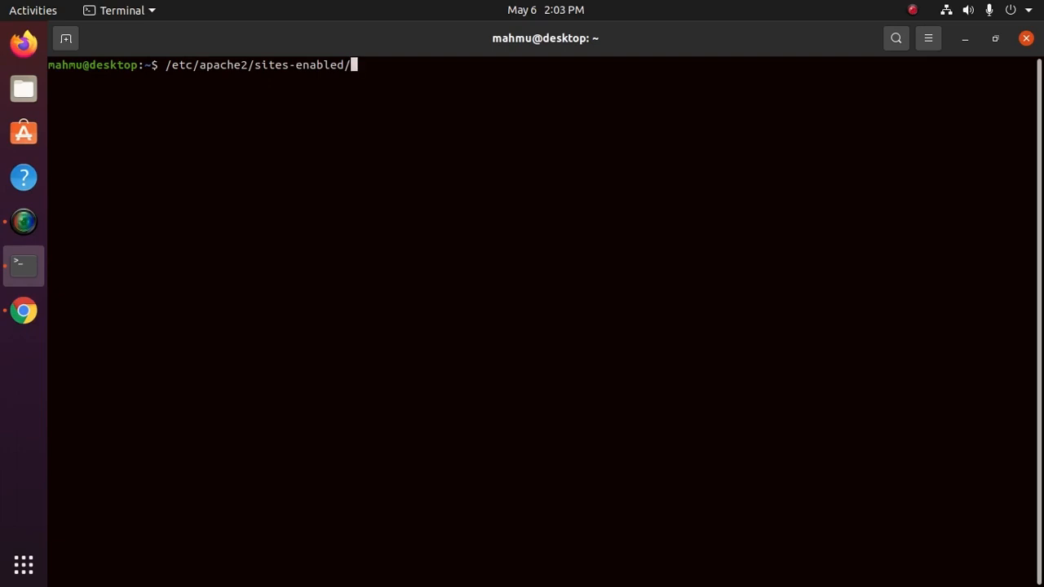
key(Home)
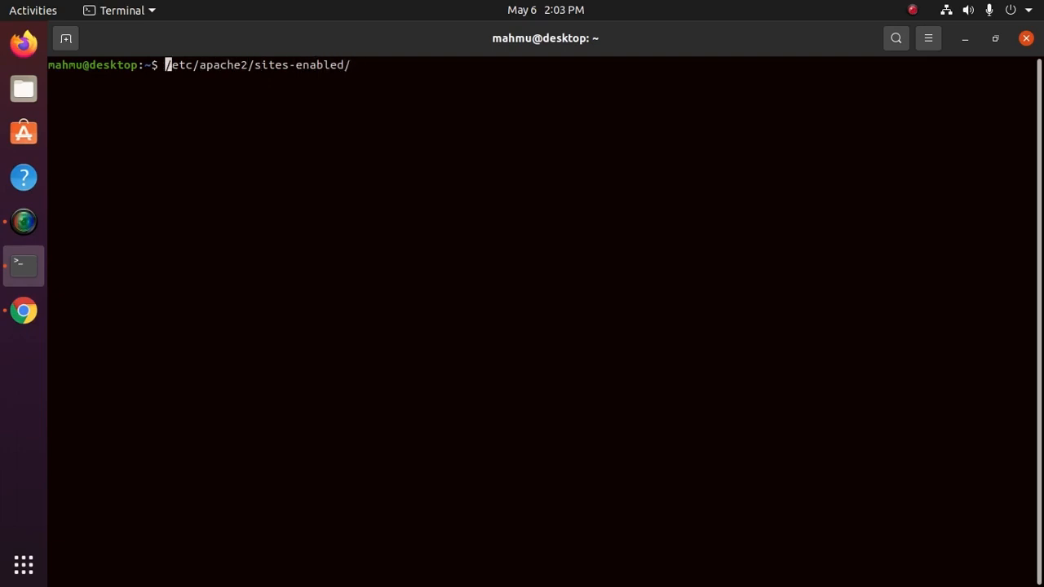
text(cd )
key(Return)
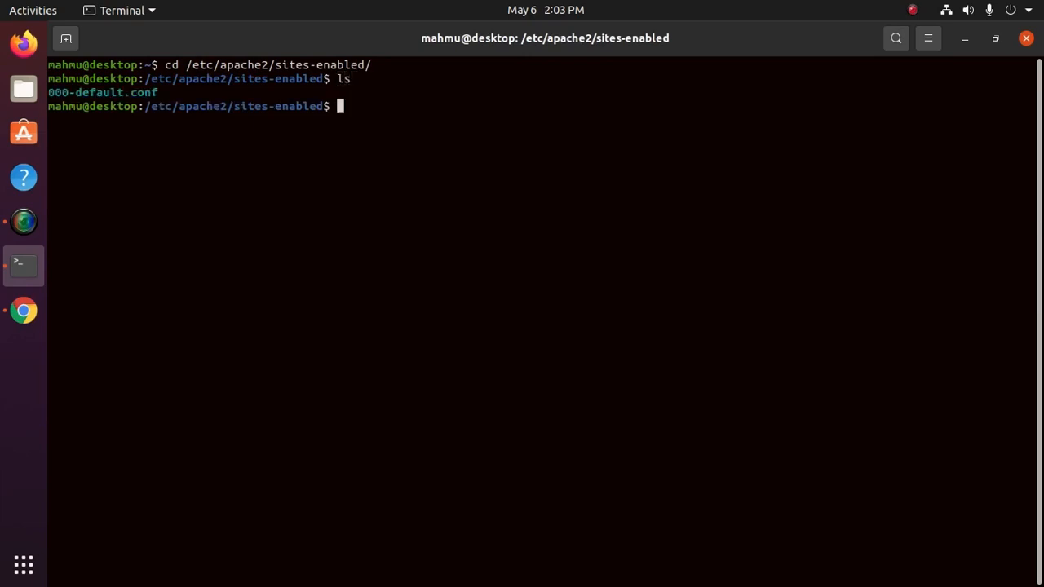
- Select the listed 000-default.conf output, then cd .. back up to the filesystem root /
double_click(320, 65)
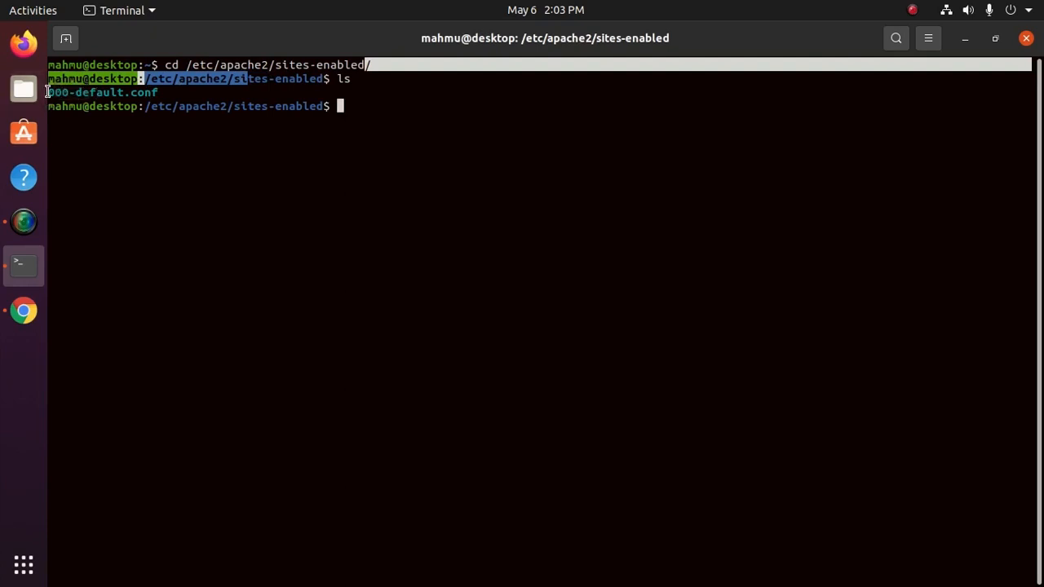
double_click(145, 91)
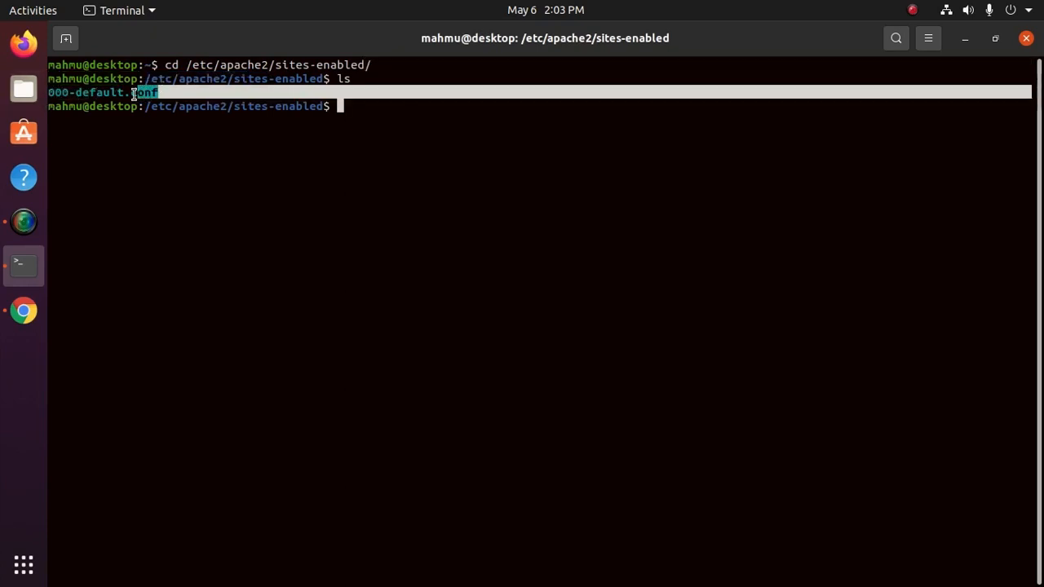
text(cd)
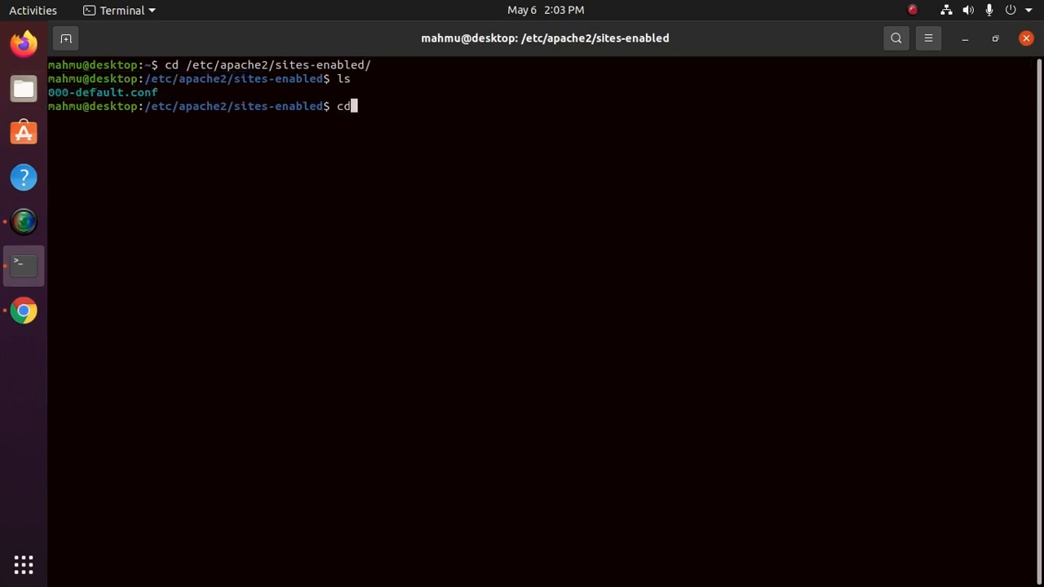
key(Return)
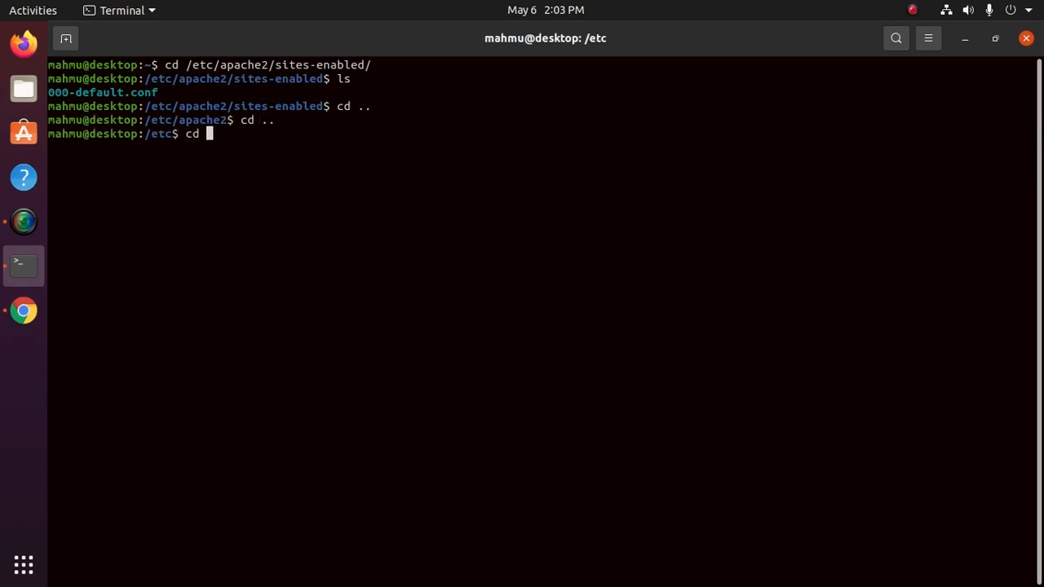
text( ..)
key(Return)
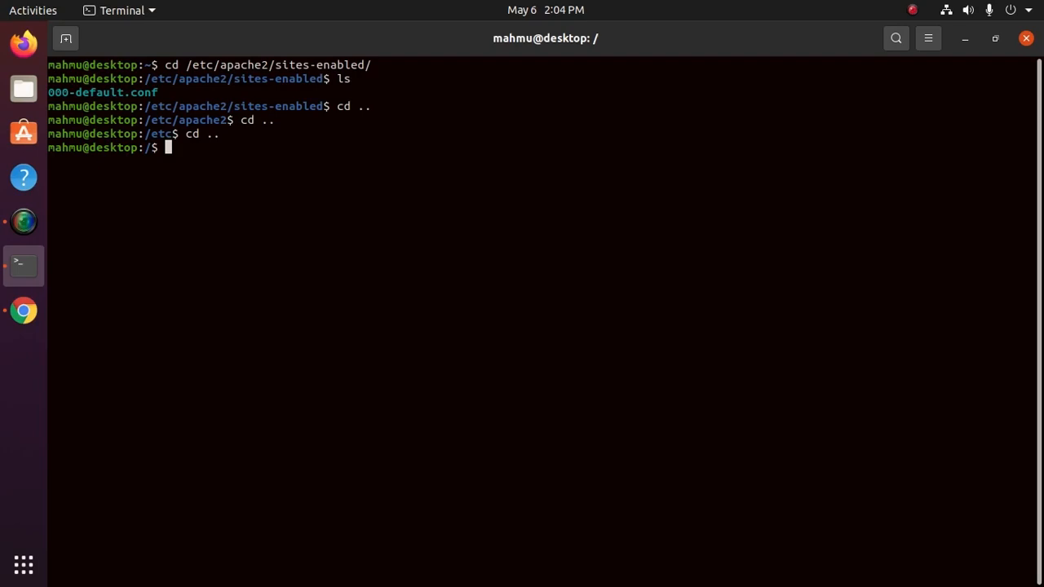
mouse_move(677, 100)
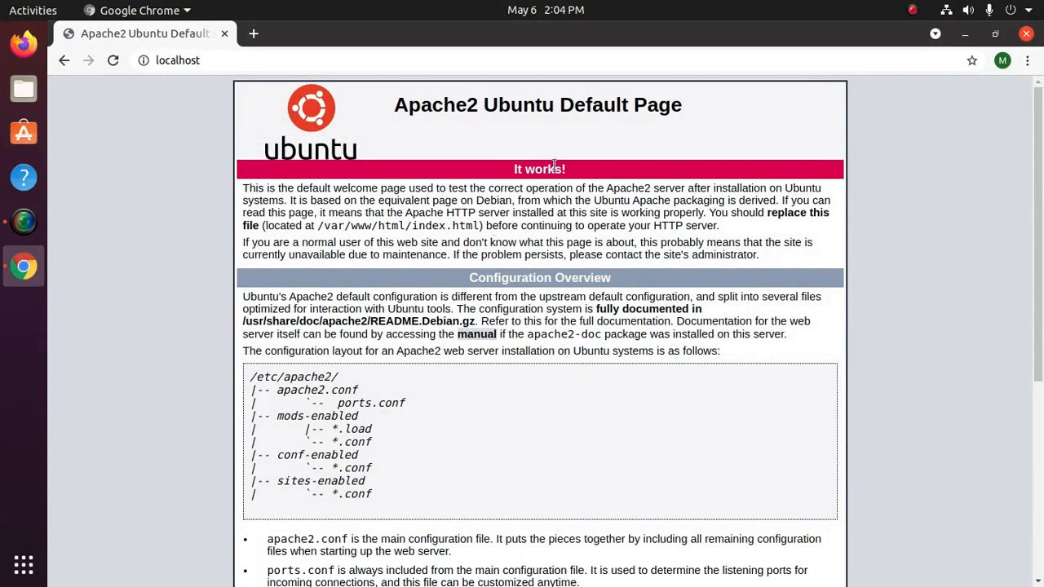
- Bring Terminal forward maximized and run sudo mkdir -p /var/www/gci/ with the sudo password
click(23, 308)
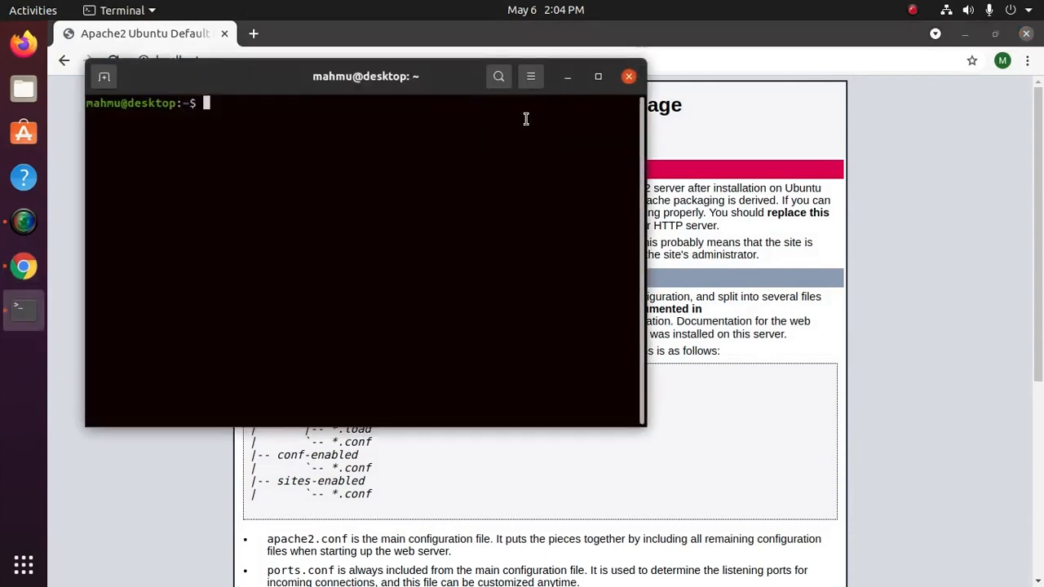
click(597, 77)
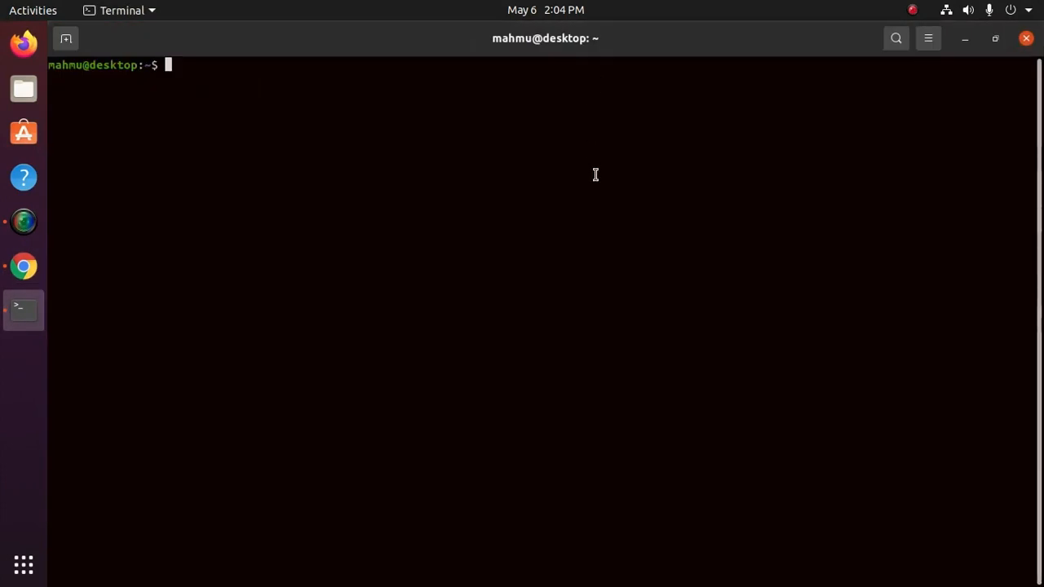
text(su)
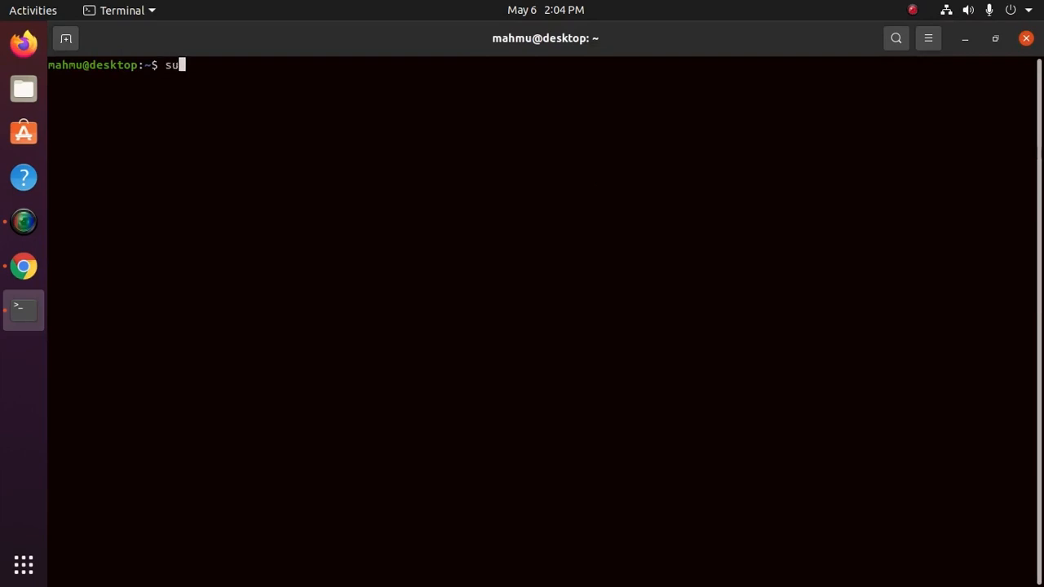
text(do)
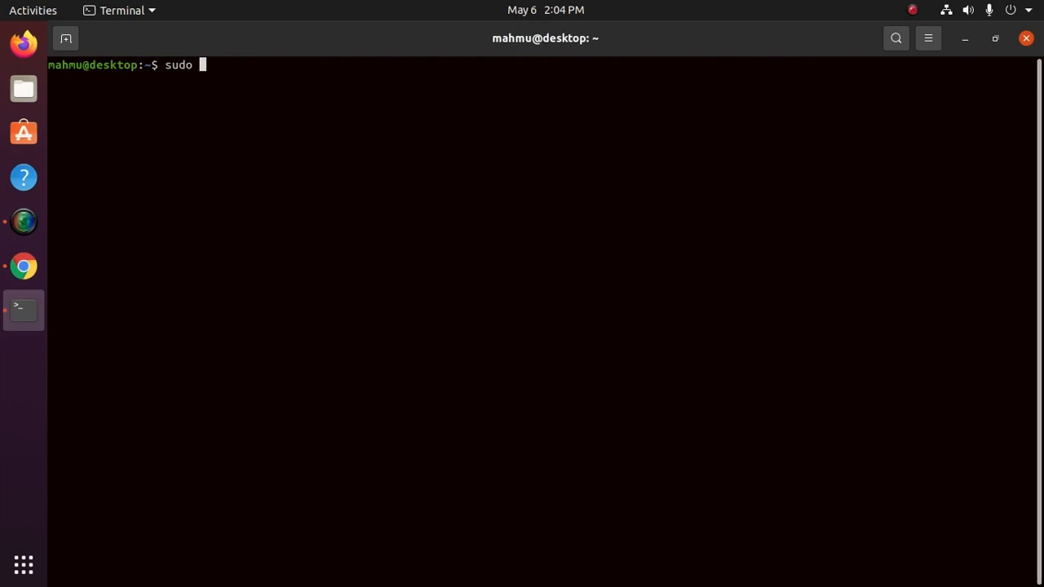
text(mkd)
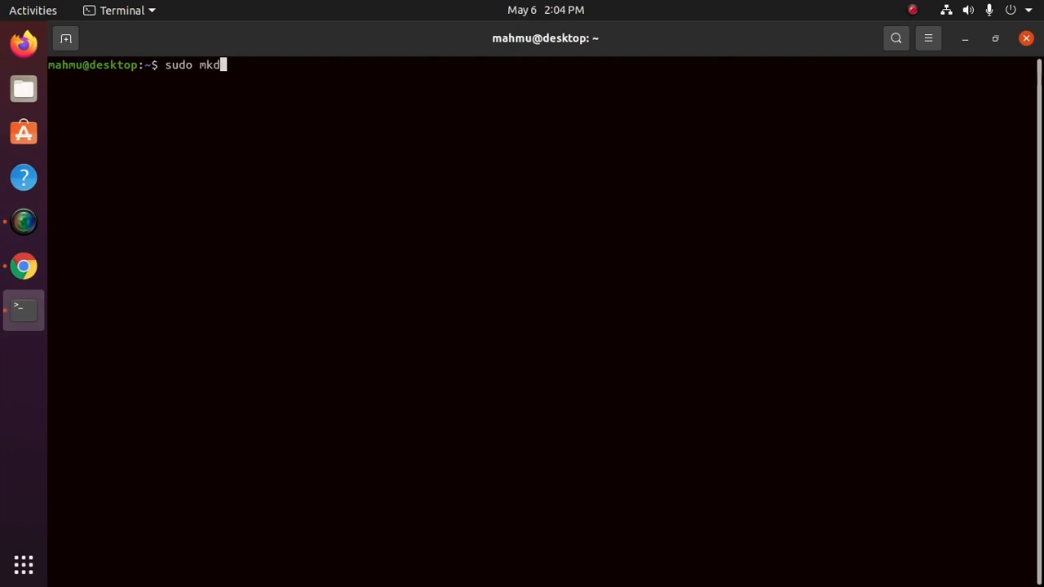
text(ir -p)
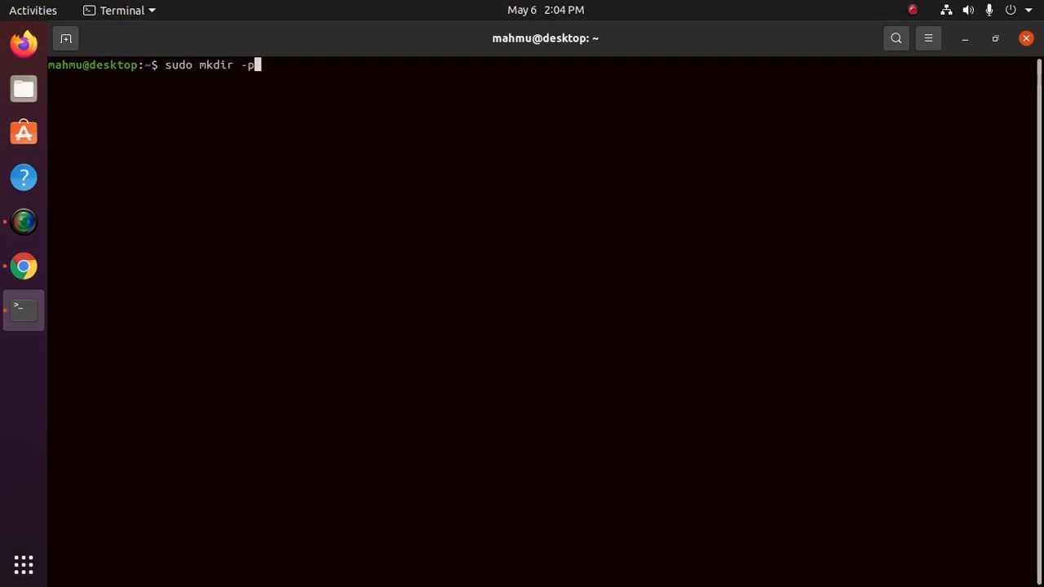
text(/va)
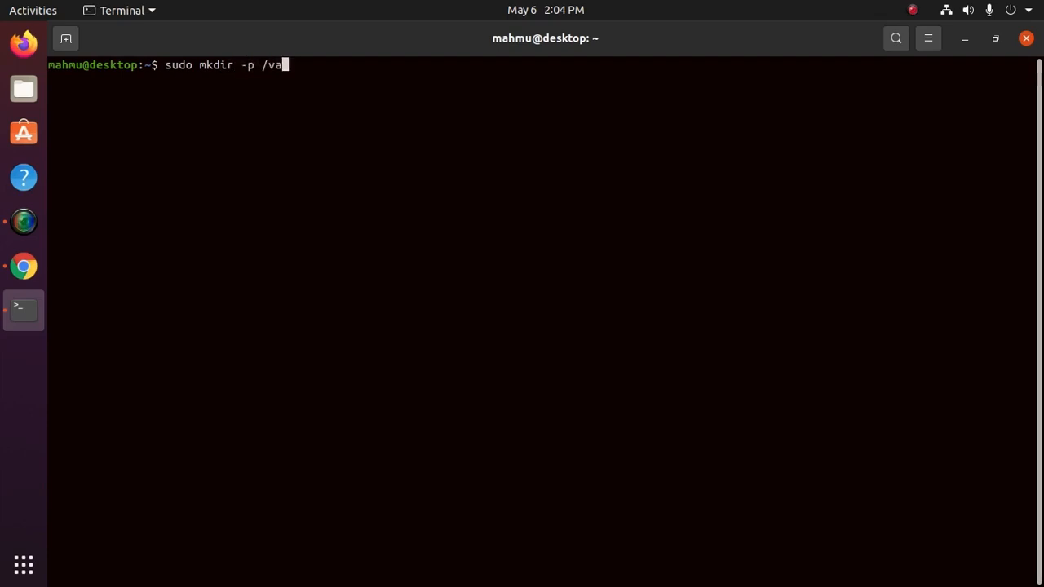
text(r/ww)
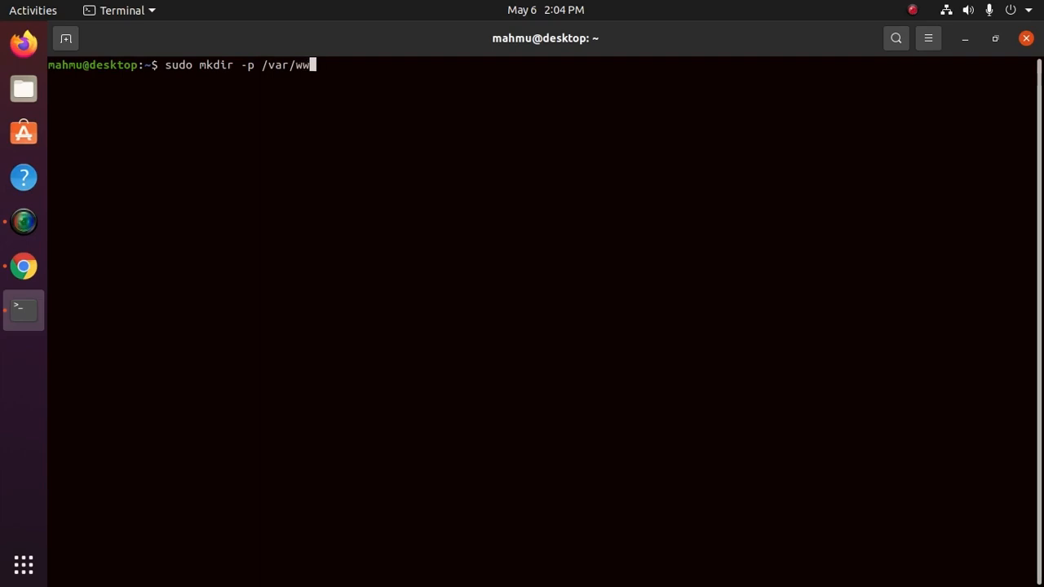
text(w/)
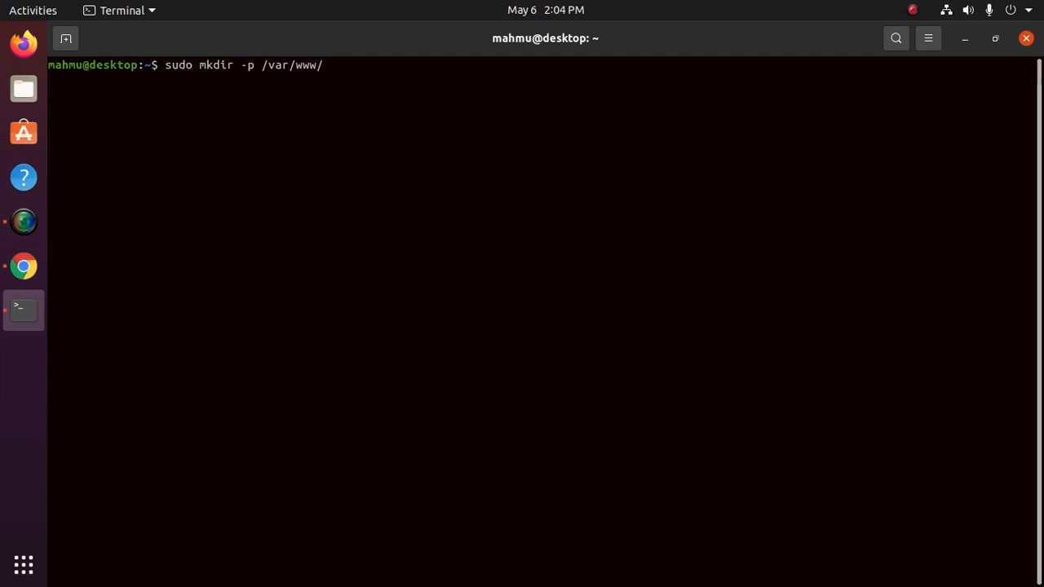
text(g)
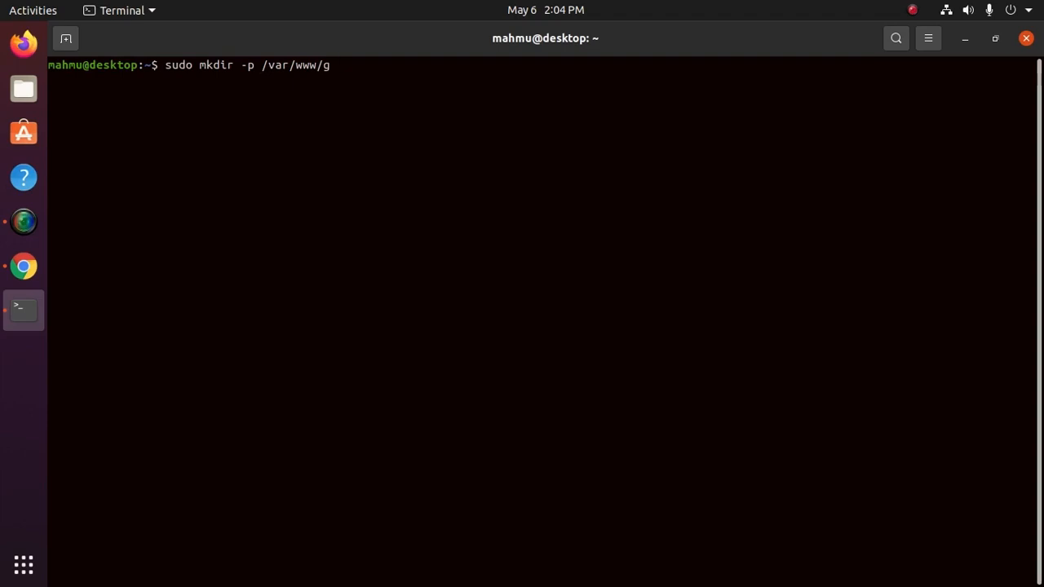
key(Return)
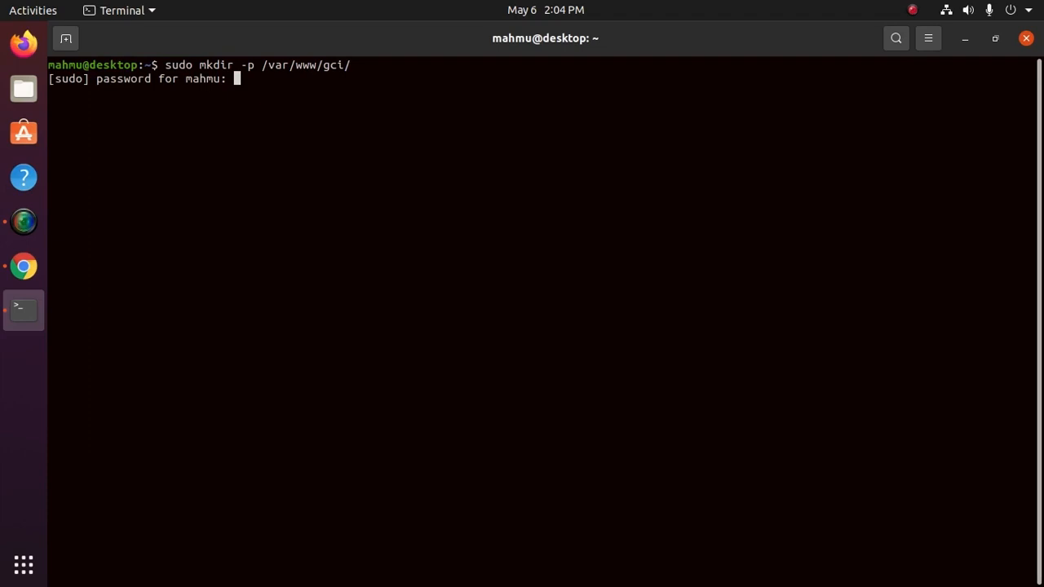
key(Return)
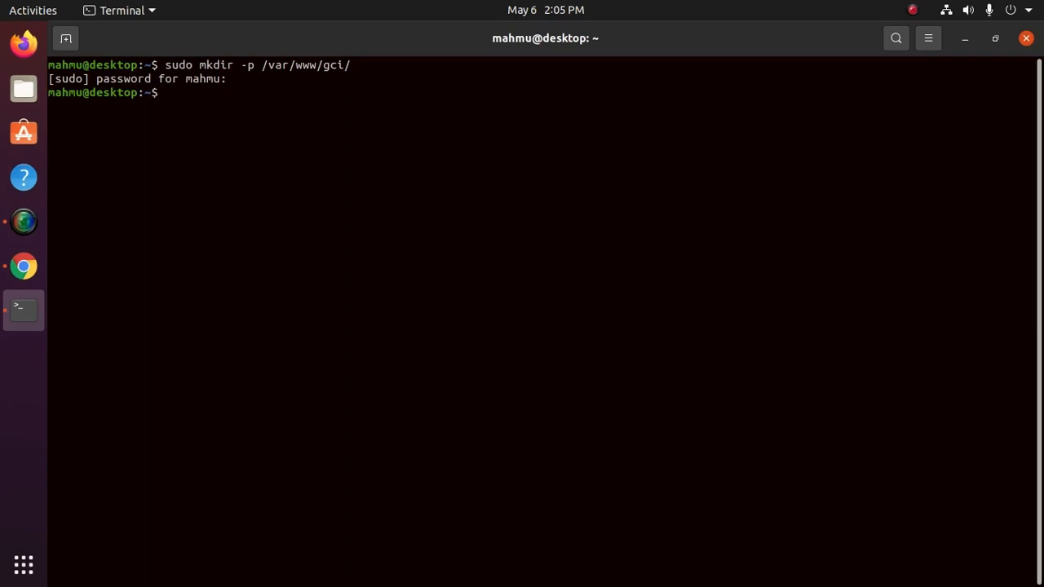
- Change into /var/www/gci/ and start typing the nano command for index.html
text(cd)
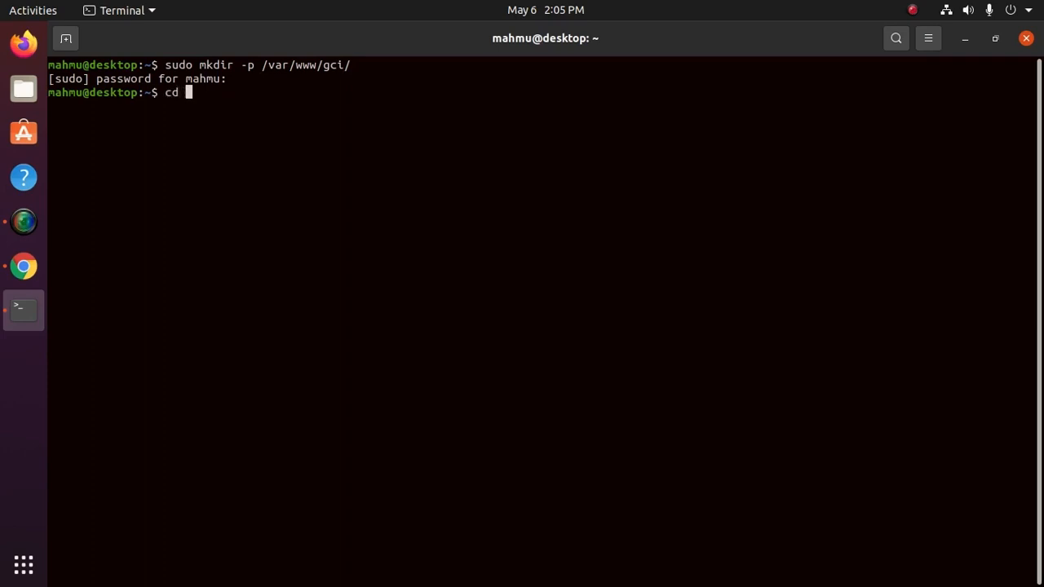
text(/var/)
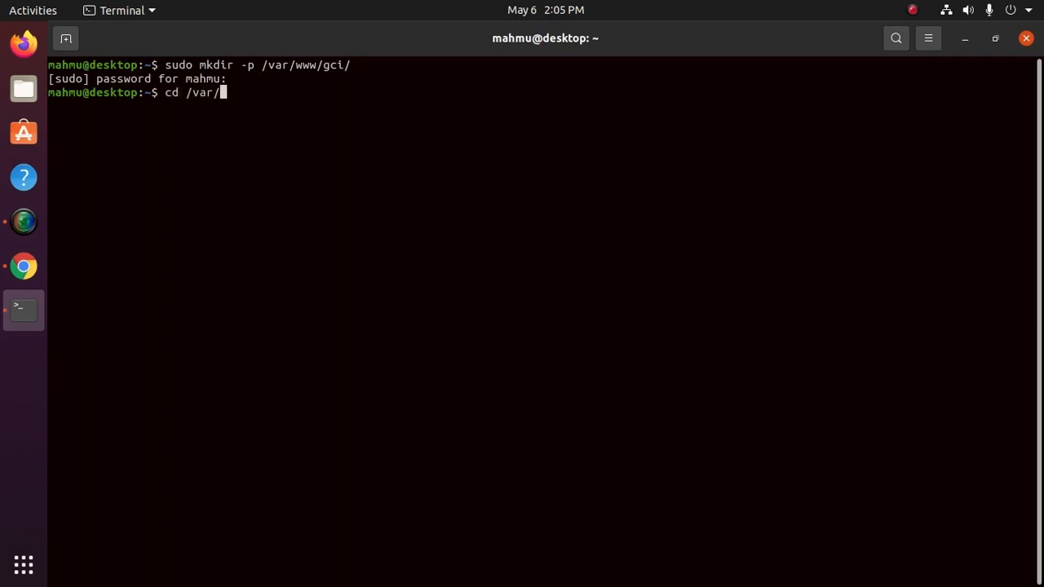
text(www/gci/)
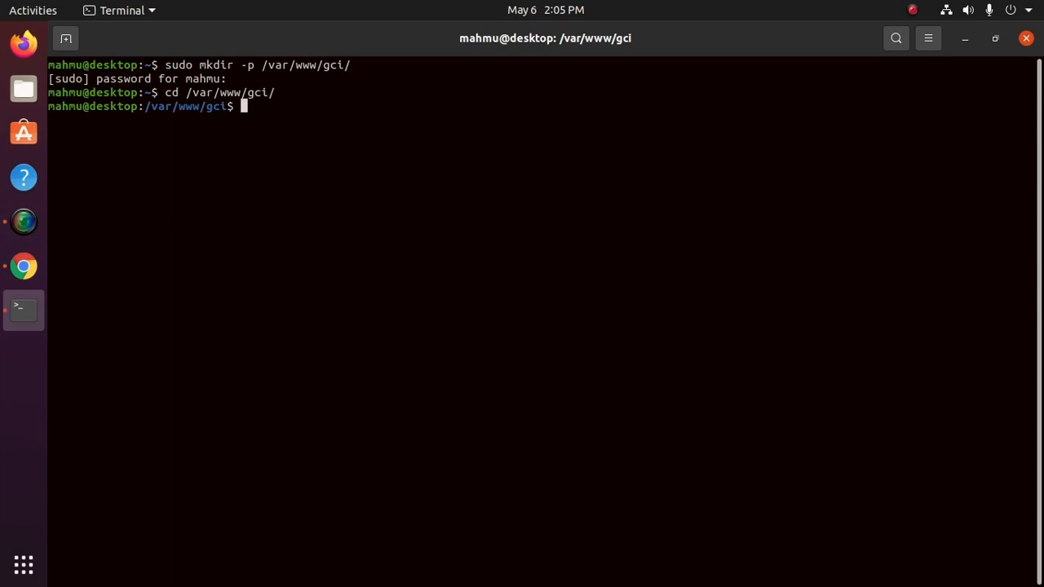
mouse_move(701, 167)
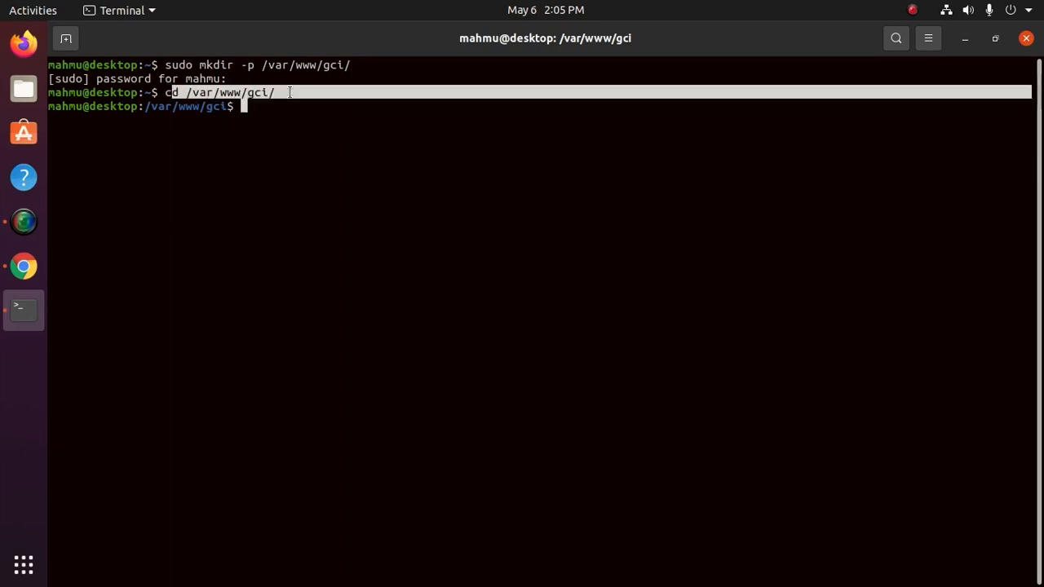
mouse_move(364, 157)
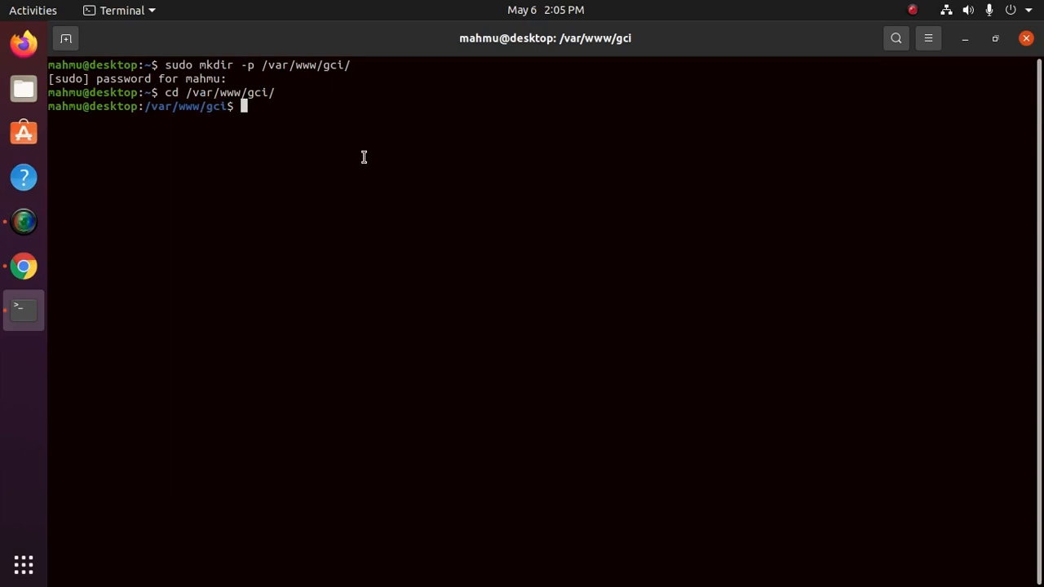
text(n)
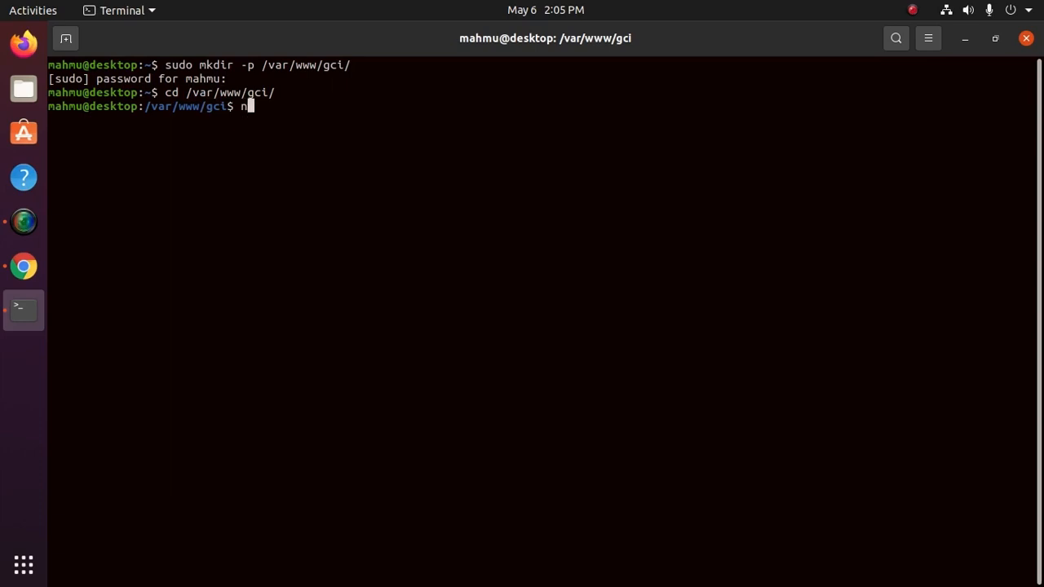
text(ano index.)
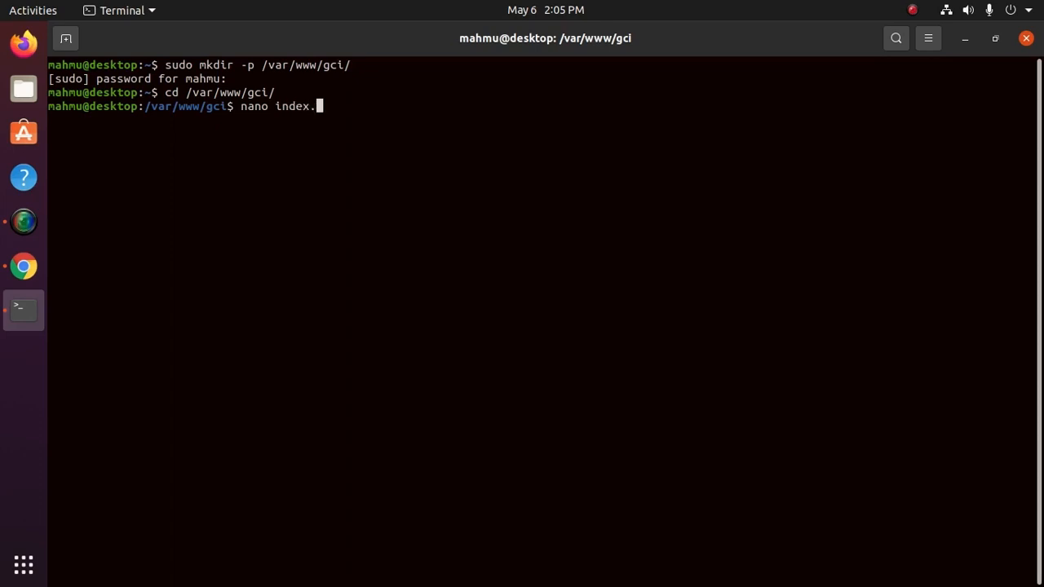
- Open index.html in nano and write the html tags with head 'My html page'
text(html)
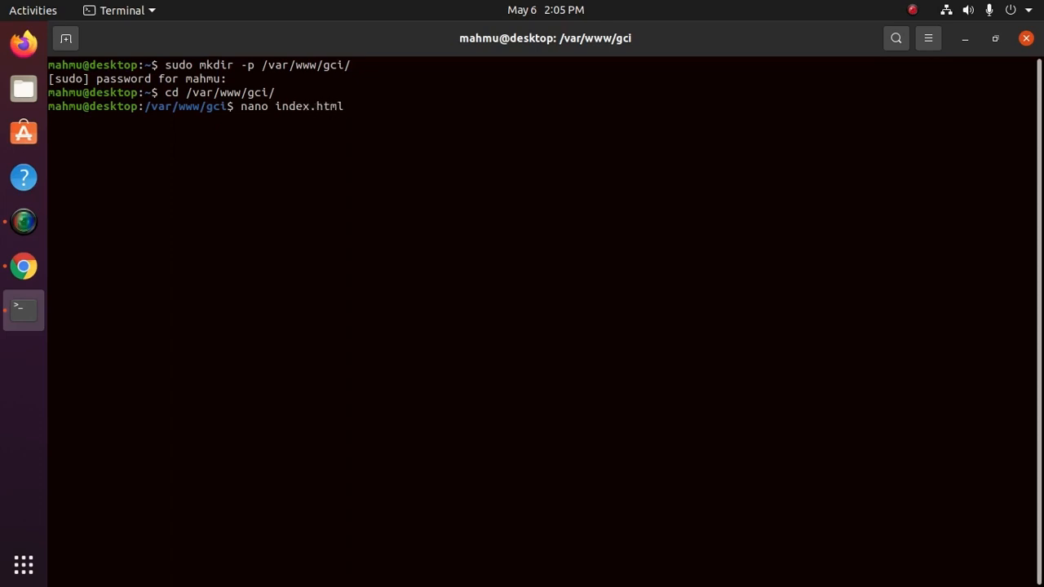
key(Return)
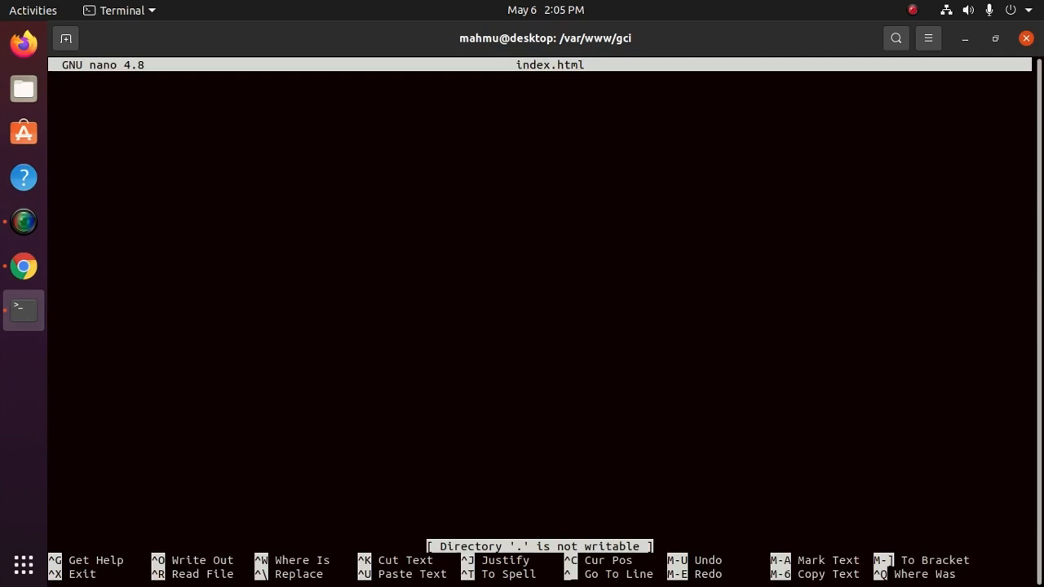
text(<)
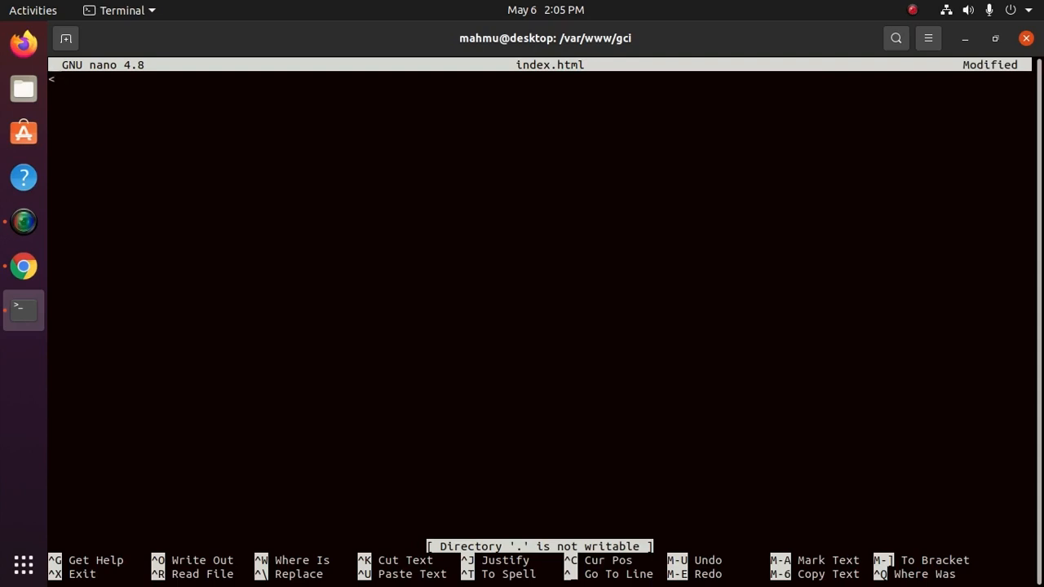
text(html)
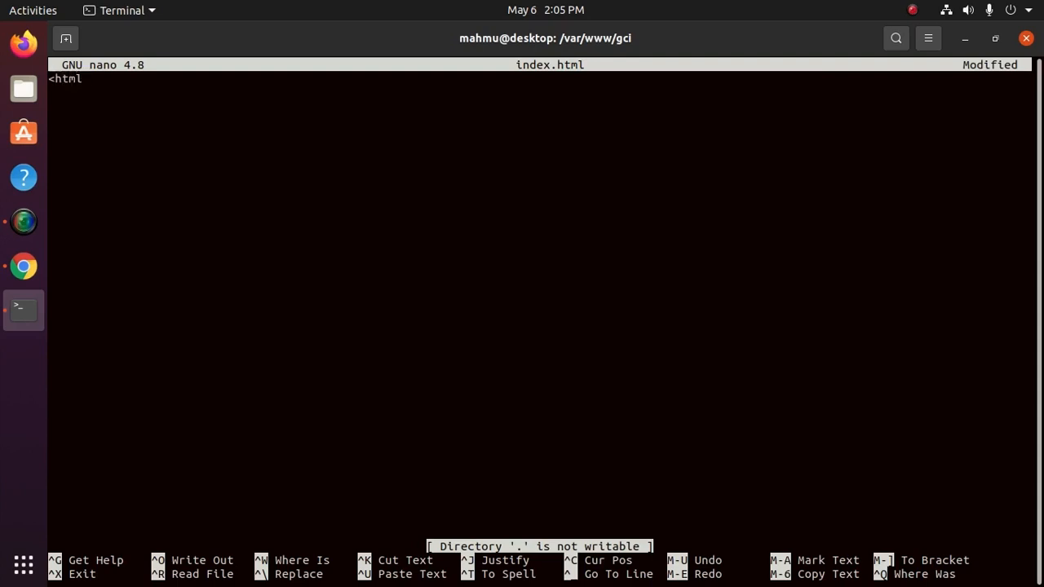
text(>)
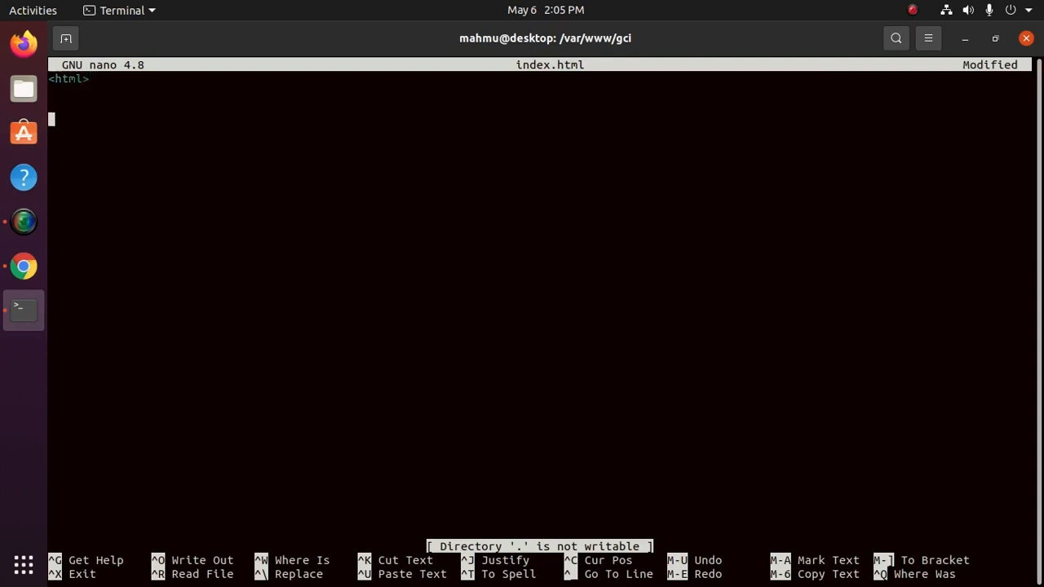
text(</html>)
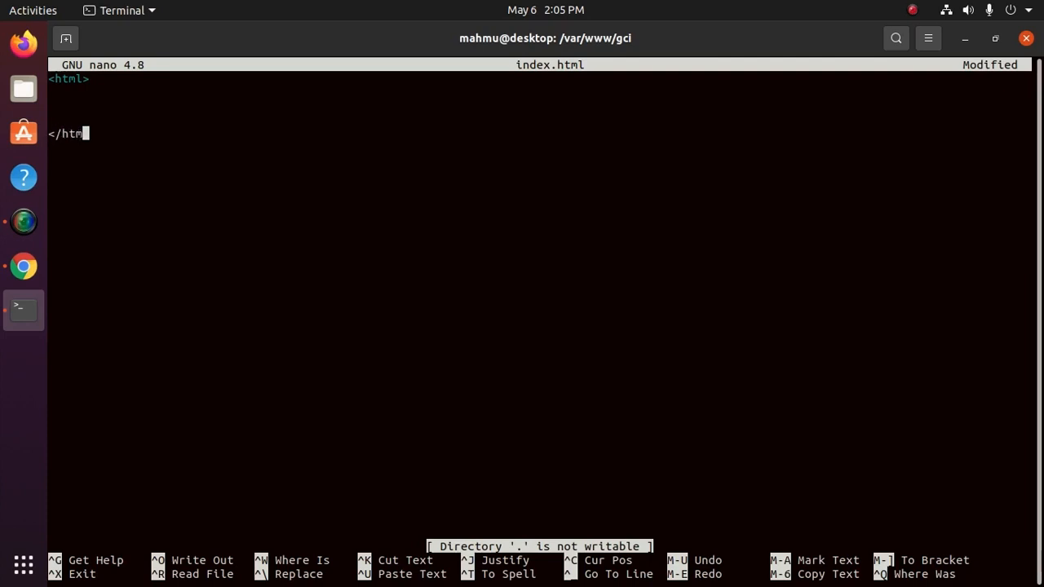
text(l>)
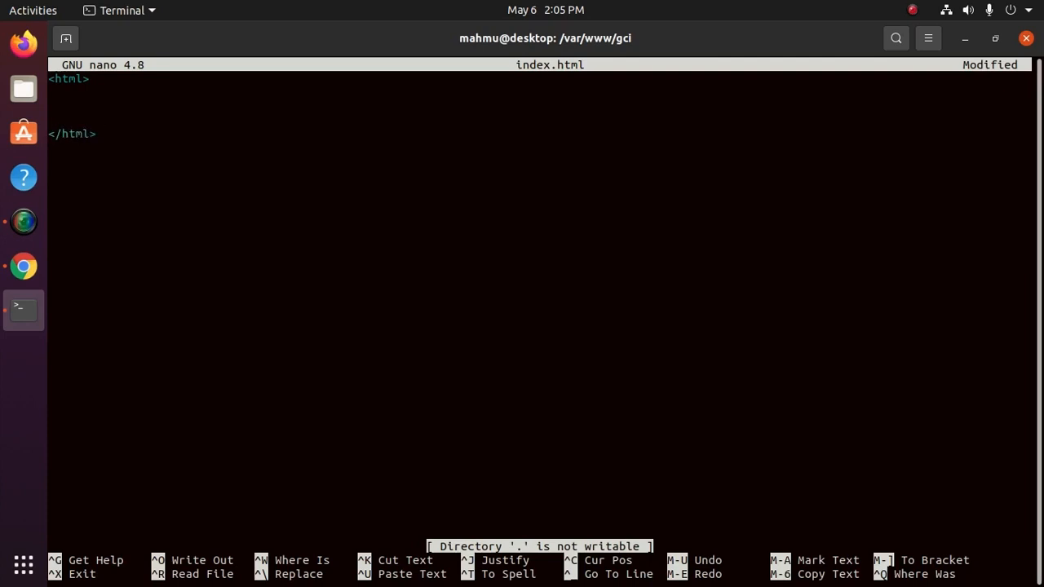
text(<)
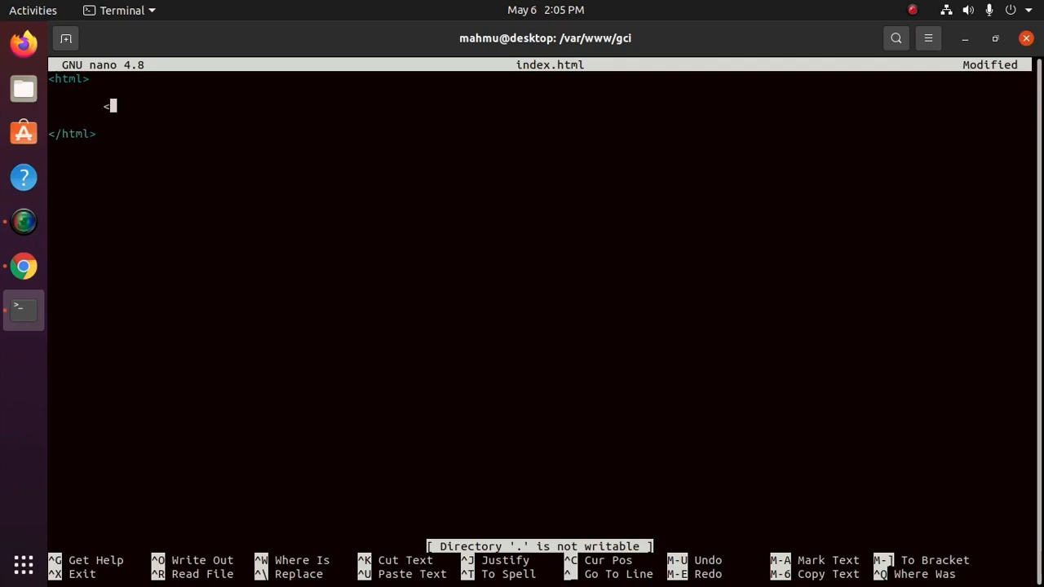
text(head></)
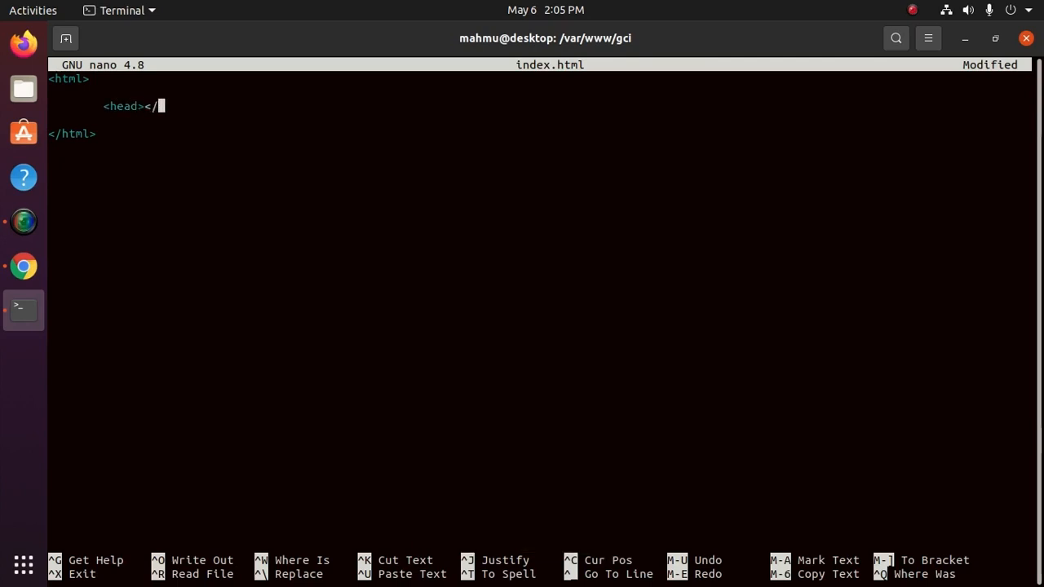
text(head>)
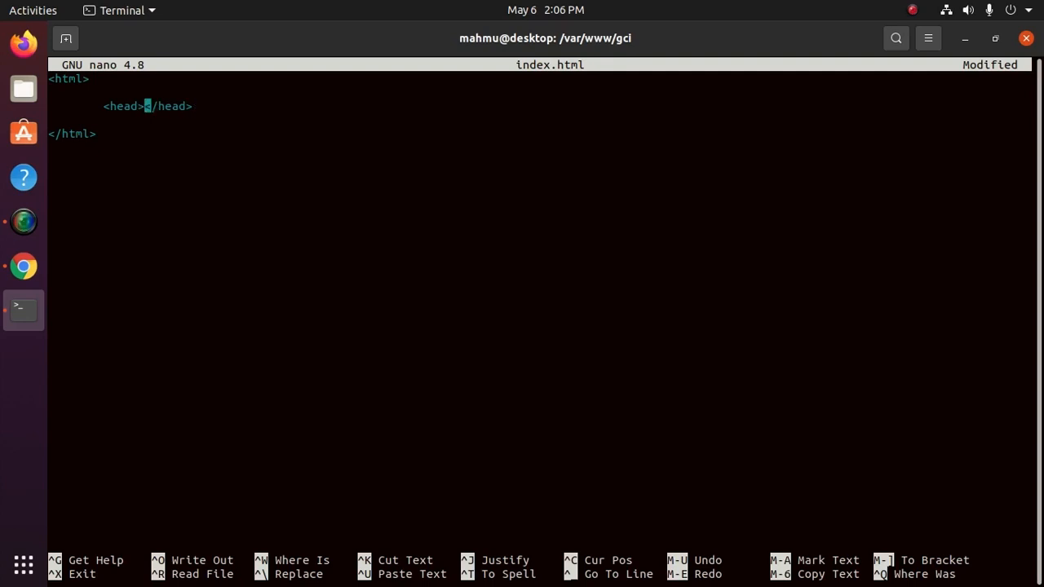
text(My html)
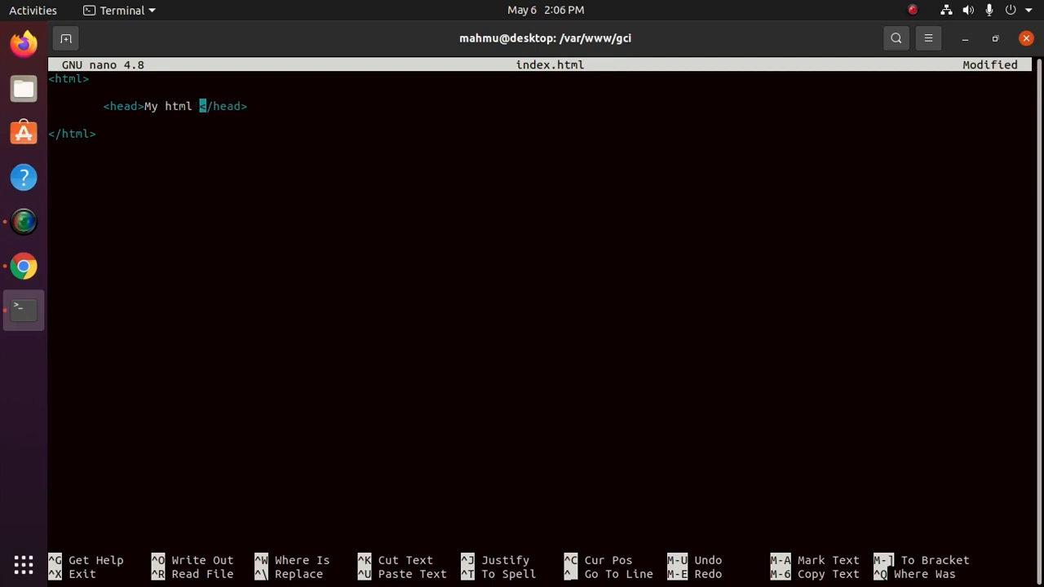
text(page)
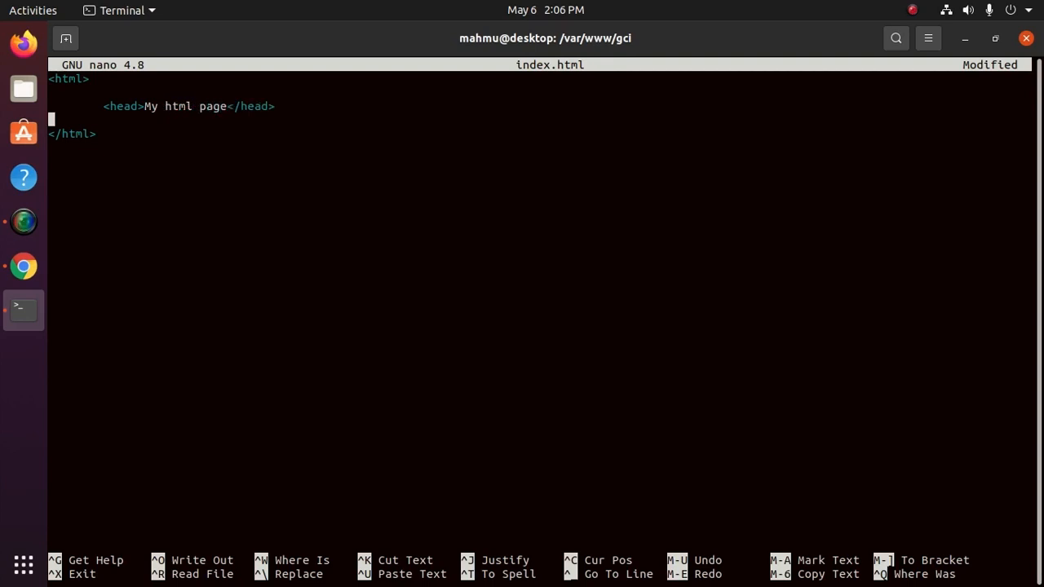
- Add the body with paragraph 'I'm running this website on an ubuntu server'
text(<)
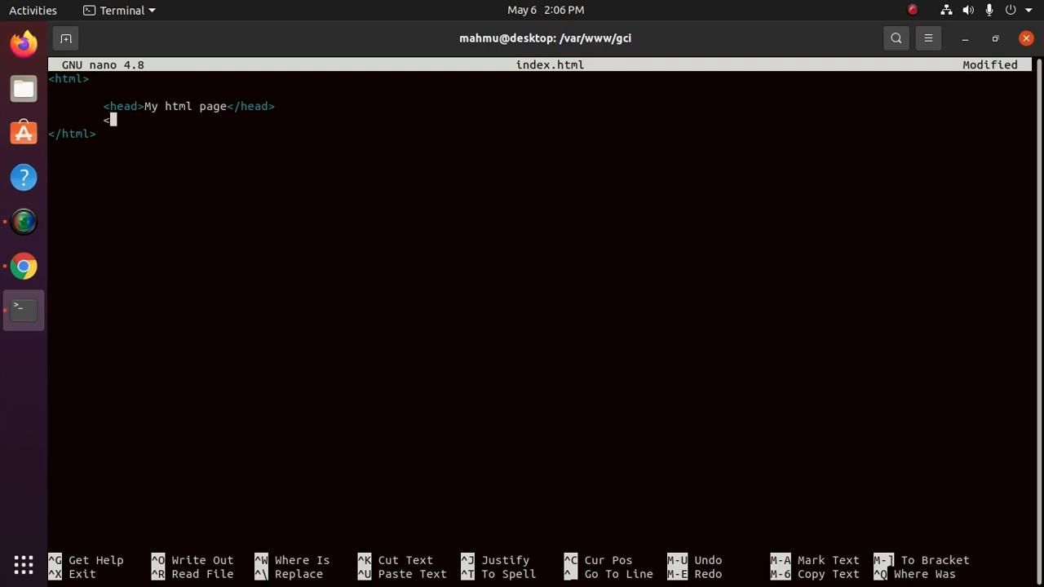
text(body)
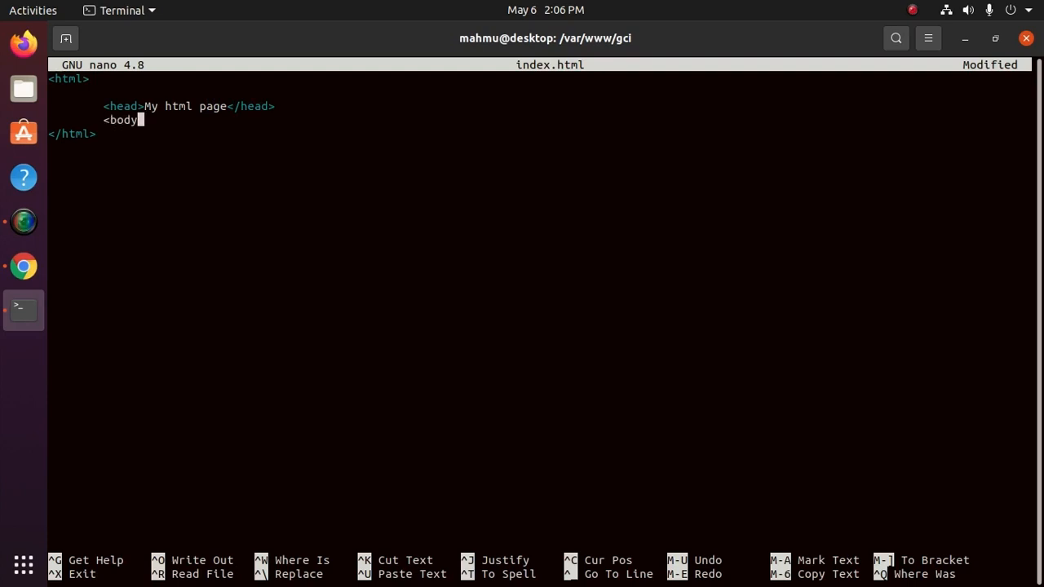
text(></body>)
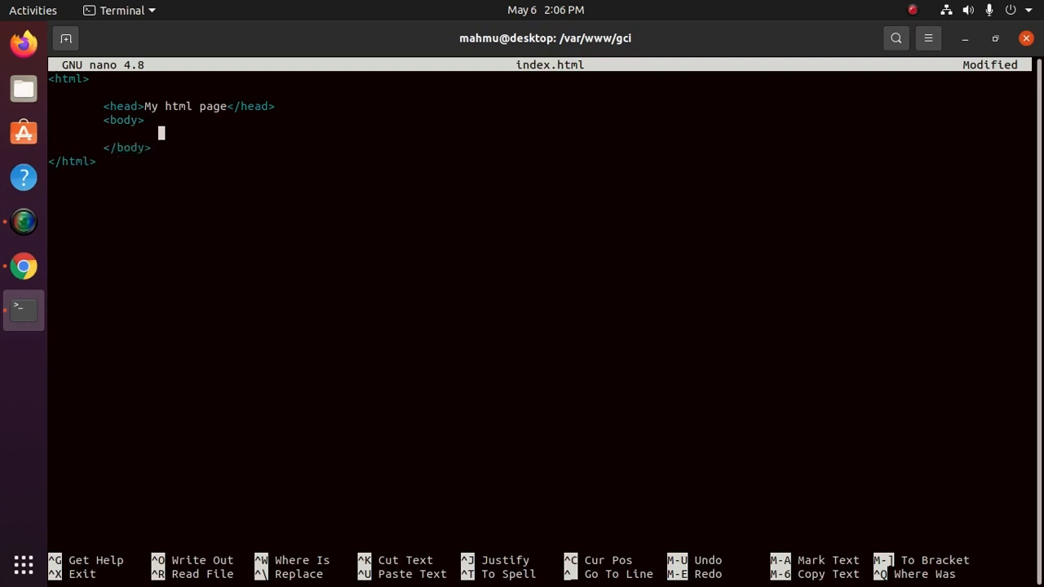
text(<p>)
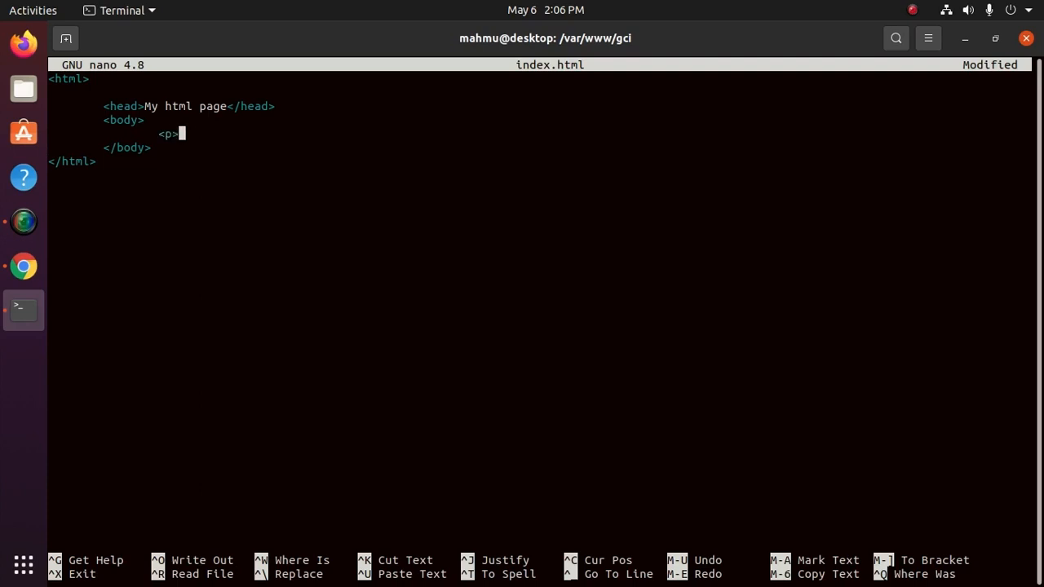
text(</p>)
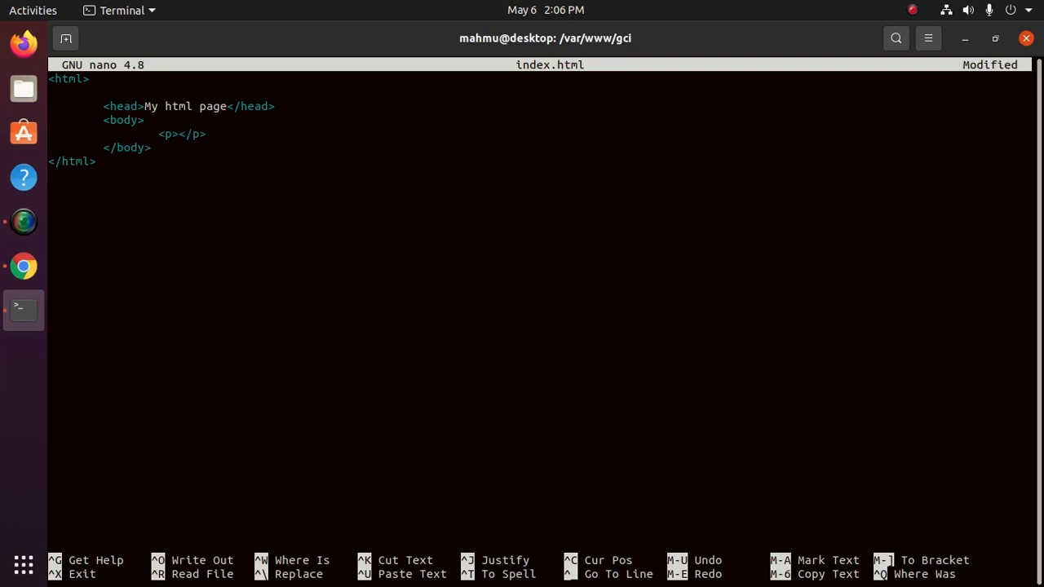
text(I)
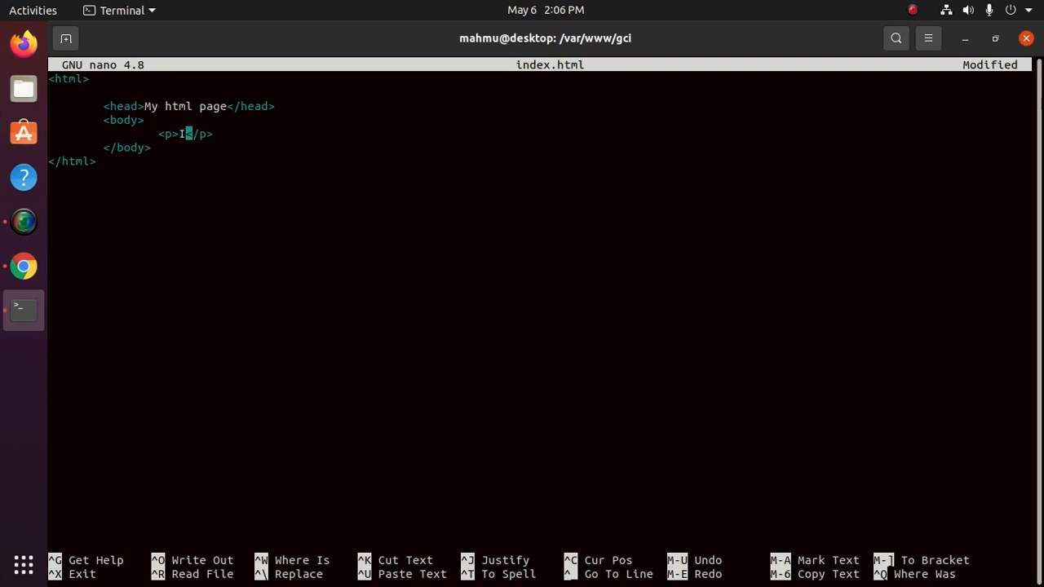
text('m run)
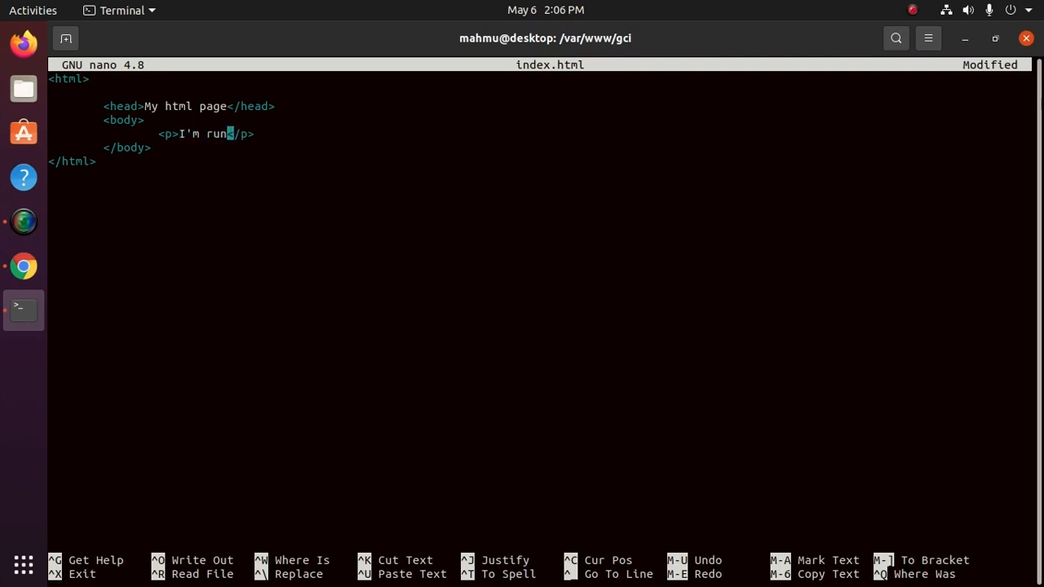
text(ning)
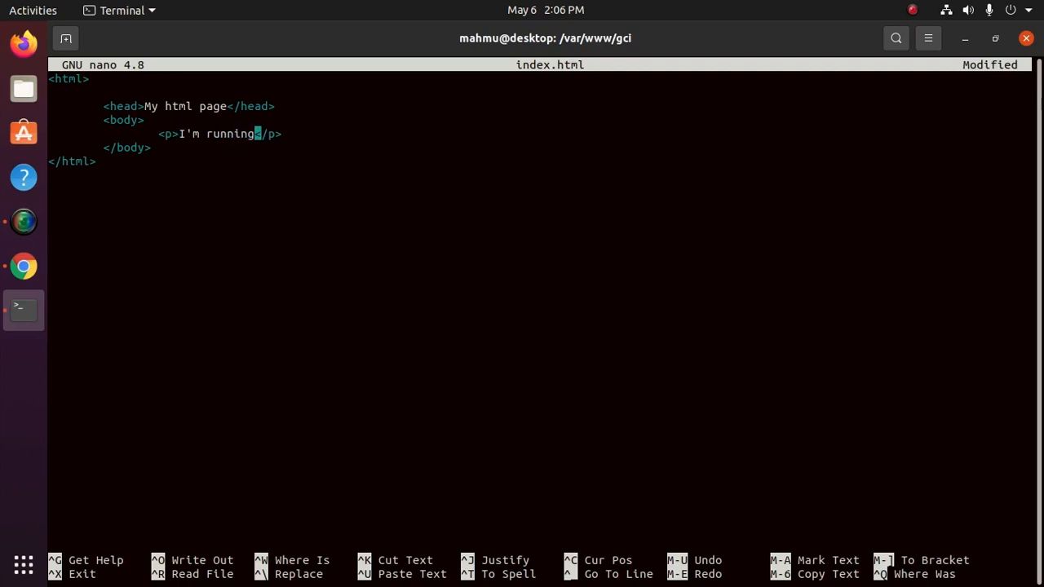
text(this we)
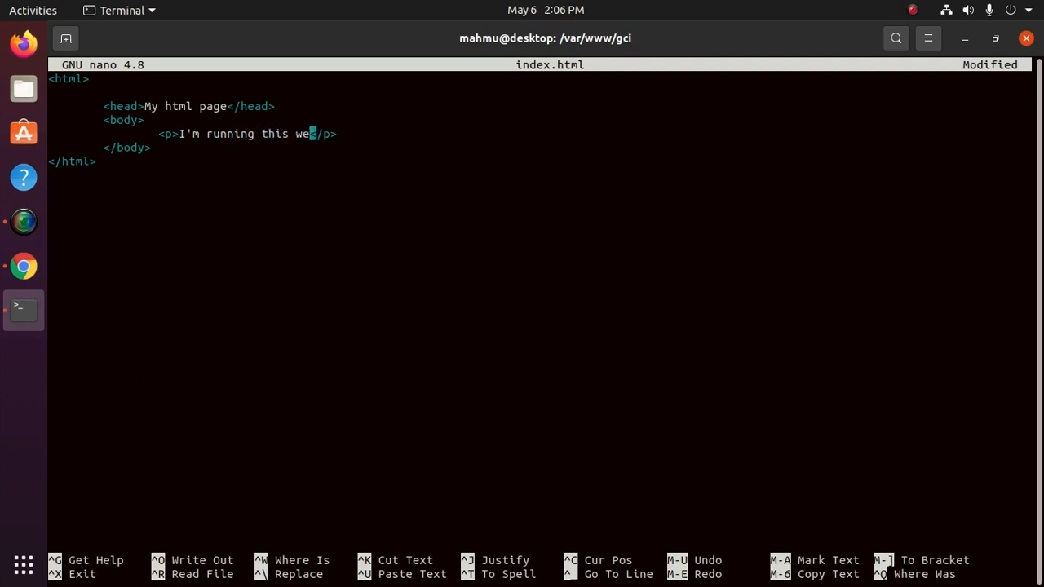
text(bsite)
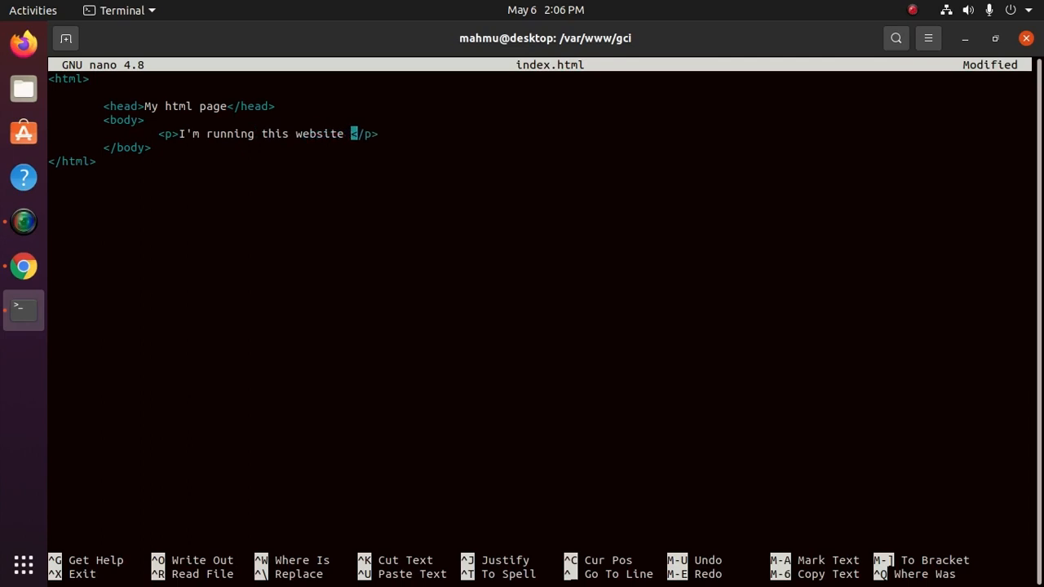
text(on)
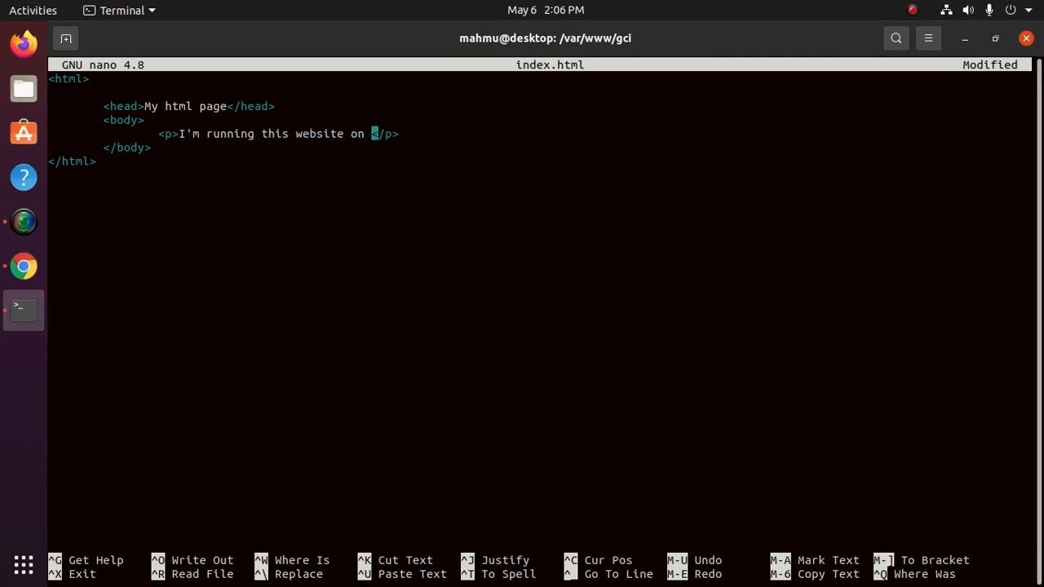
text(an ubuntu s)
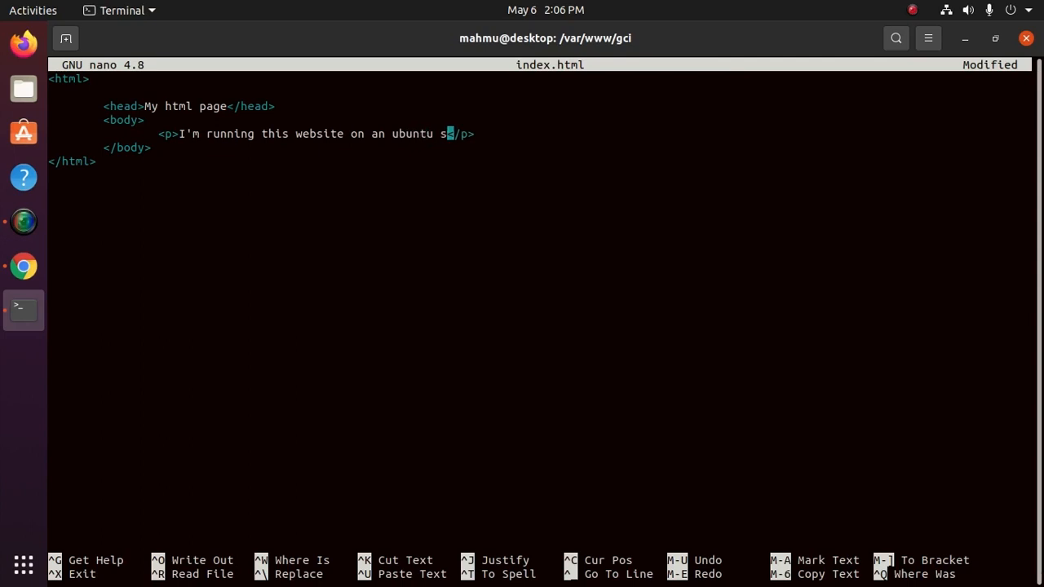
text(erver)
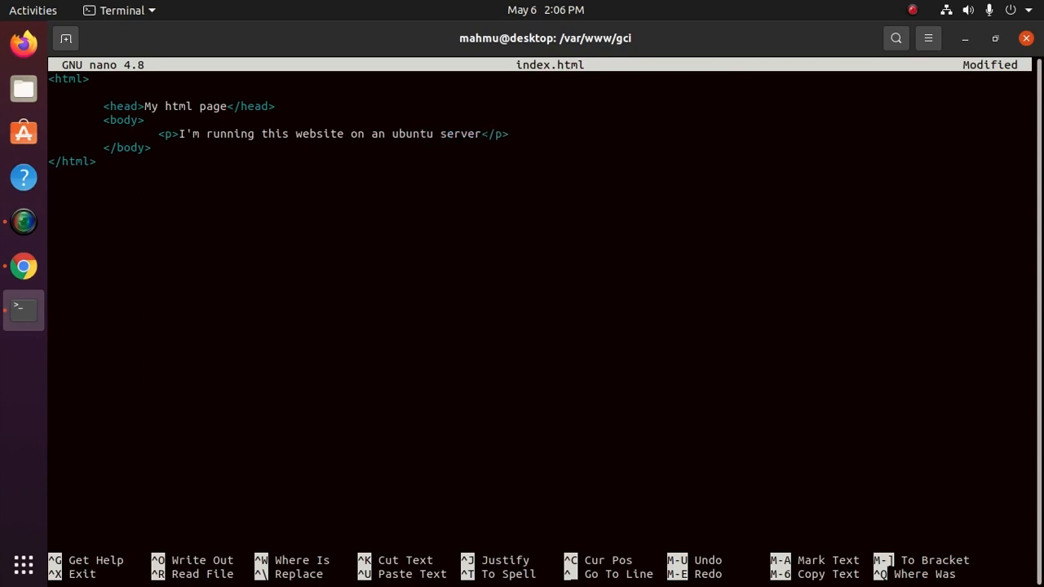
- Try saving index.html, hit Permission denied, exit nano unsaved and retype nano index.html
text(!)
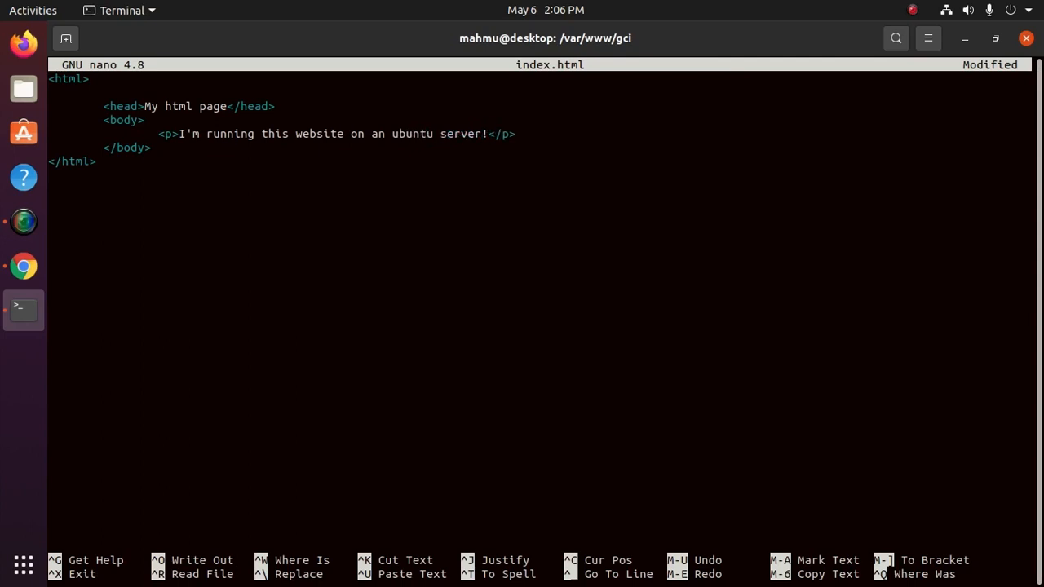
key(ctrl+o)
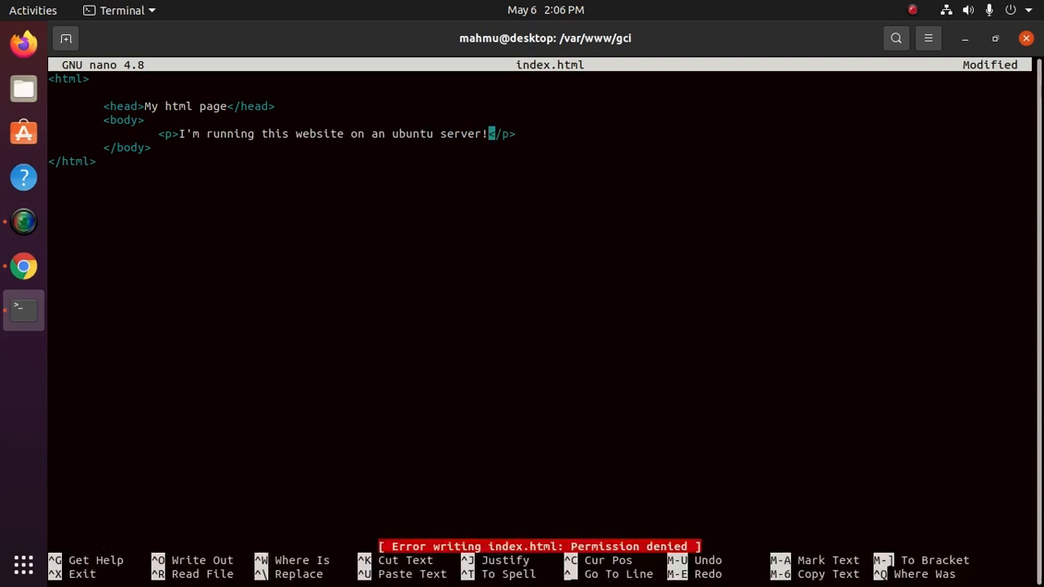
mouse_move(490, 134)
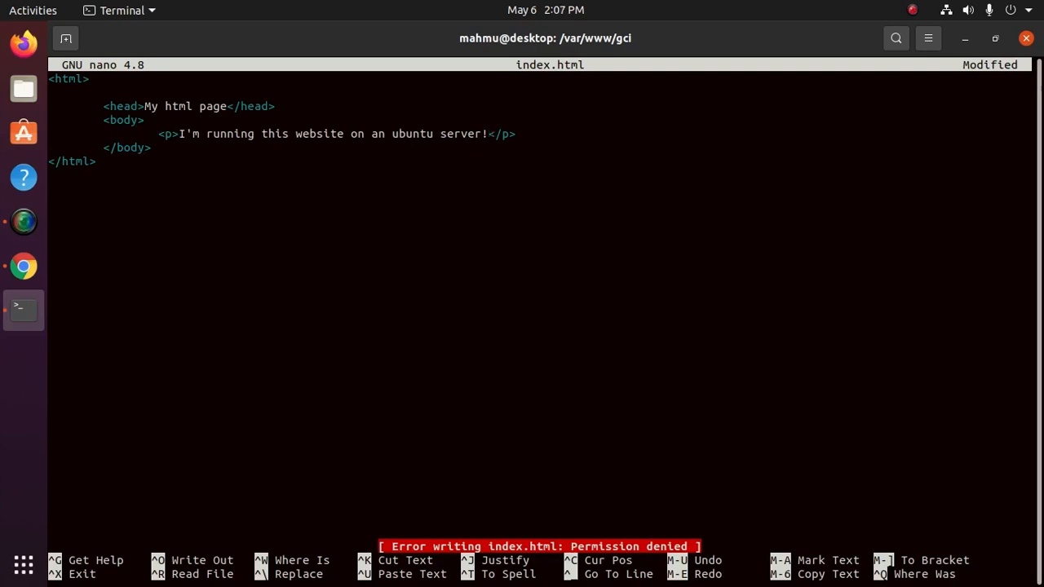
click(490, 133)
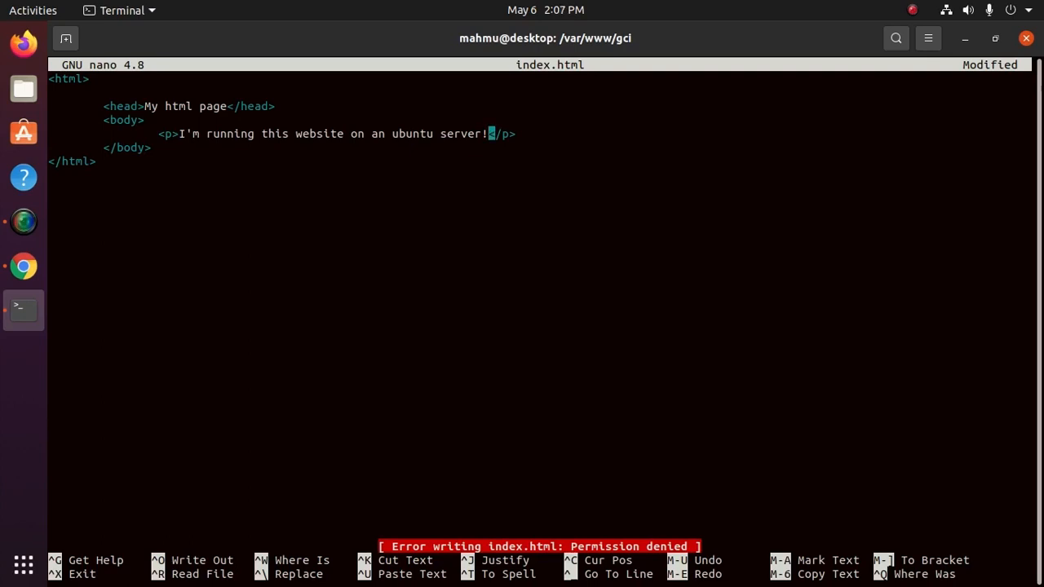
mouse_move(135, 149)
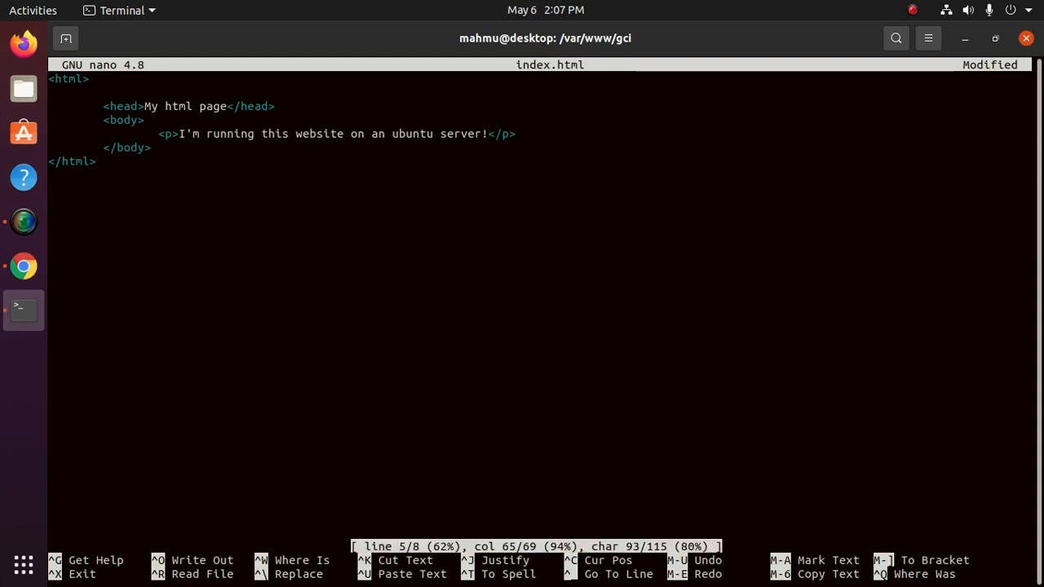
key(ctrl+x)
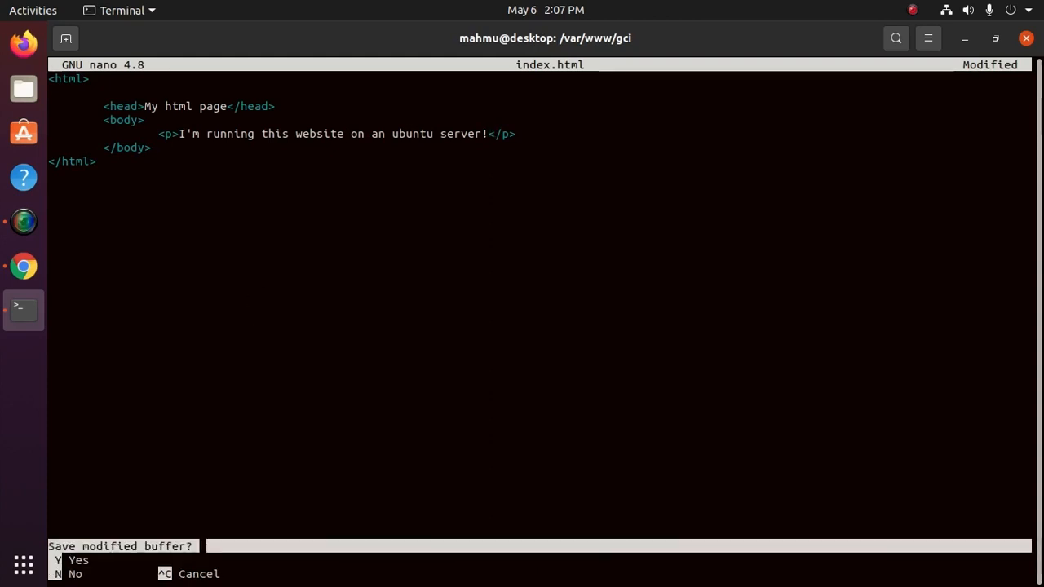
key(y)
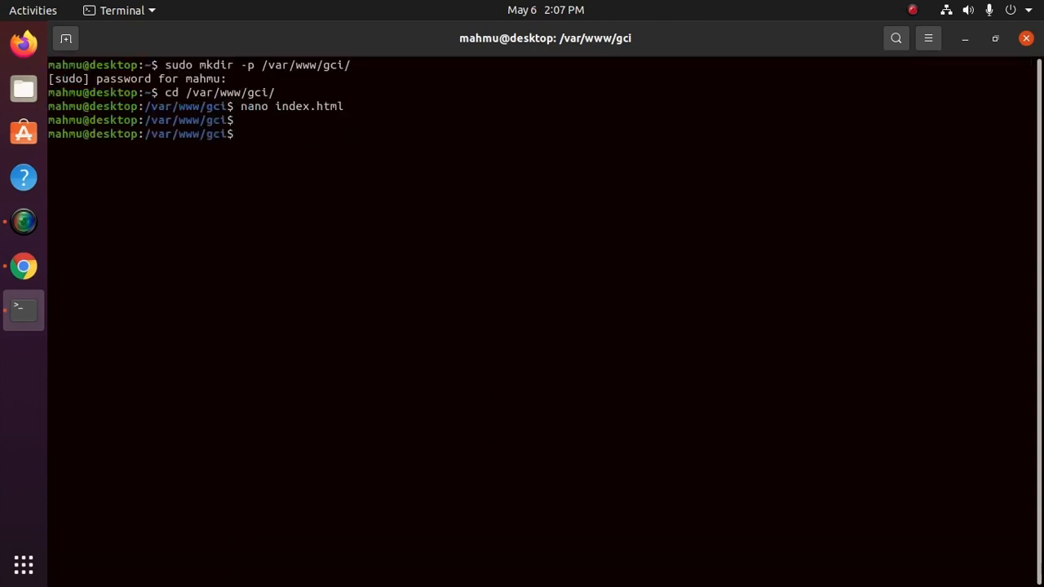
text(nano index.html)
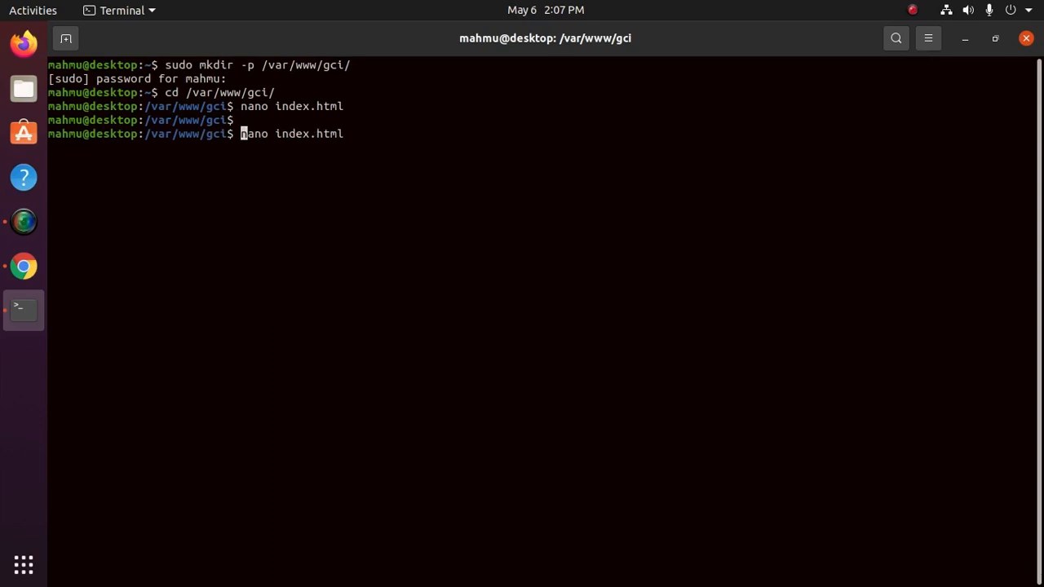
- Reopen index.html with sudo nano, write it out and exit back to the prompt
text(sudo)
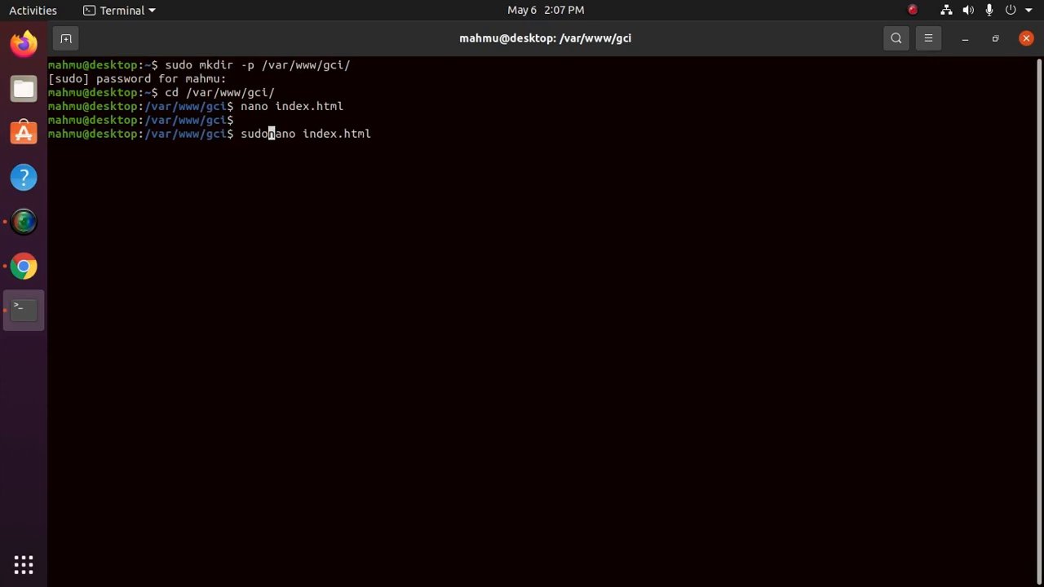
key(Return)
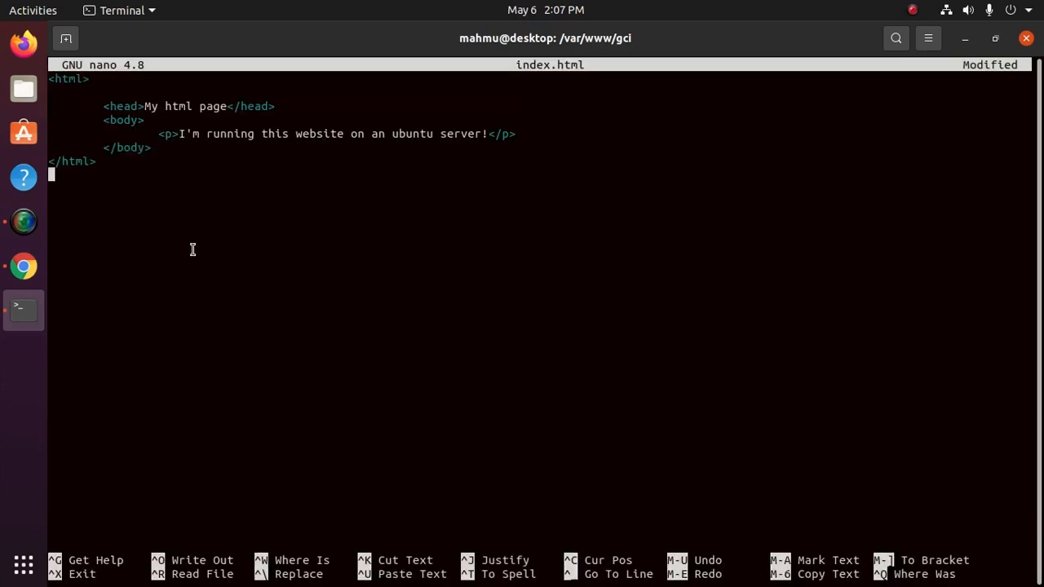
key(ctrl+x)
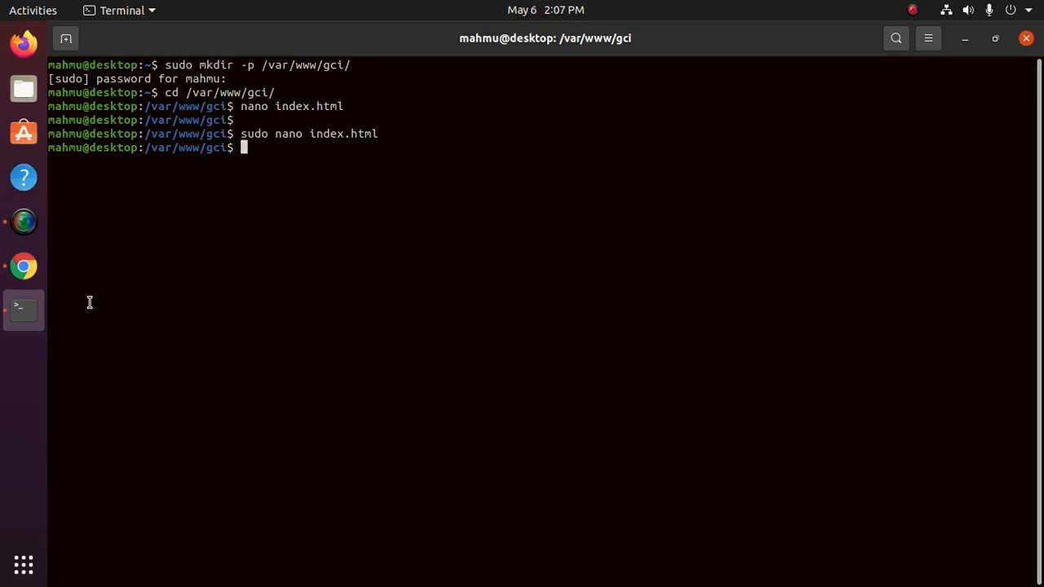
click(23, 267)
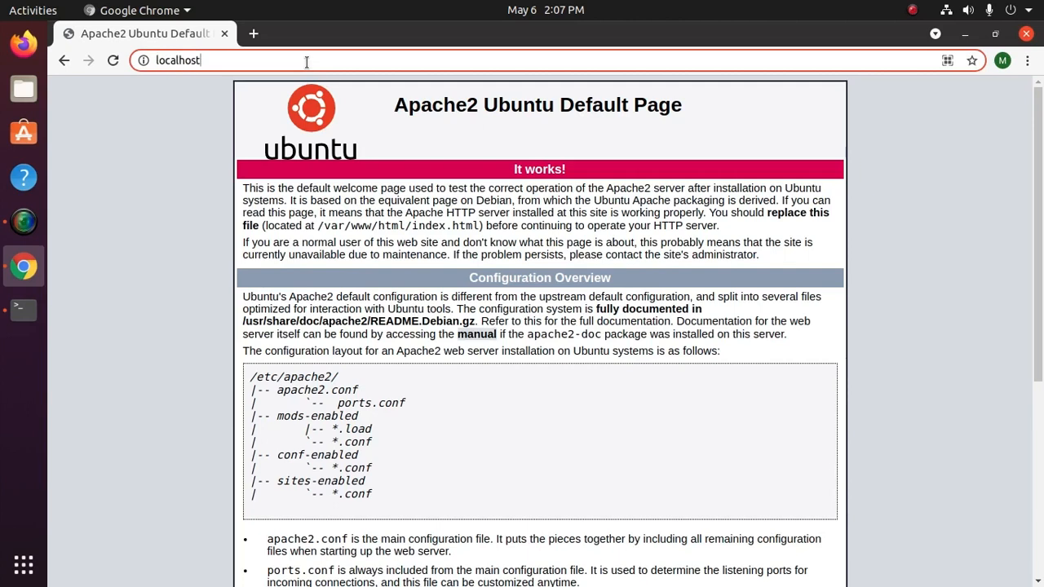
text(/)
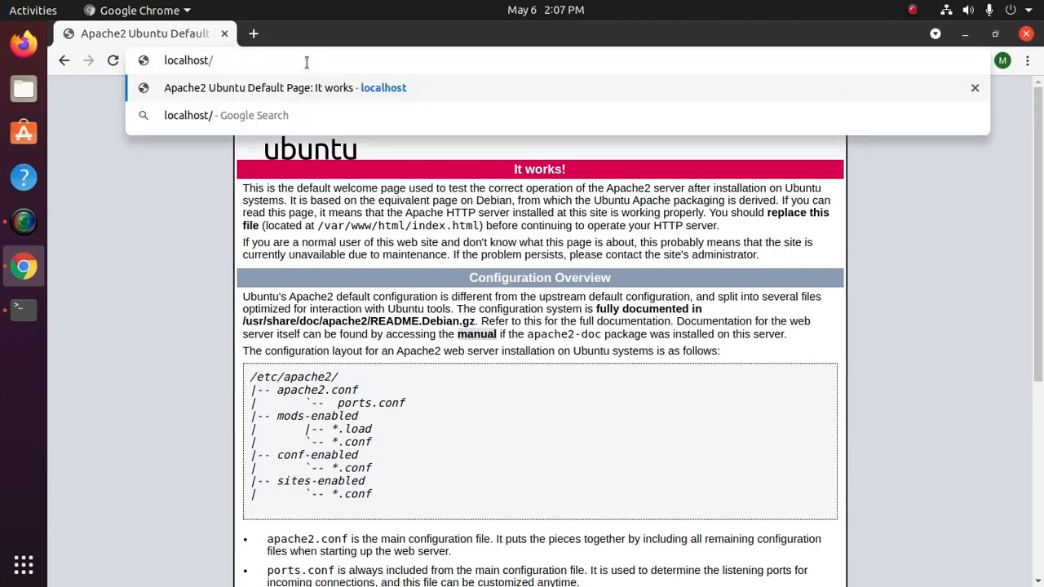
text(gci/)
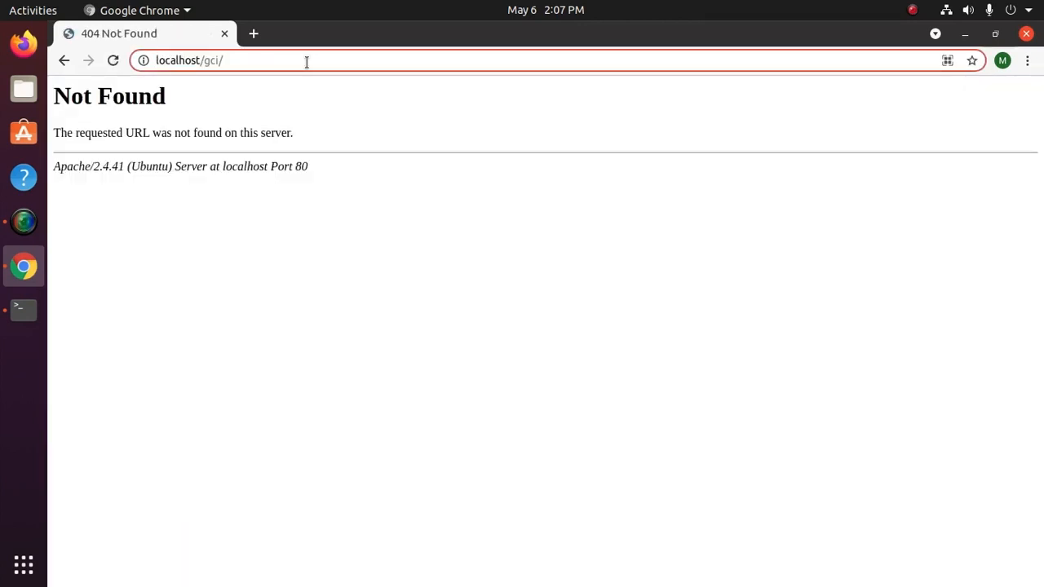
key(Return)
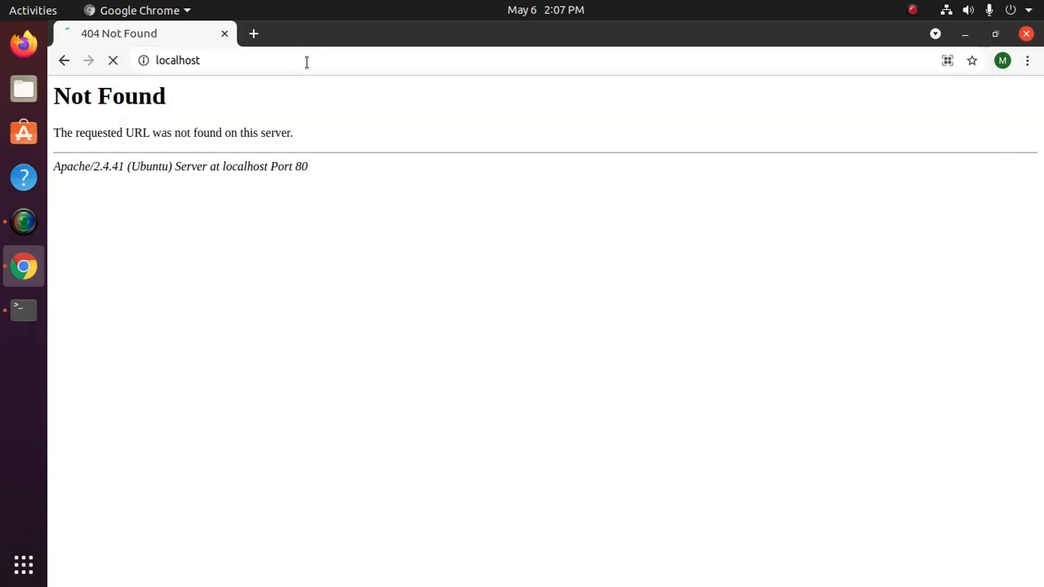
click(113, 61)
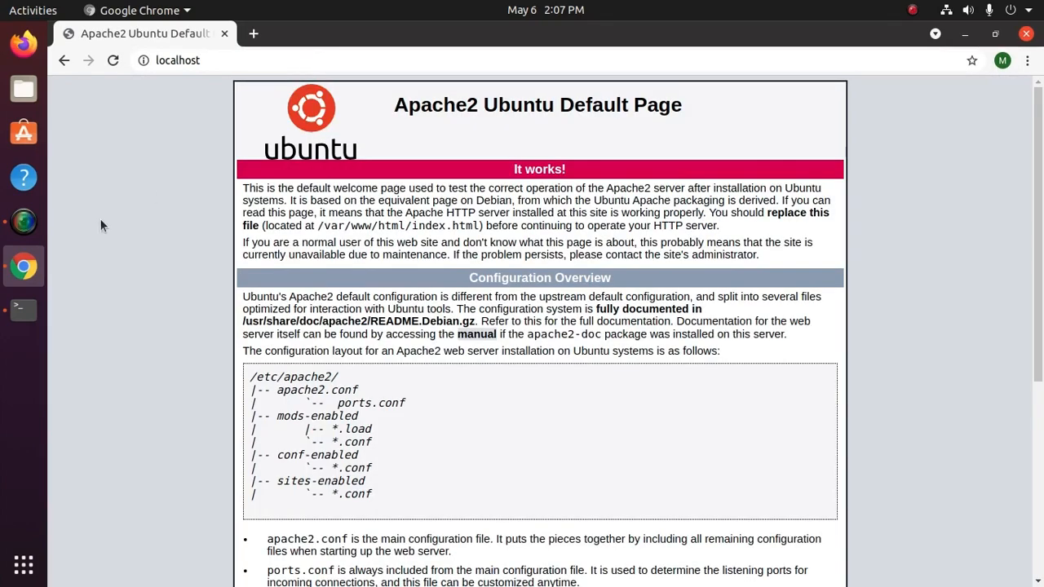
click(23, 308)
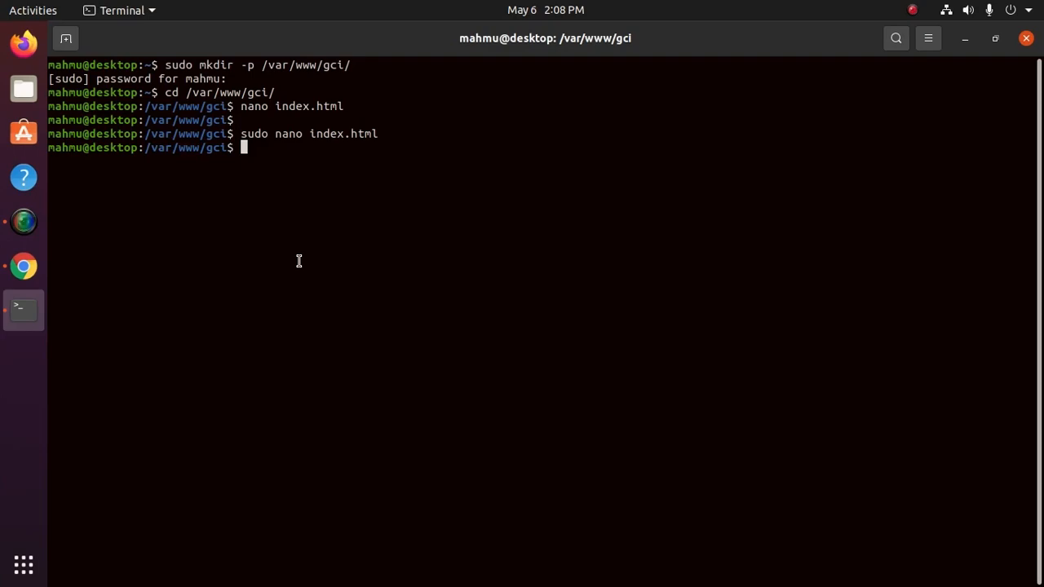
mouse_move(636, 272)
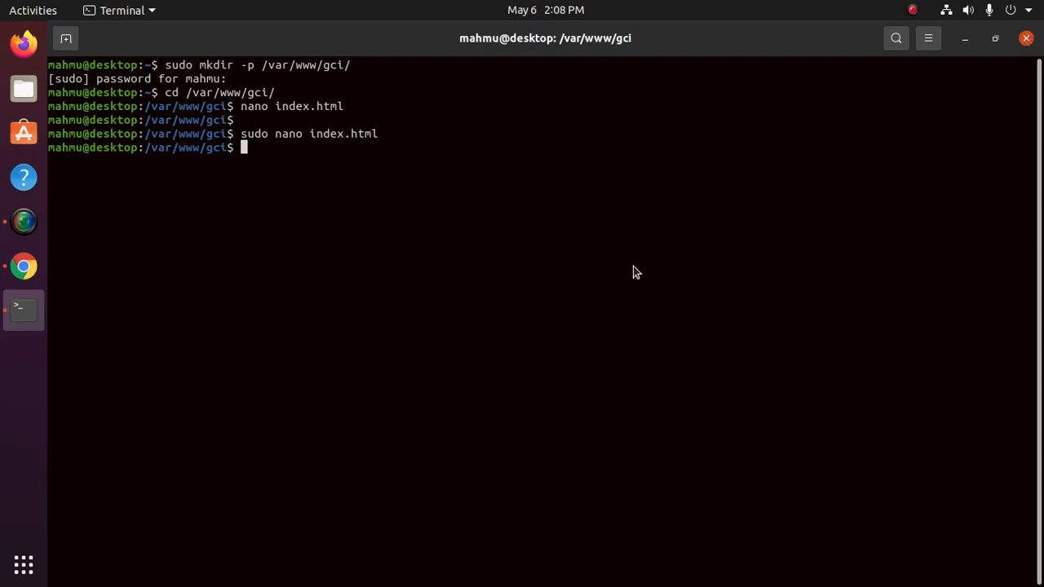
- In a fresh terminal, change directory to /etc/apache2/sites-available/
click(23, 267)
text(cd)
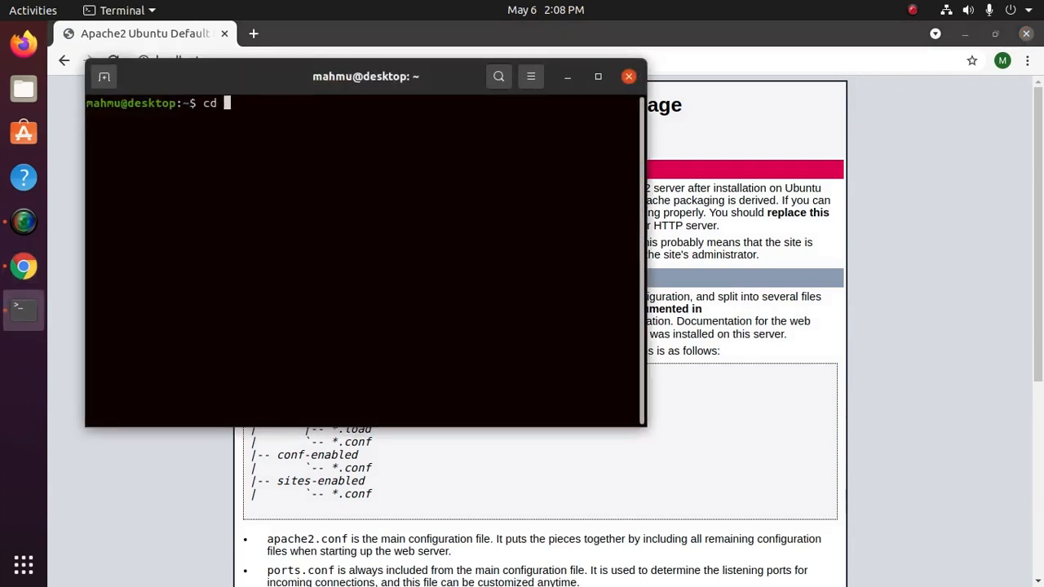
text(/e)
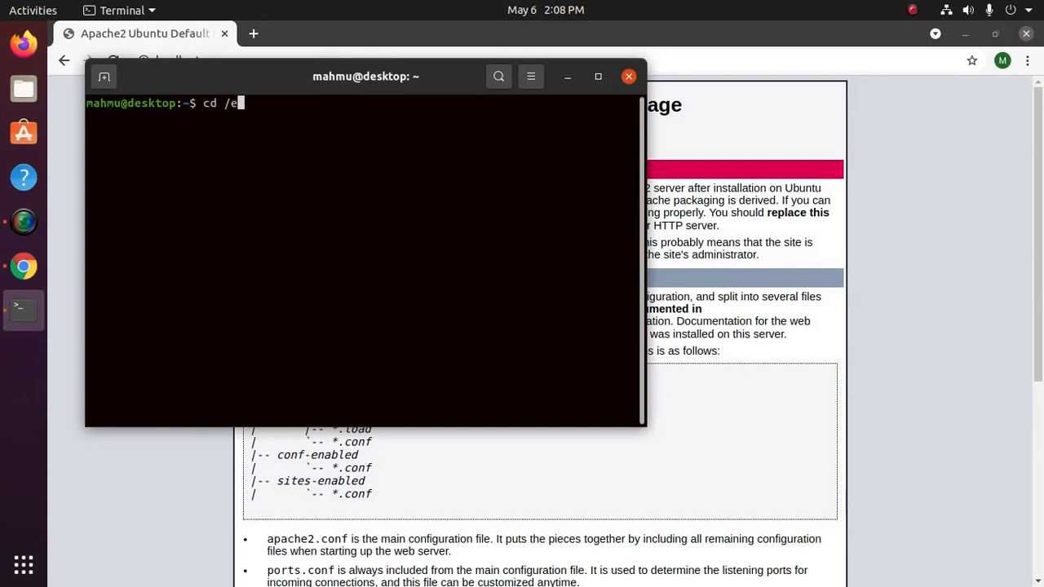
text(tc/apache2/)
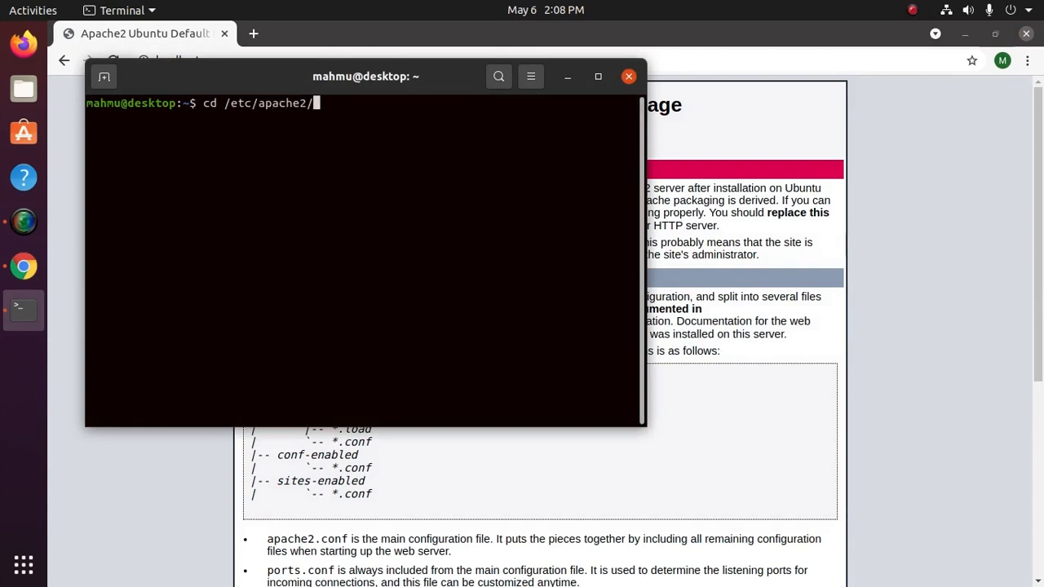
text(s)
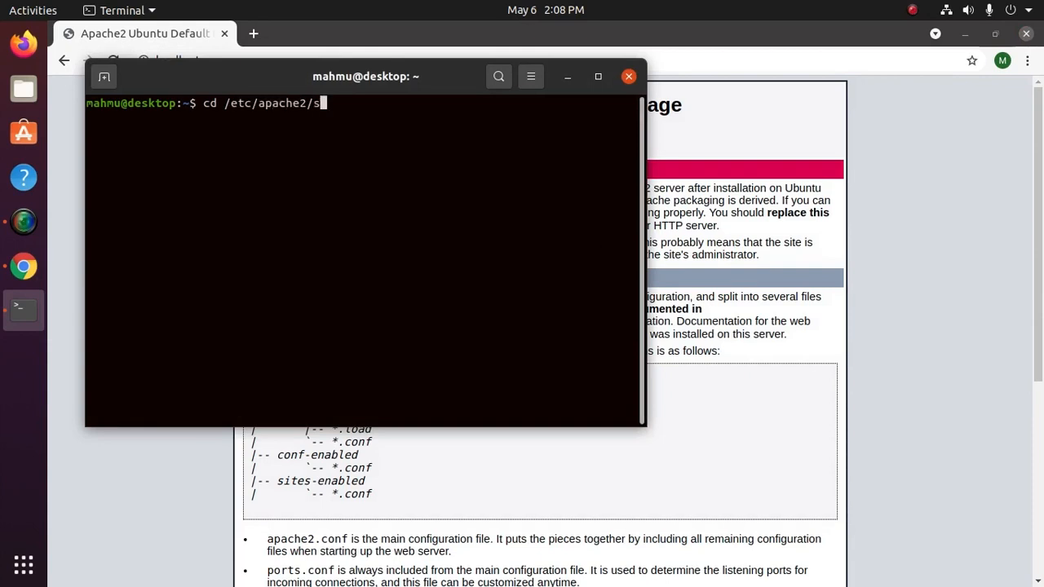
text(ites-available/)
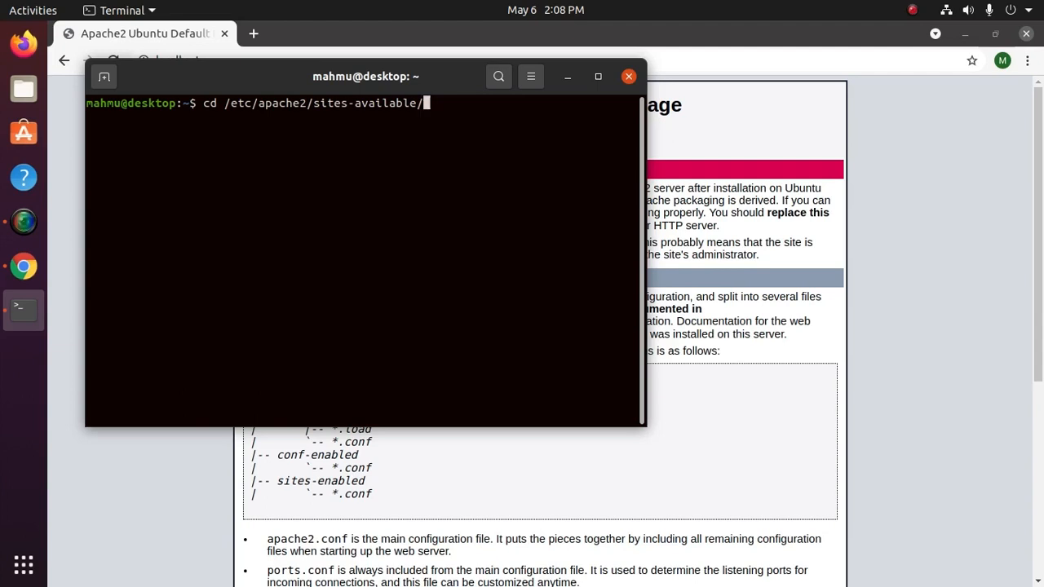
mouse_move(424, 103)
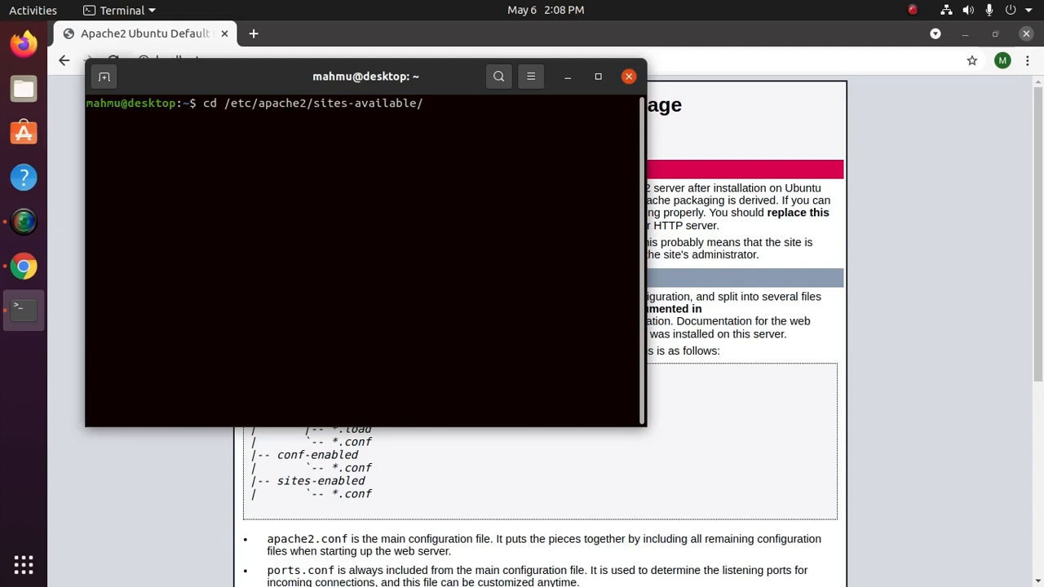
key(Return)
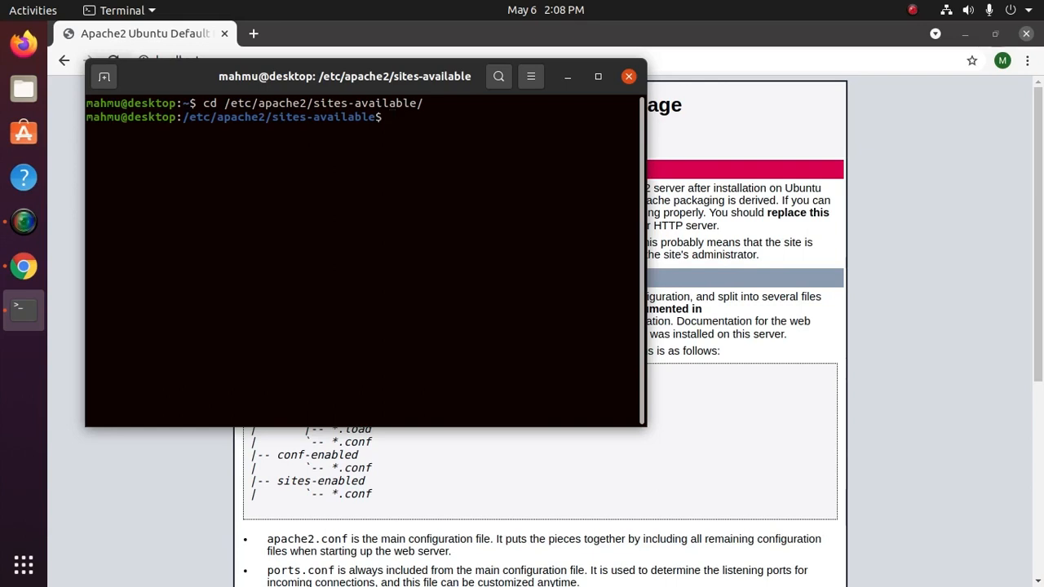
- Copy 000-default.conf to gci.conf with sudo, supplying the admin password
text(sudo)
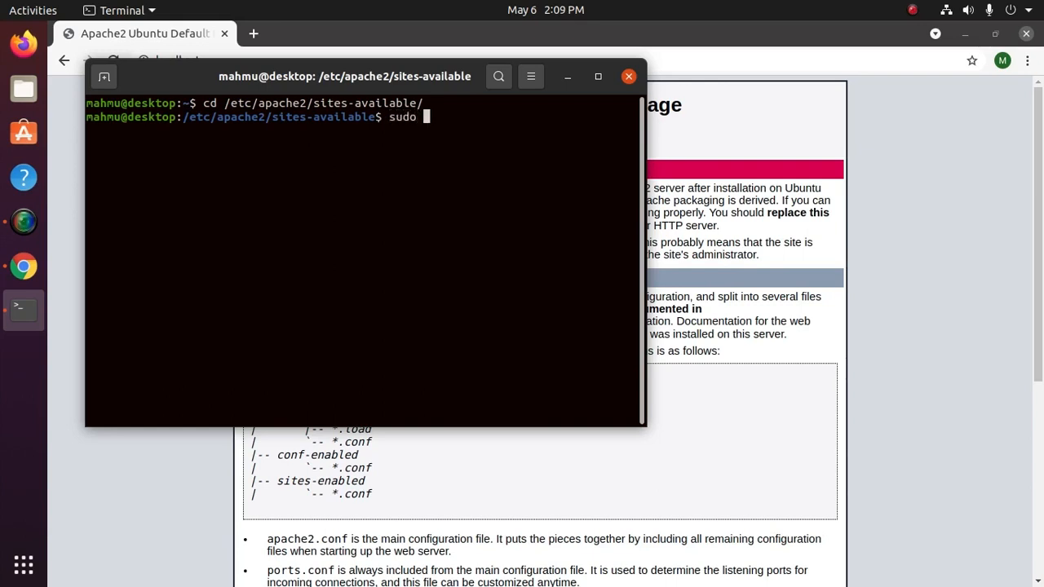
text(cp)
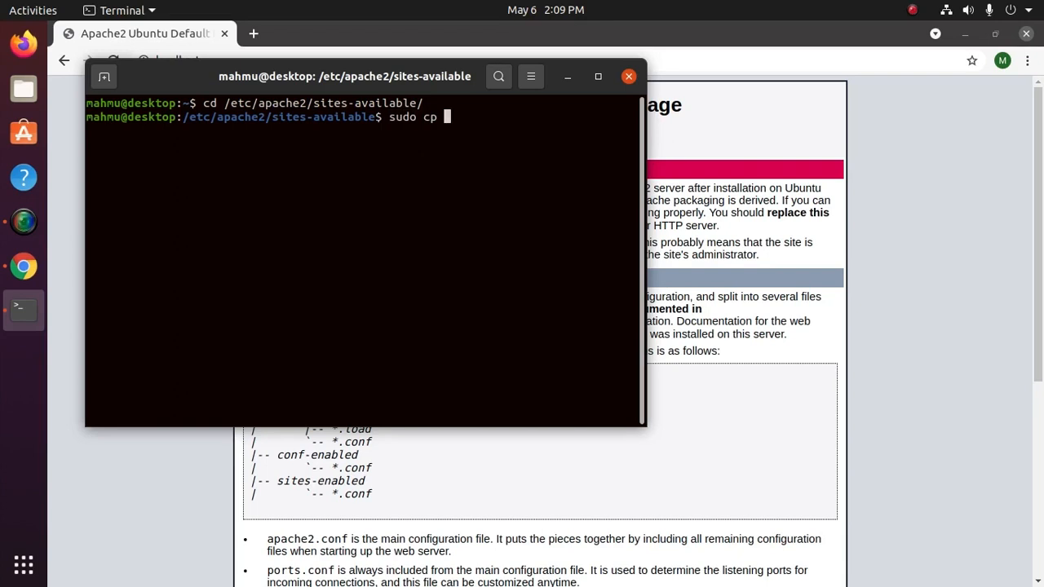
text(000-default.conf)
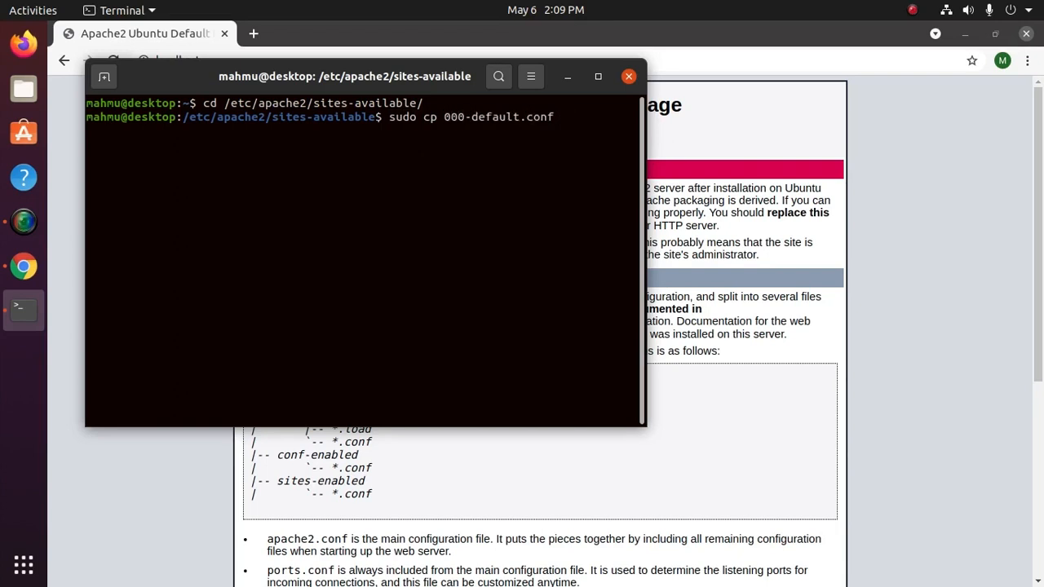
text(gc)
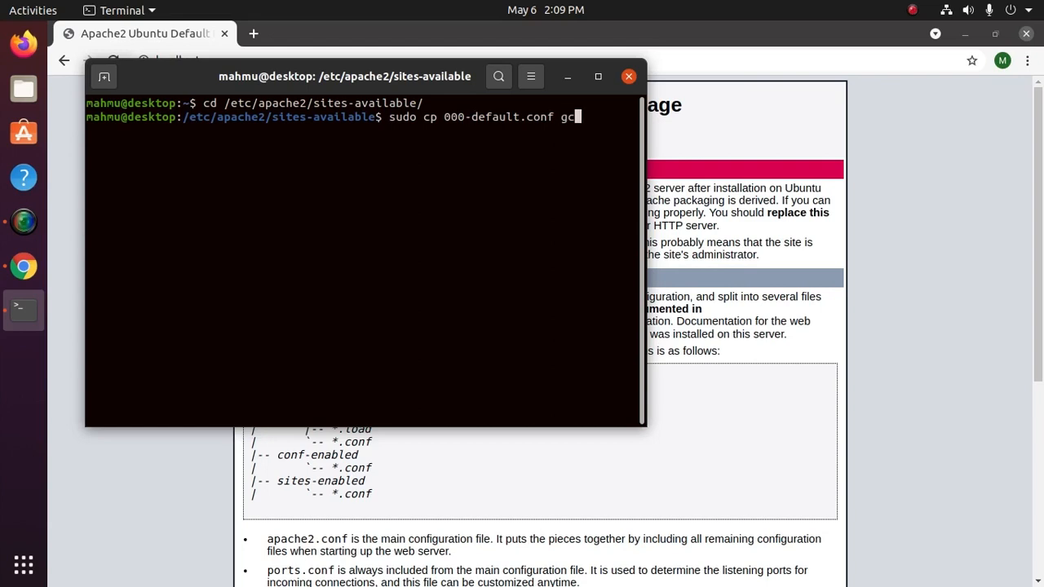
text(i.co)
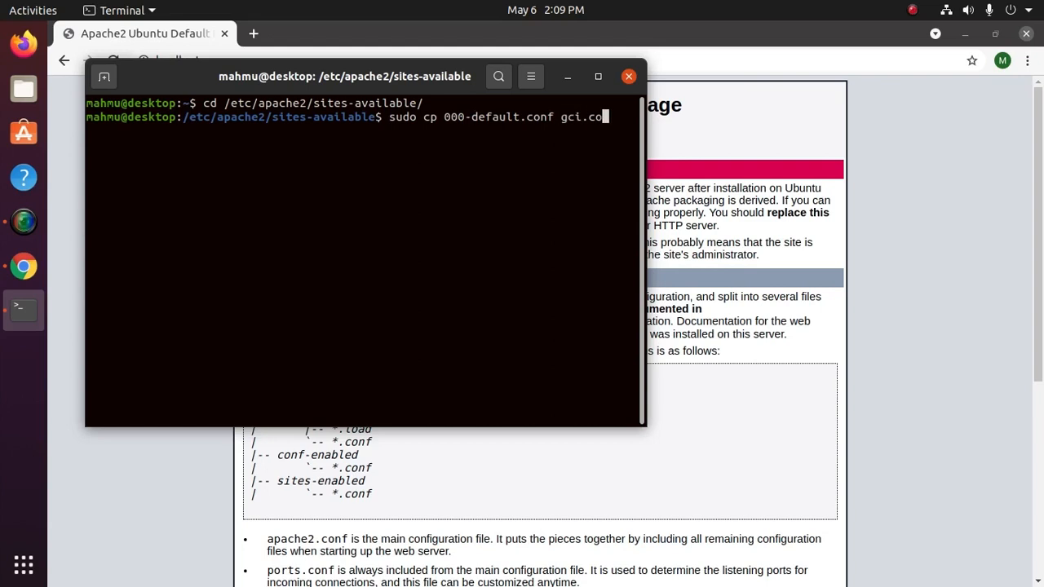
text(nf)
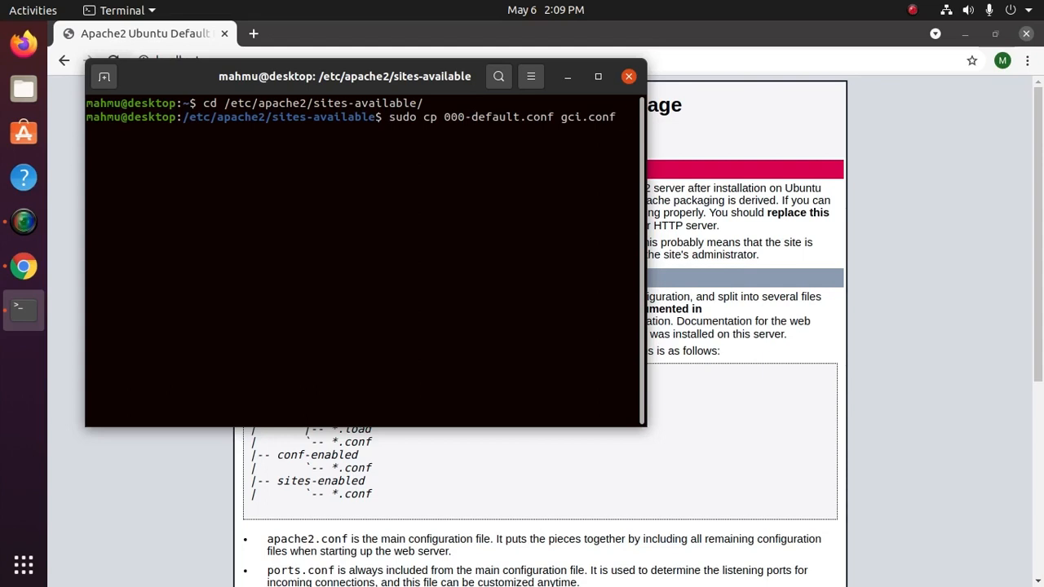
key(Return)
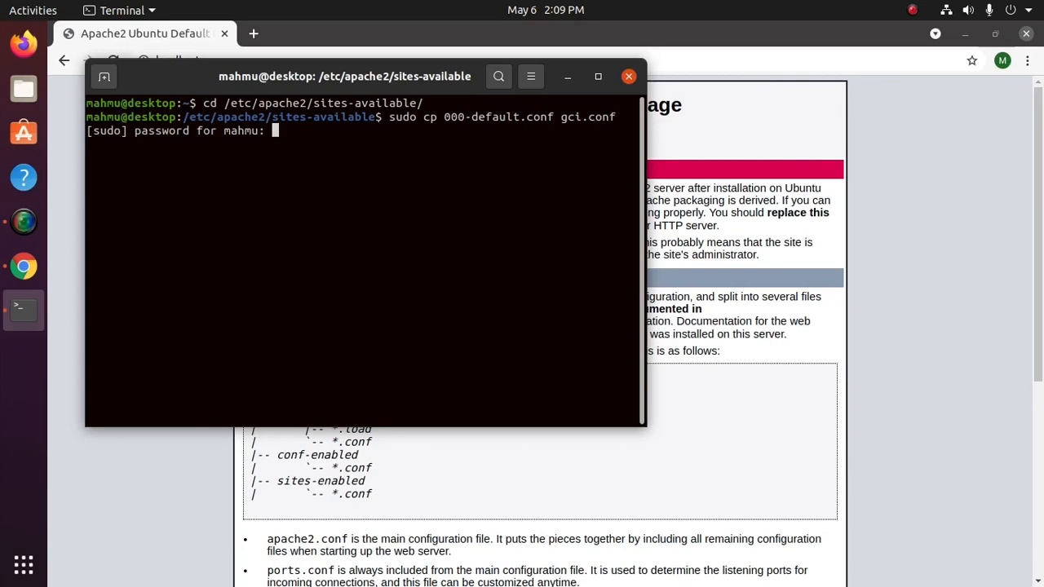
key(Return)
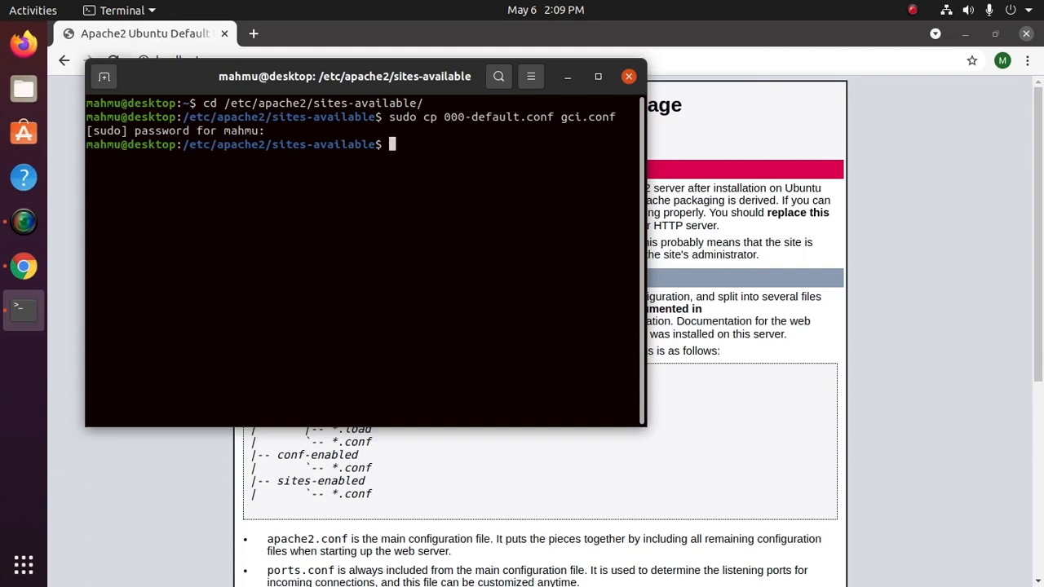
- List the folder to see gci.conf, then edit it with sudo nano in a maximized window
text(ls)
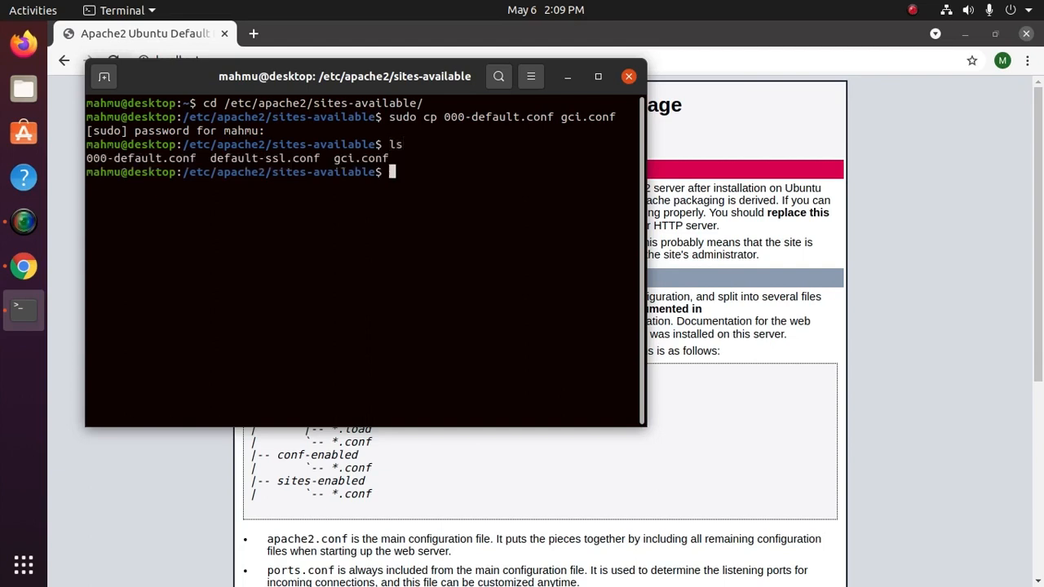
text(sudo)
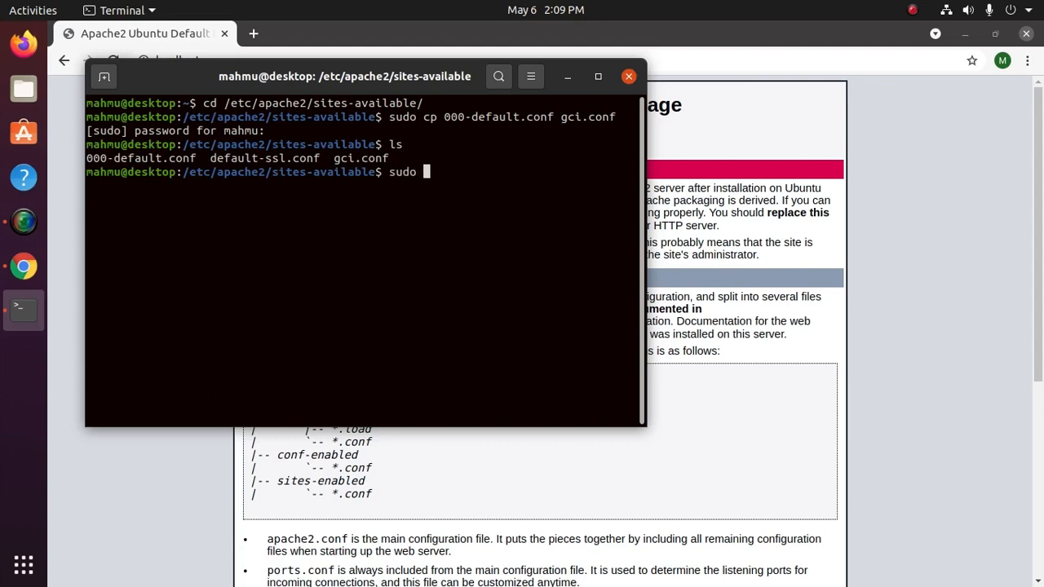
text(nano)
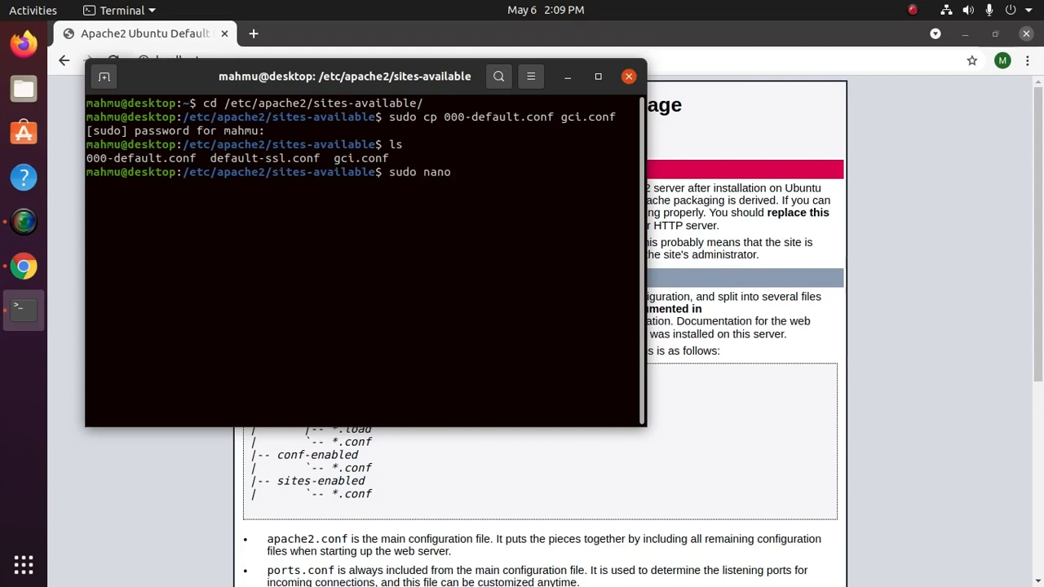
text(gci.conf)
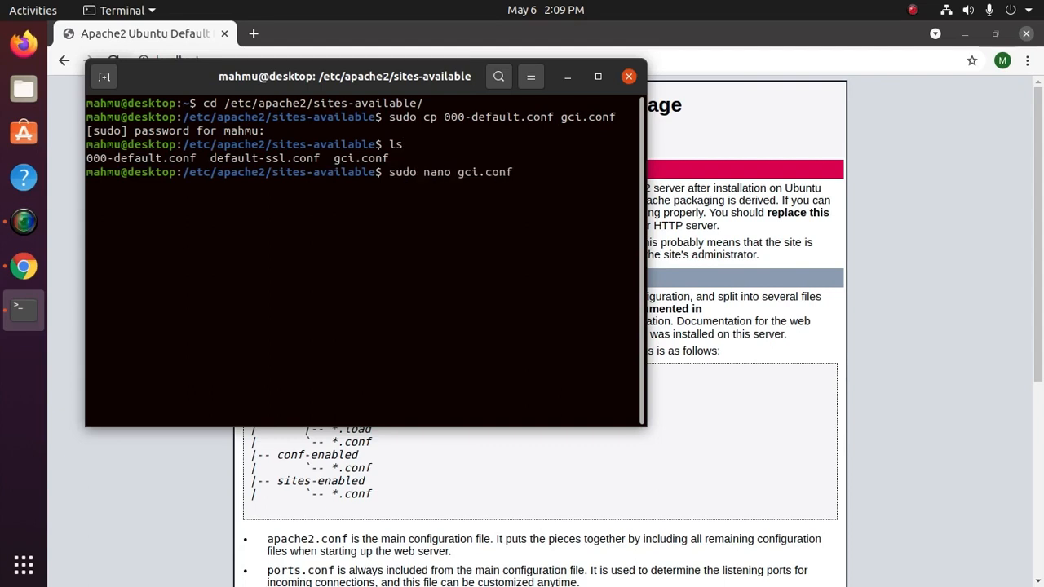
key(Return)
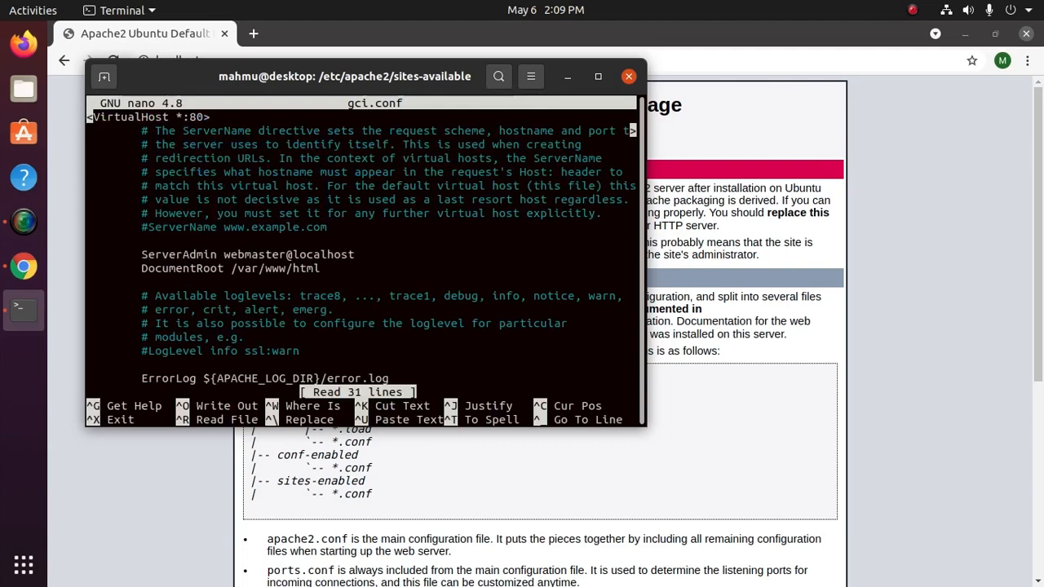
click(597, 77)
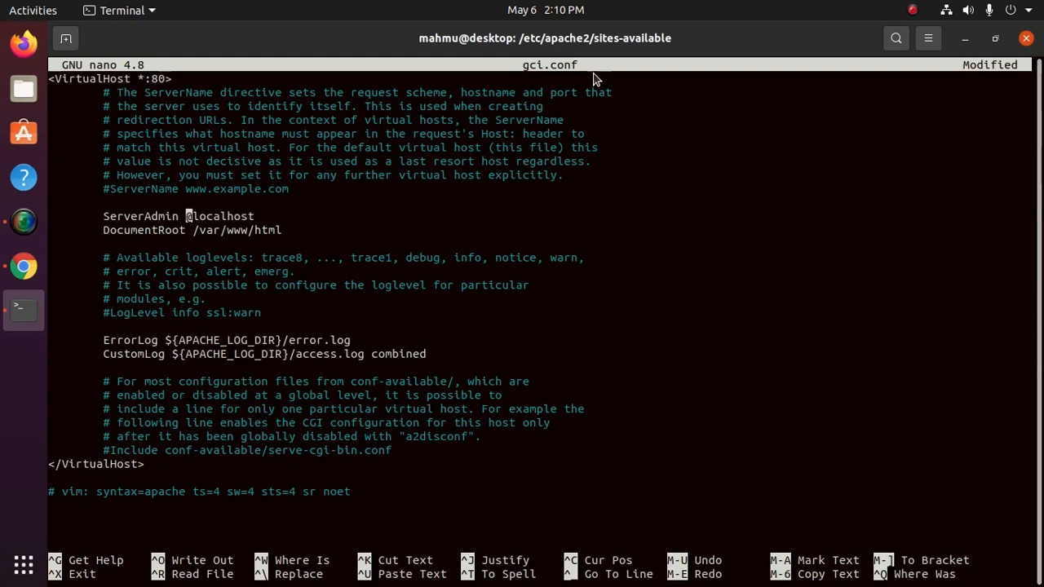
text(youren)
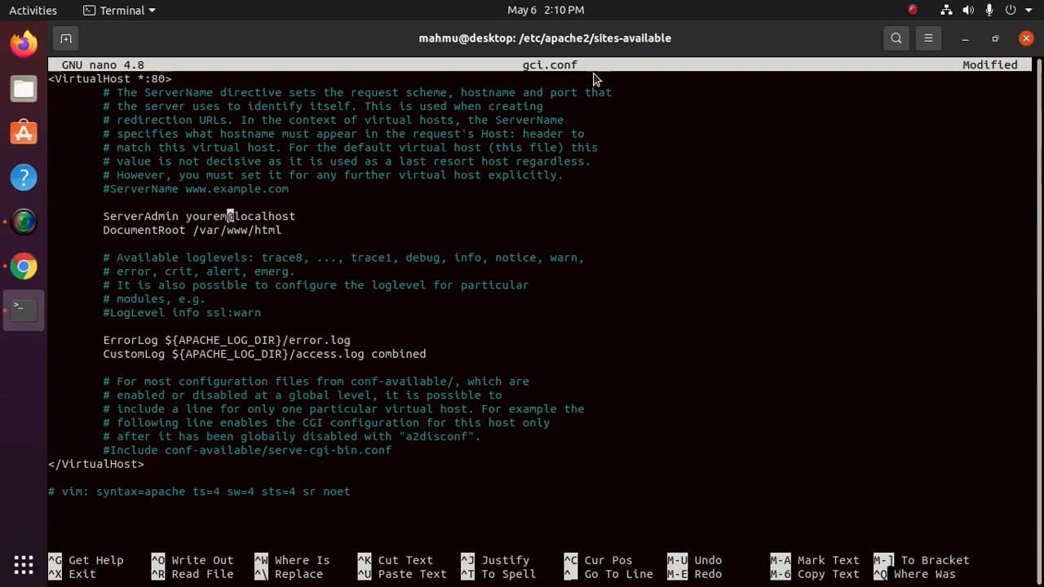
text(mail)
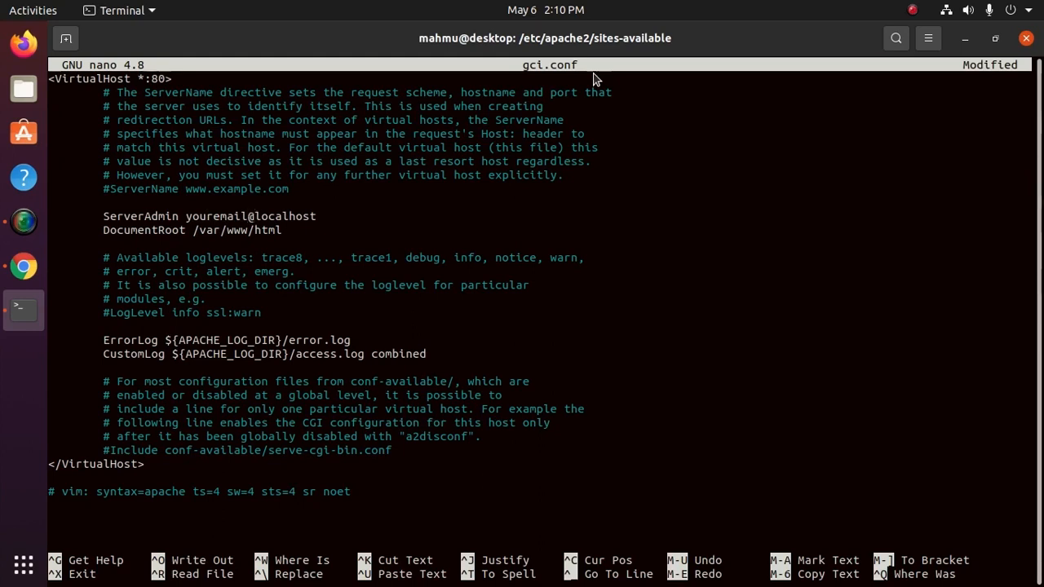
text(doman)
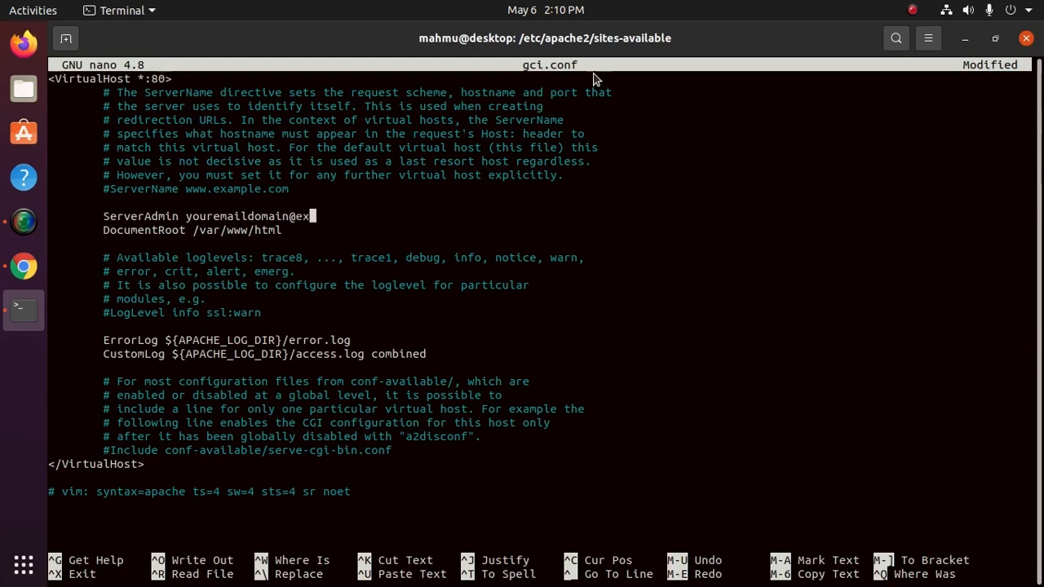
text(ample.co)
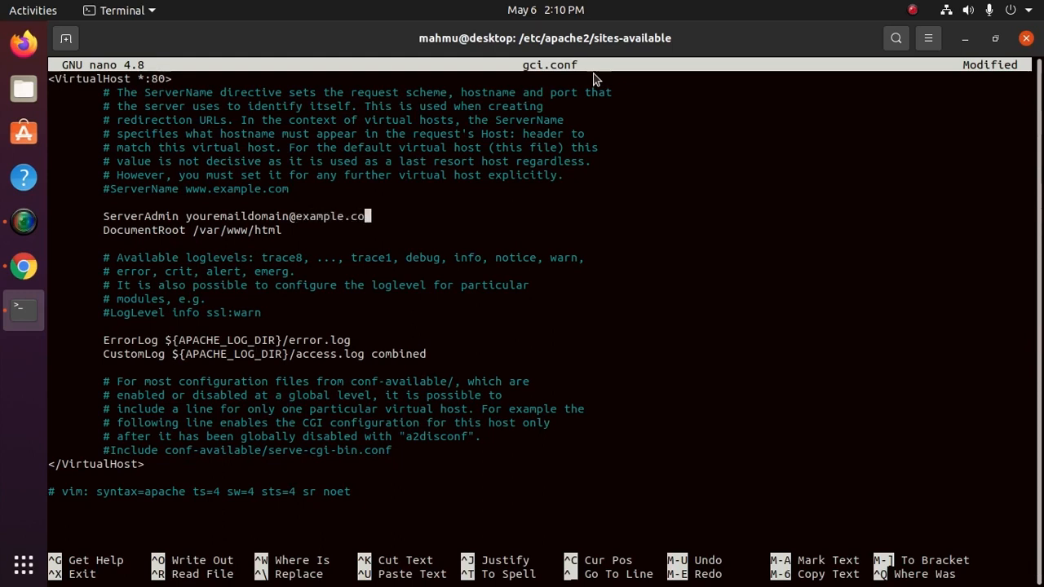
text(m)
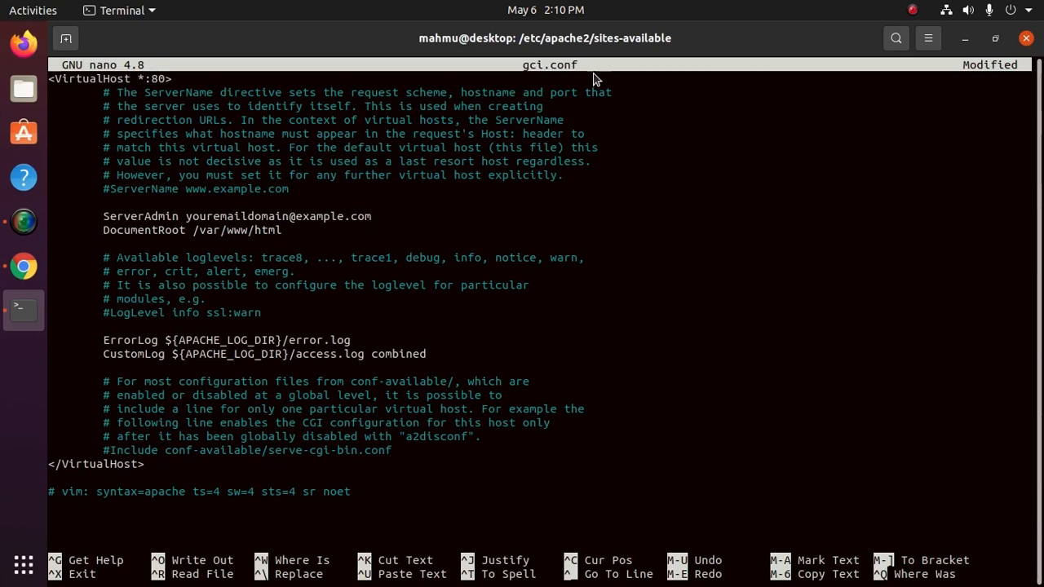
- Change DocumentRoot from /var/www/html to /var/www/gci/
click(372, 215)
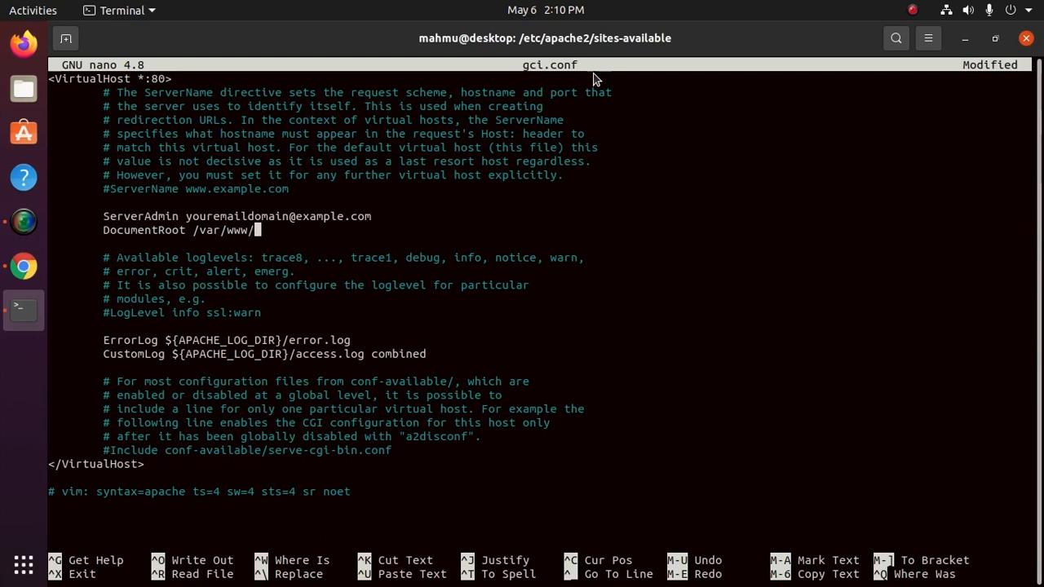
text(gci)
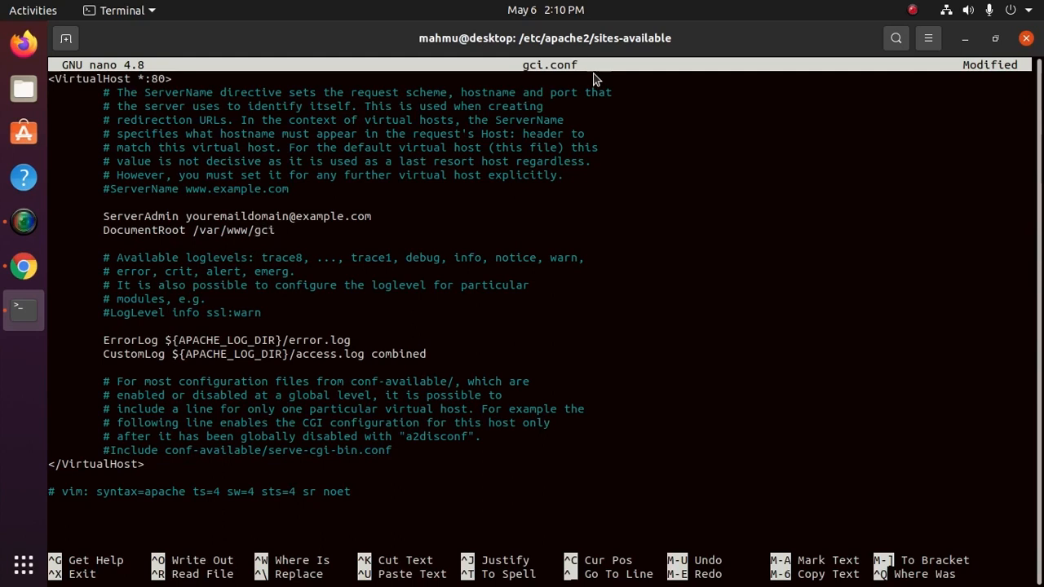
text(/)
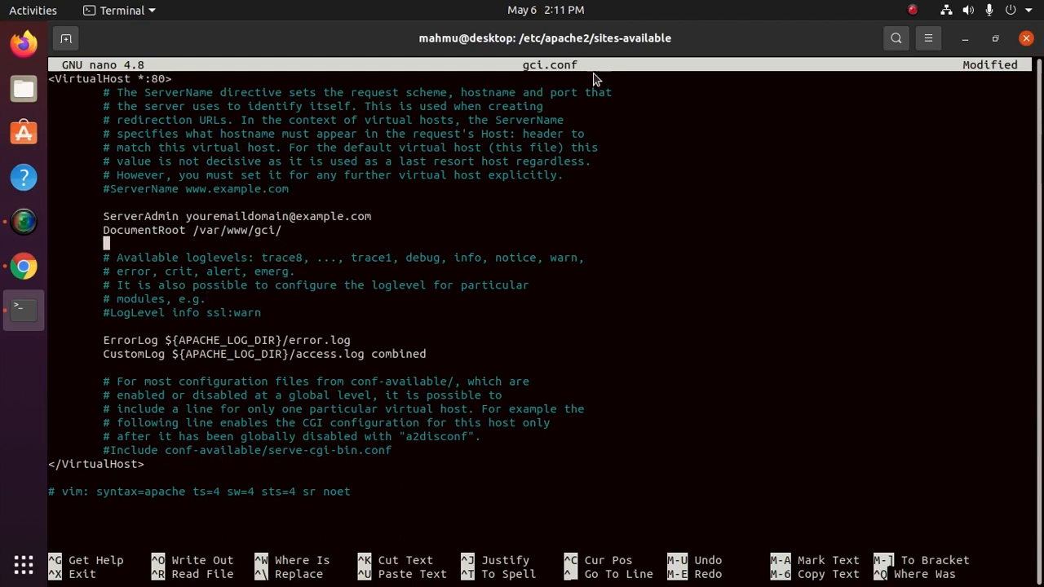
- Add the line 'ServerName gci.example.com' below DocumentRoot and save gci.conf
text(S)
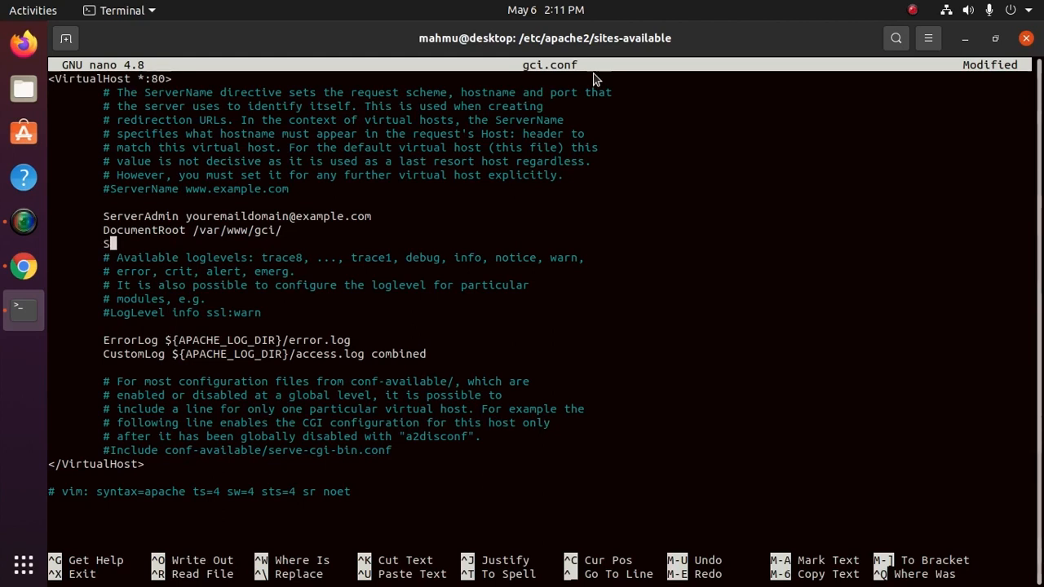
text(erver)
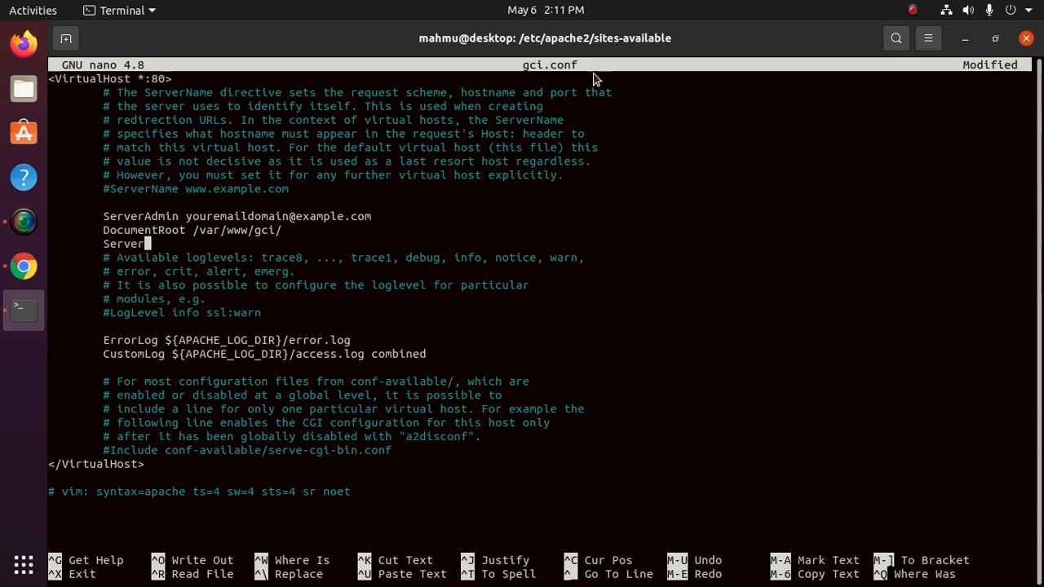
text(Name)
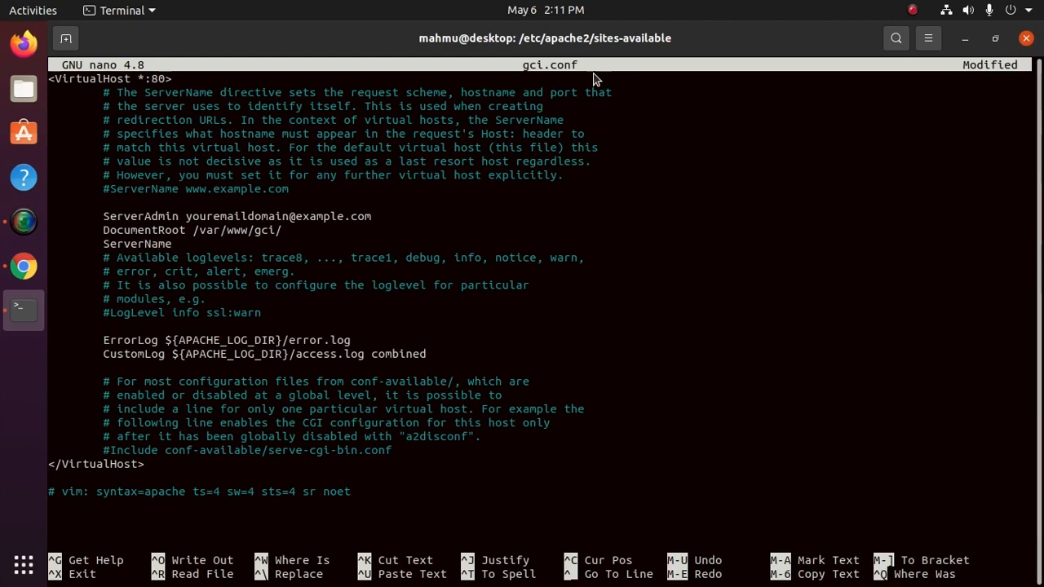
text(gc)
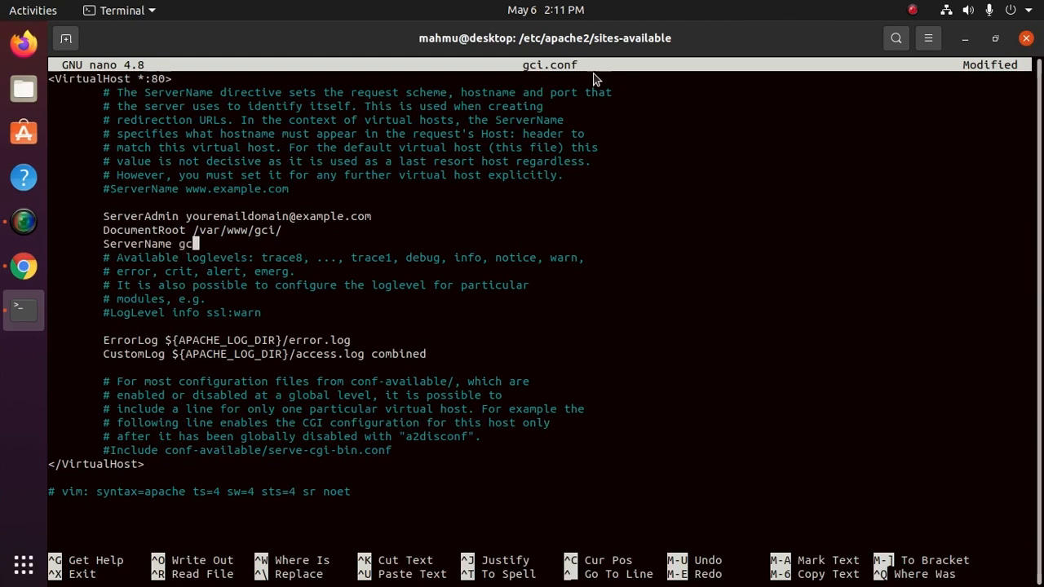
text(i.e)
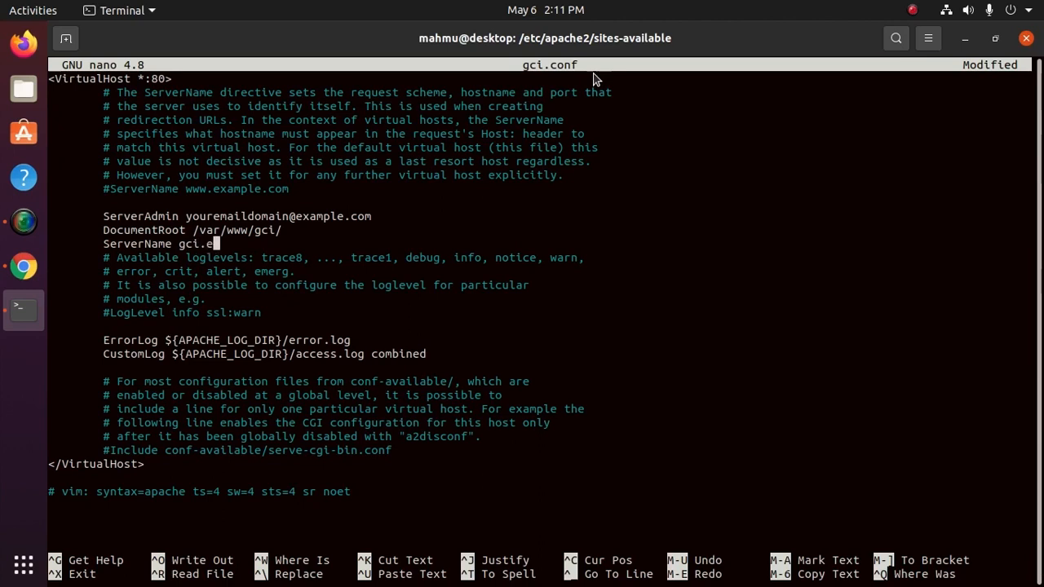
text(xample.c)
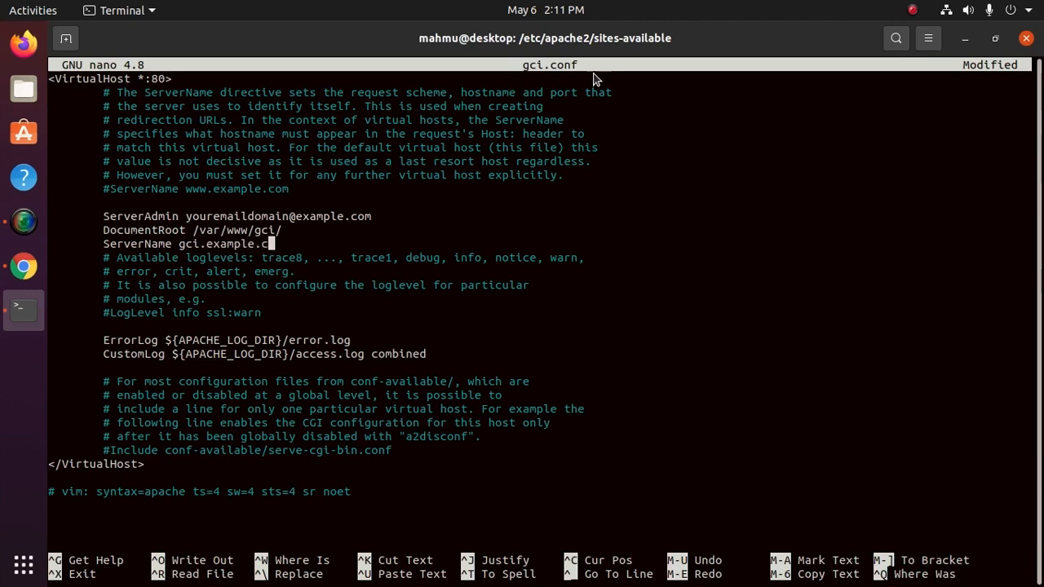
text(om)
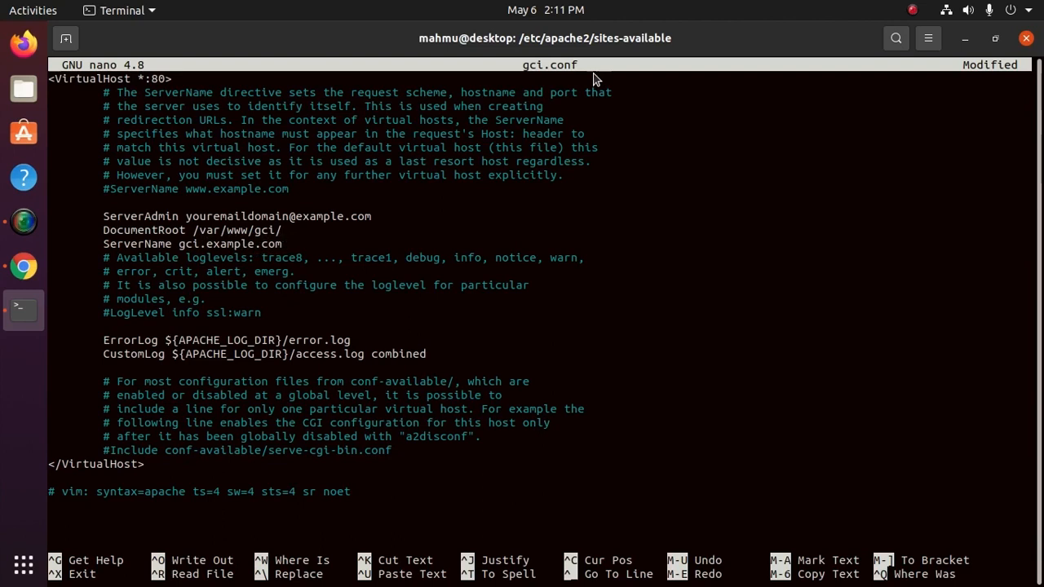
click(283, 243)
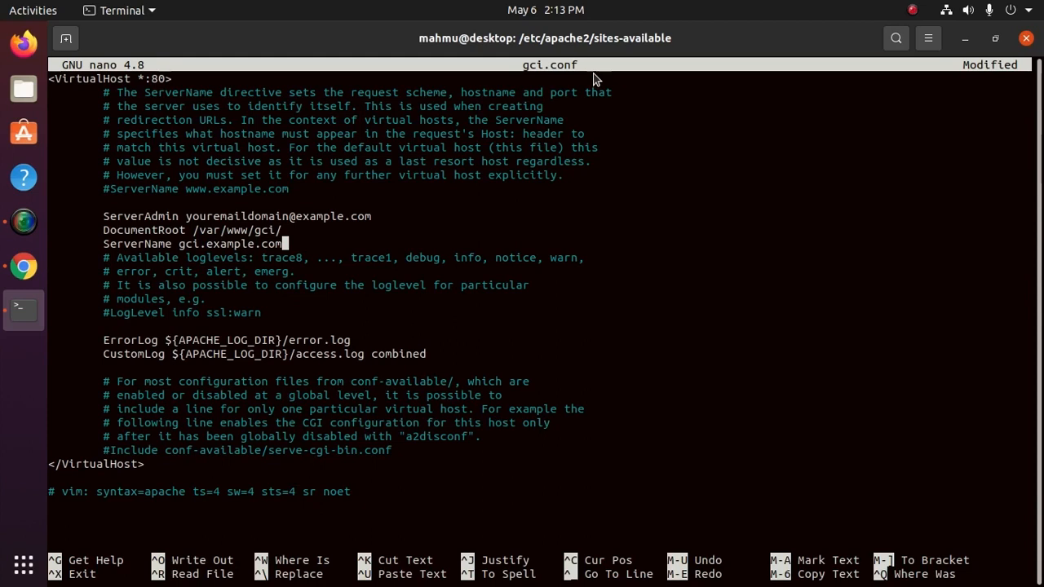
key(ctrl+o)
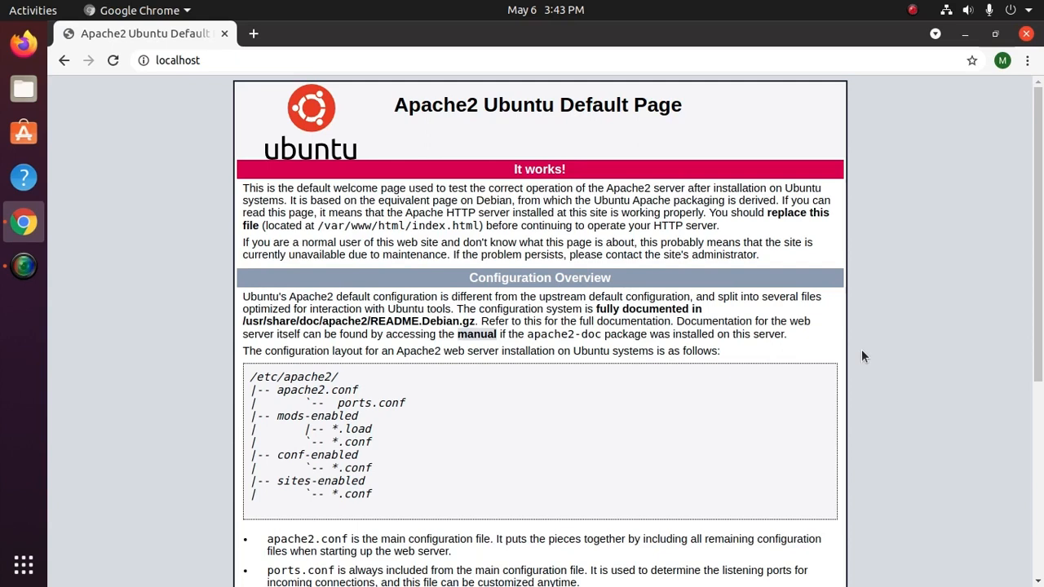
- Launch a new terminal window from the dock over Chrome's localhost page
click(23, 308)
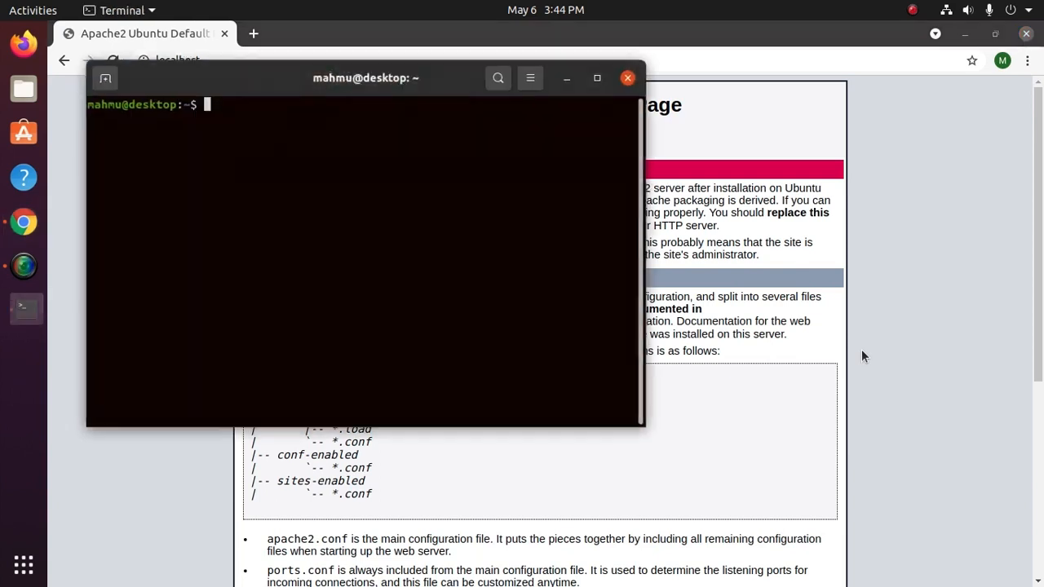
mouse_move(597, 76)
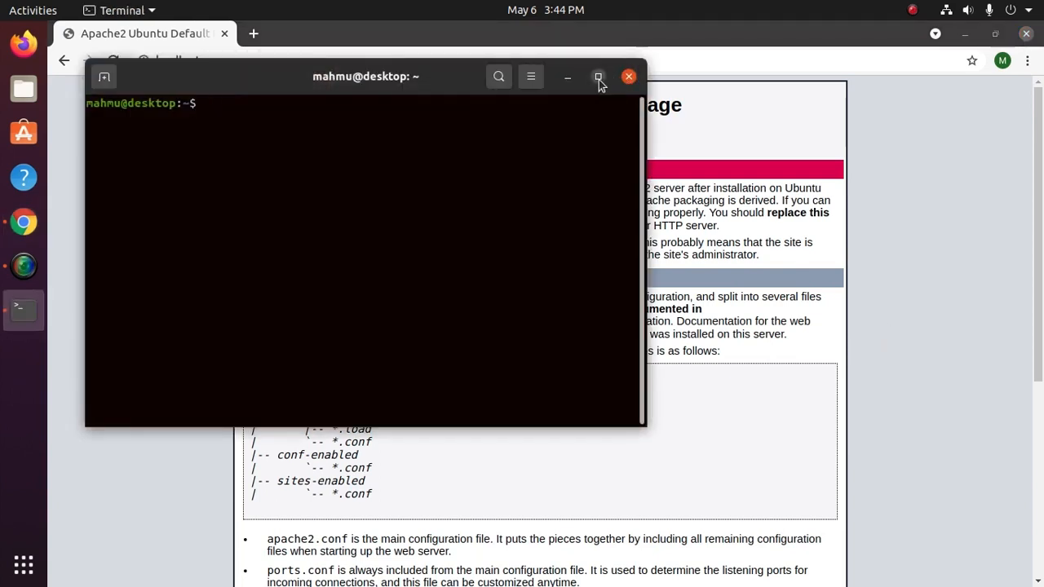
- Enable the gci site with 'sudo a2ensite gci.conf', entering the password
click(597, 76)
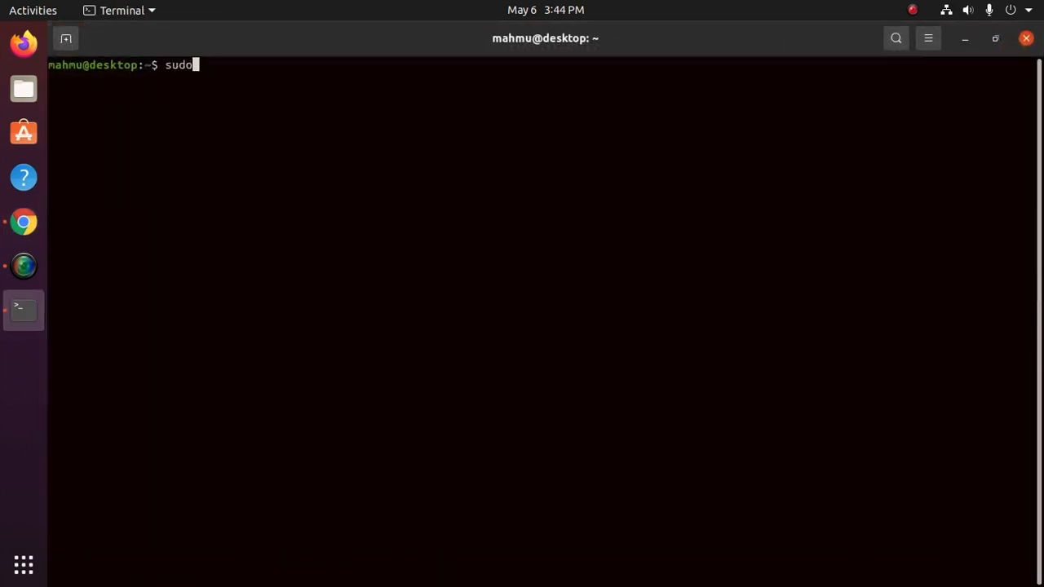
text(a2)
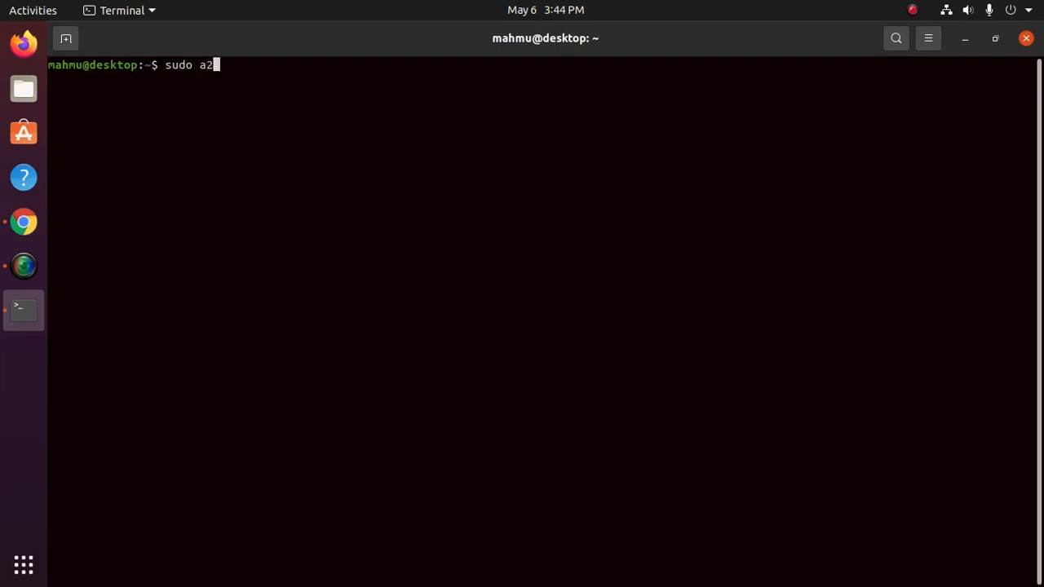
text(en)
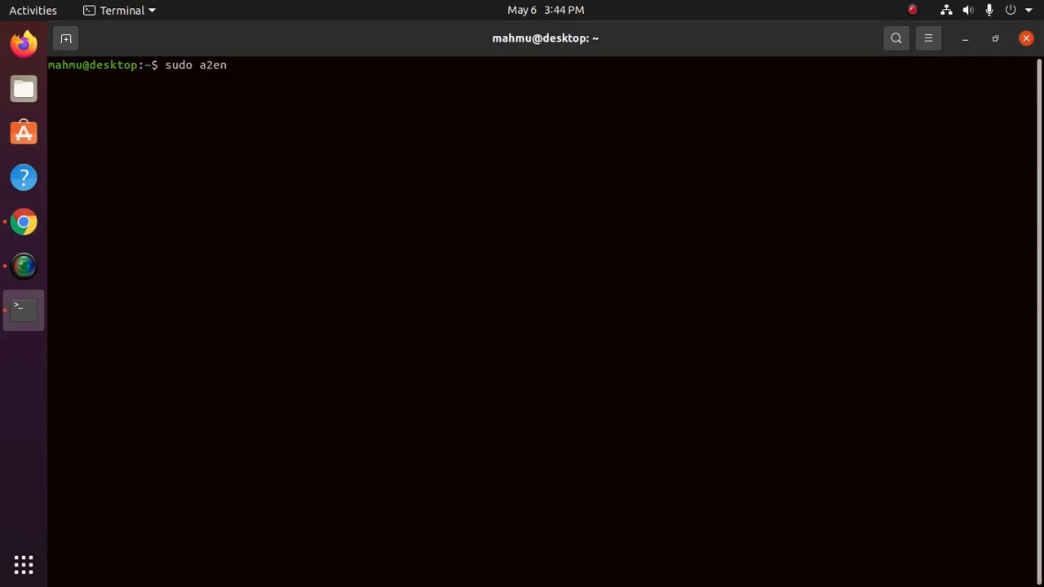
text(site)
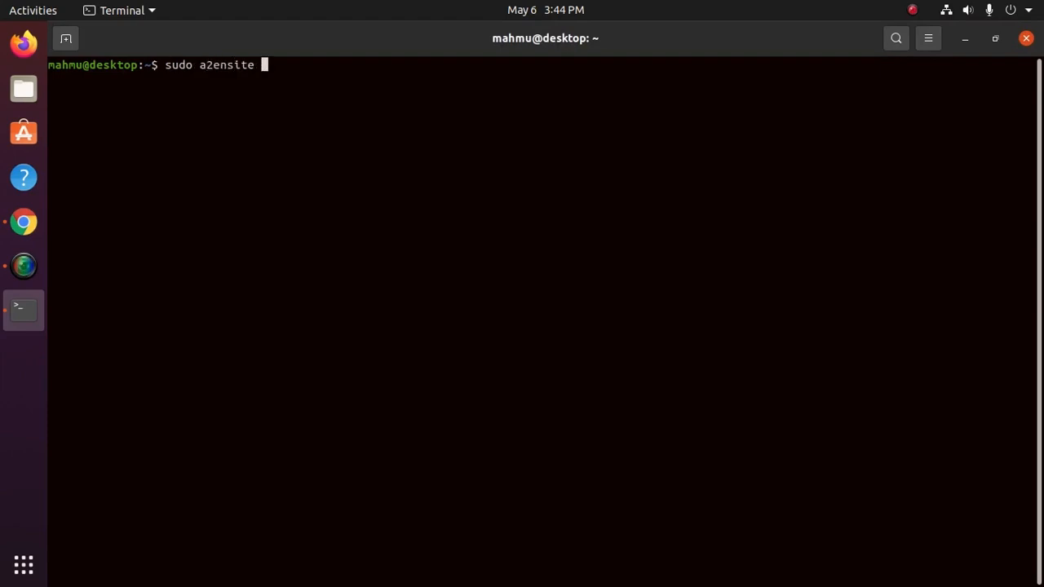
text(gci.conf)
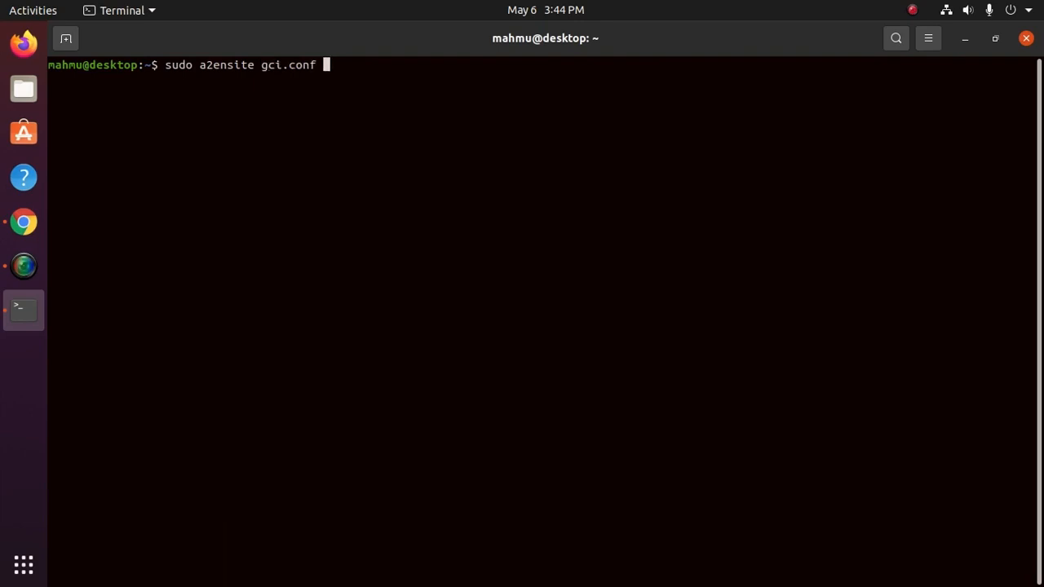
key(Return)
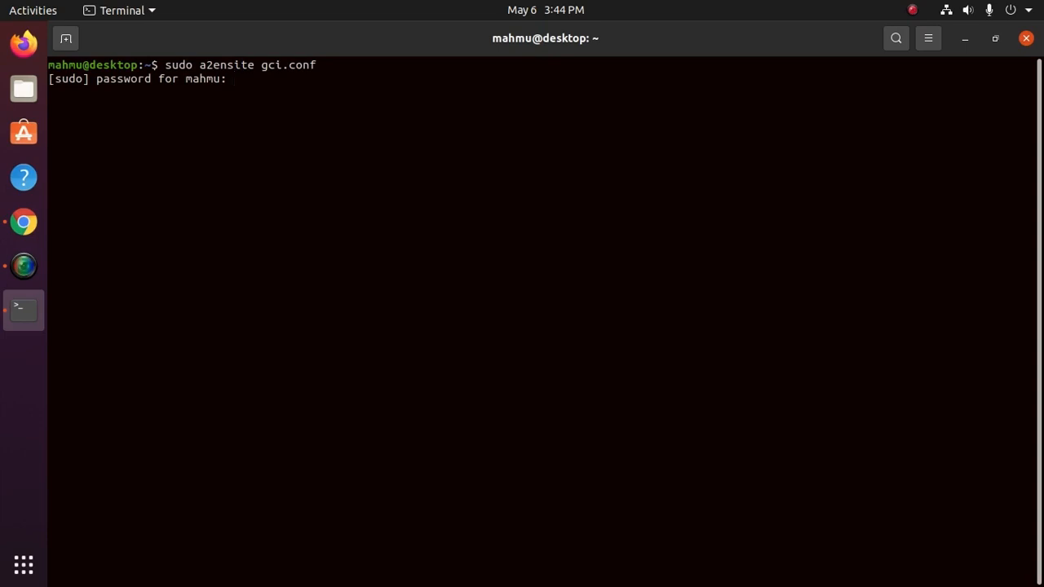
key(Return)
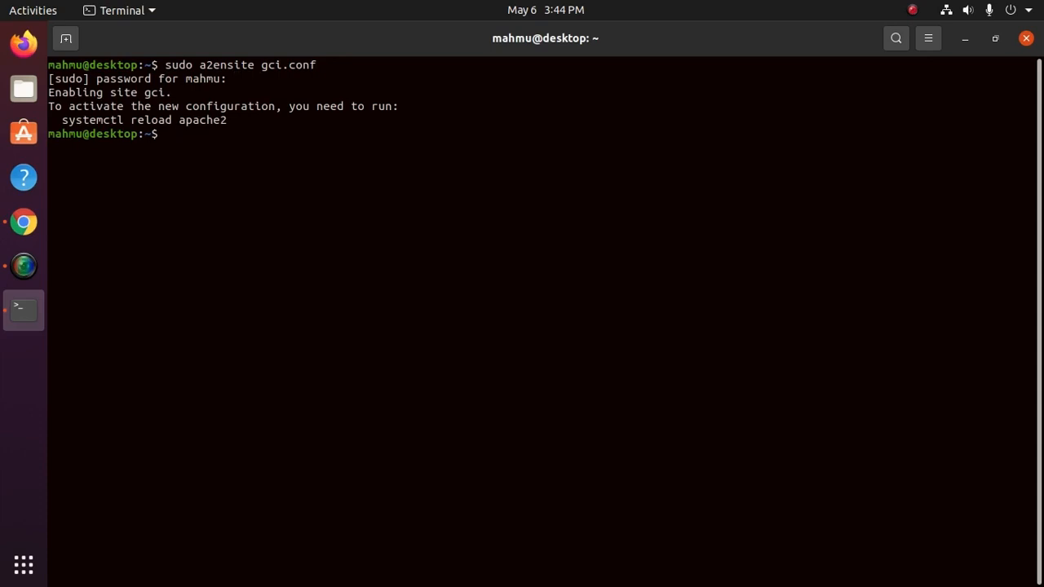
- Disable the default site with 'sudo a2dissite 000-default.conf'
text(sudo a2ensite gci.conf)
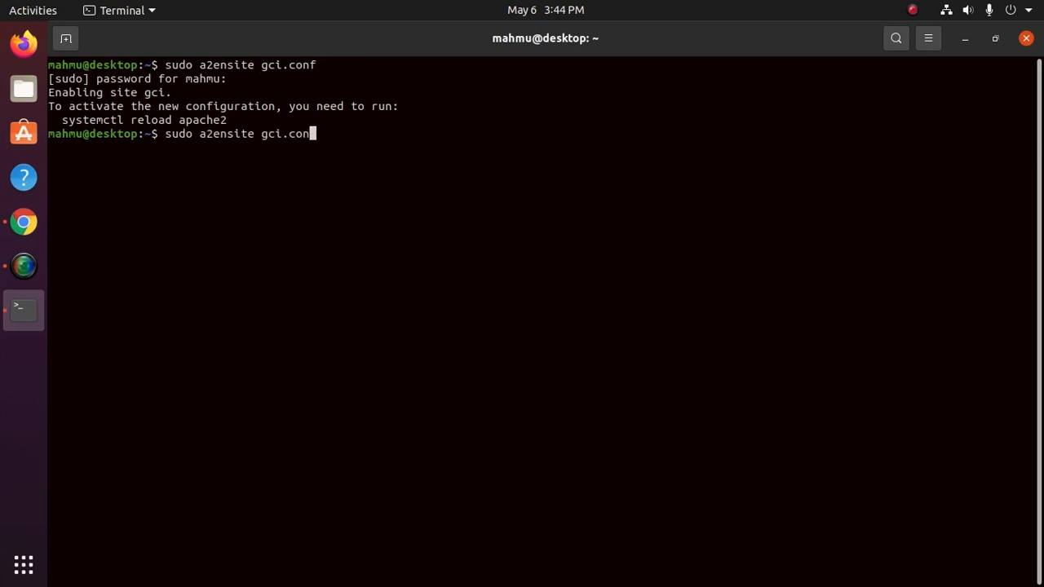
key(BackSpace)
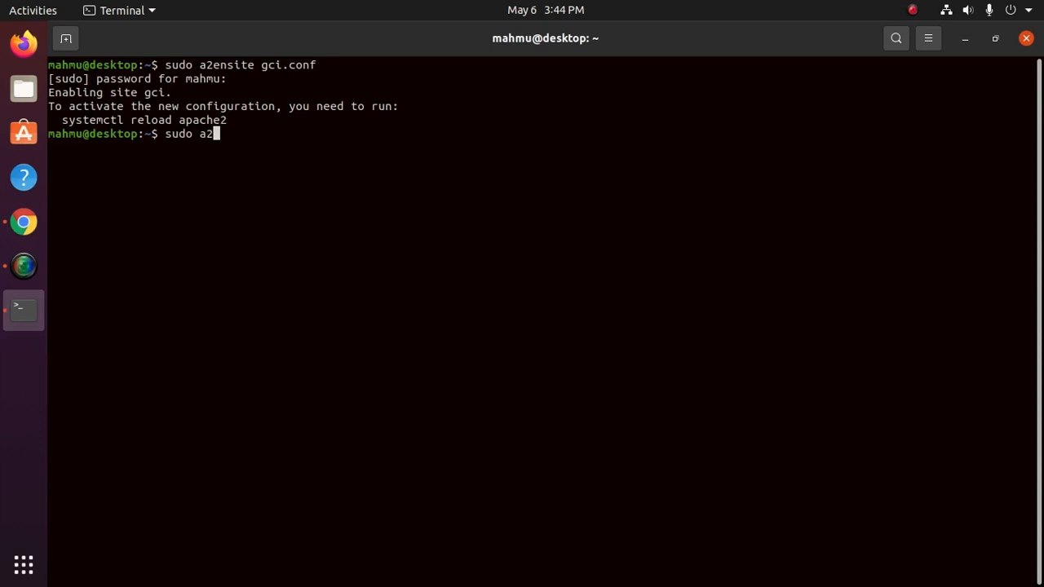
text(dis)
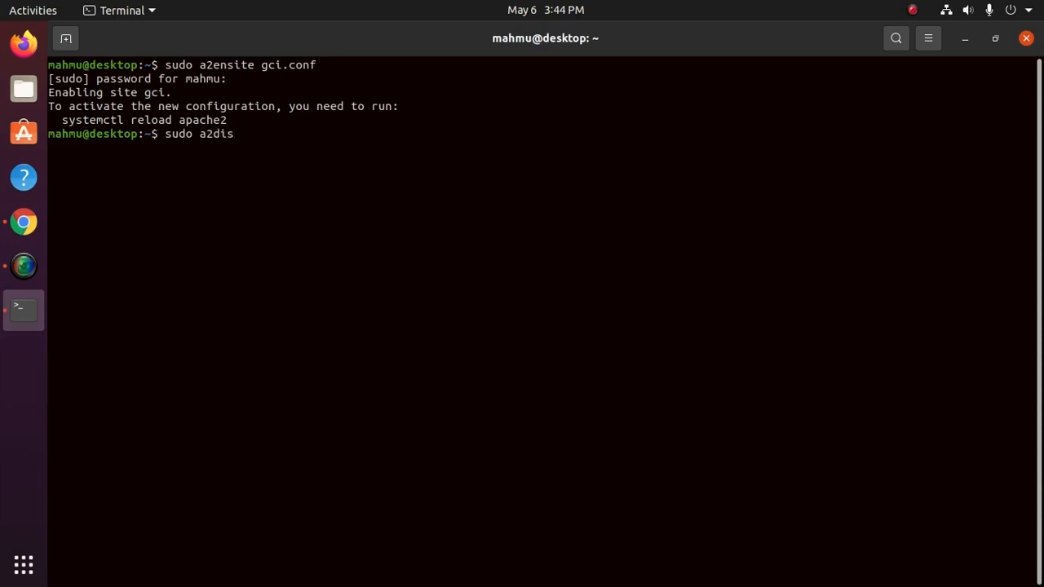
text(site)
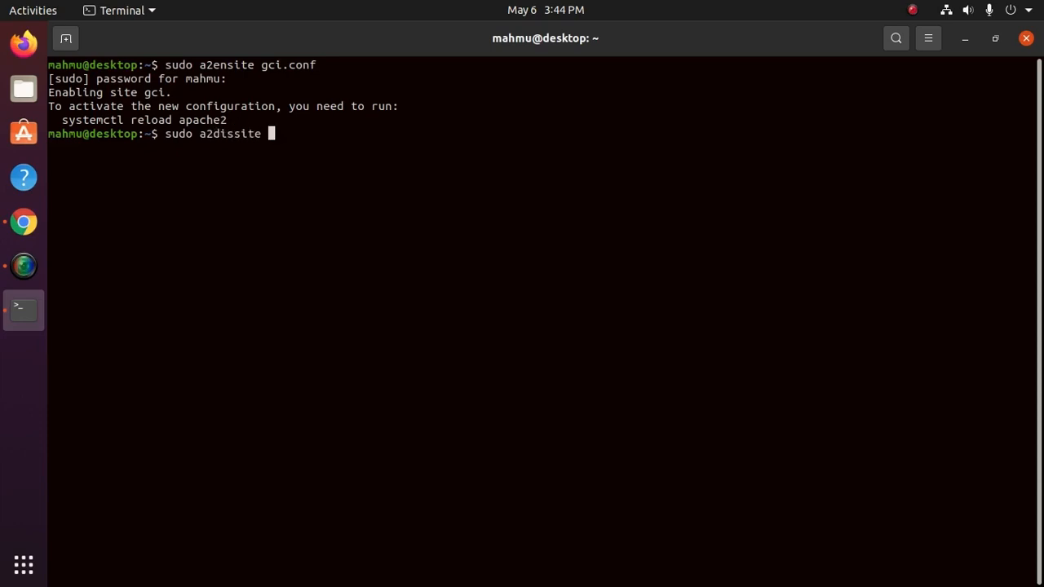
text(000-default.conf)
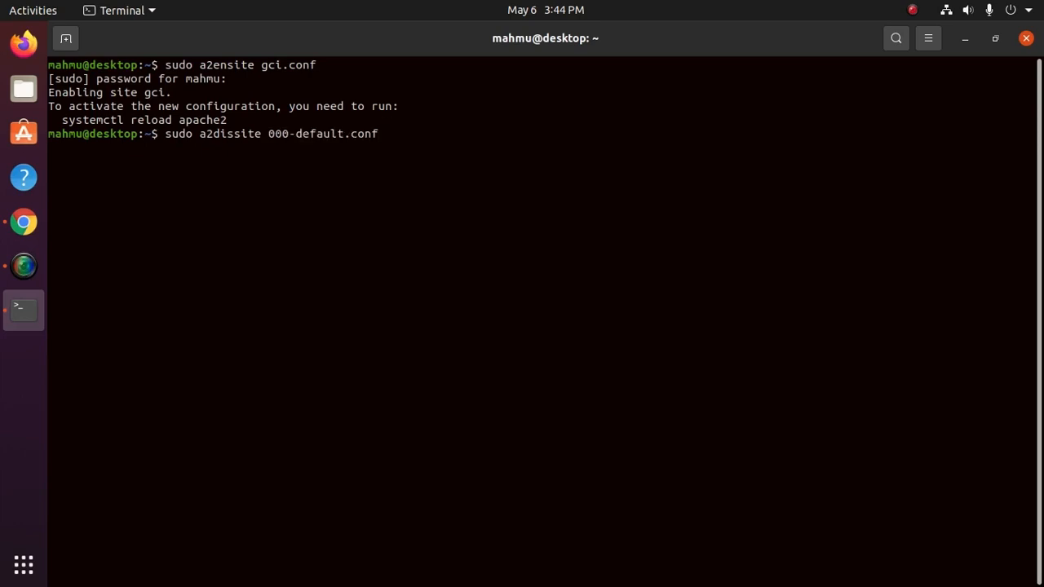
key(Return)
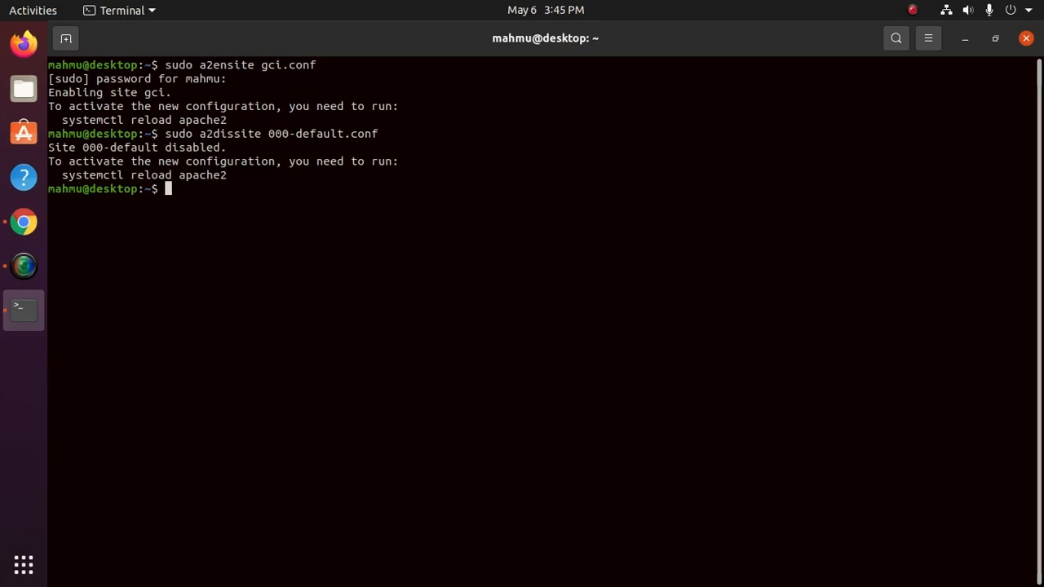
mouse_move(581, 228)
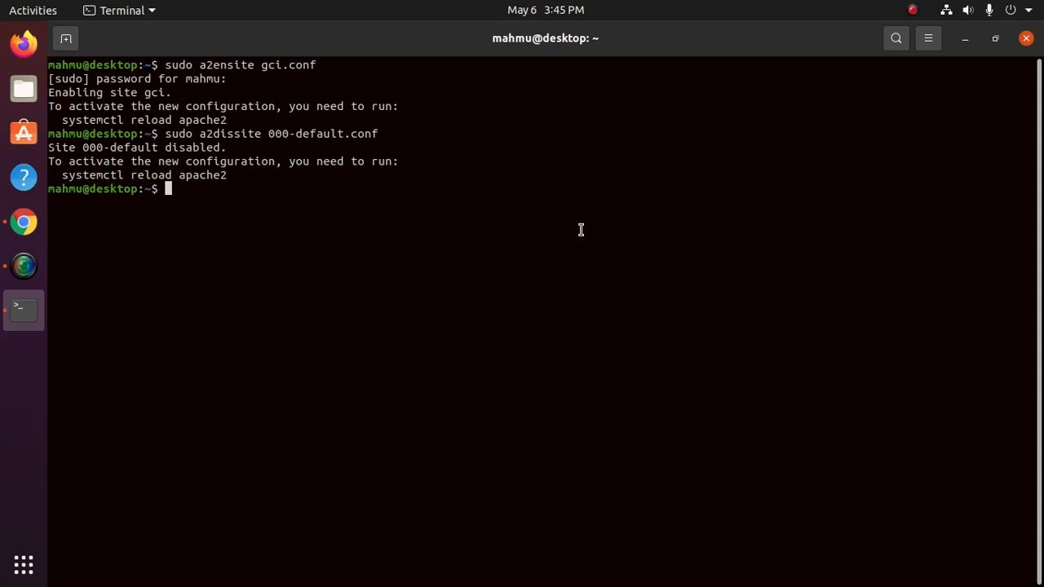
- Run sudo chown -R $USER:$USER /var/www/gci to own the site folder
text(sud)
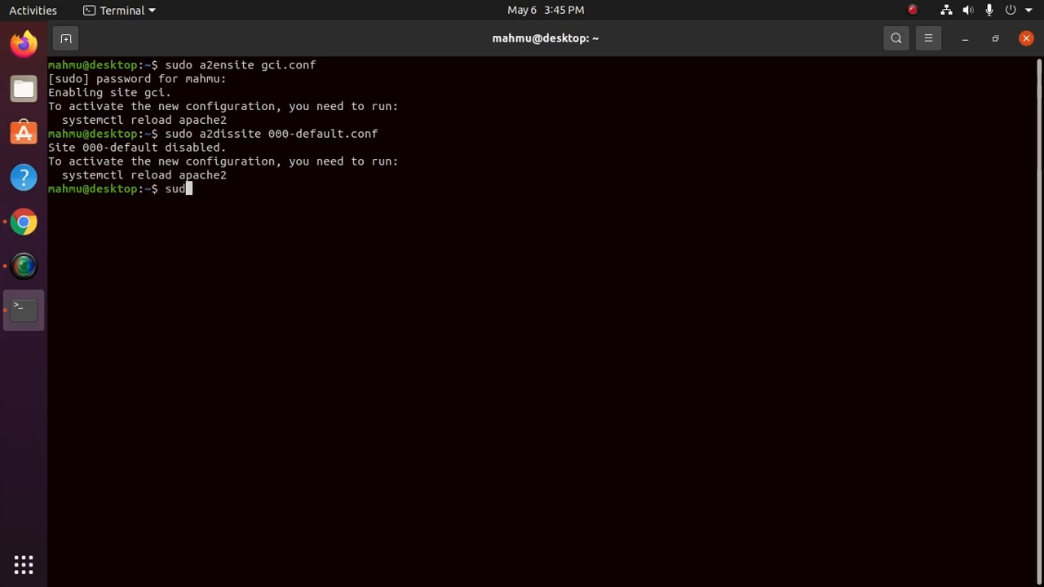
text(ch)
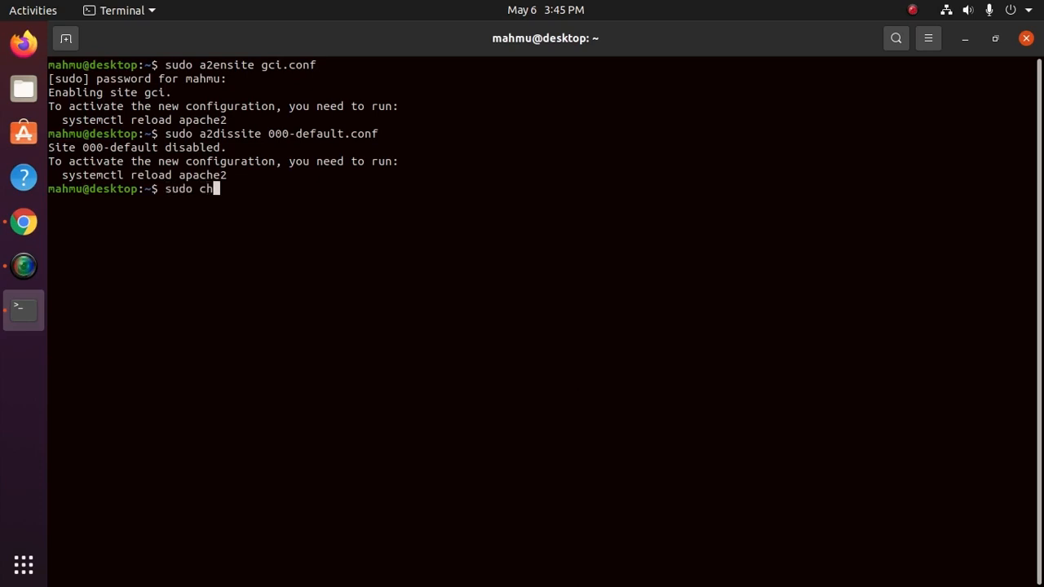
text(own)
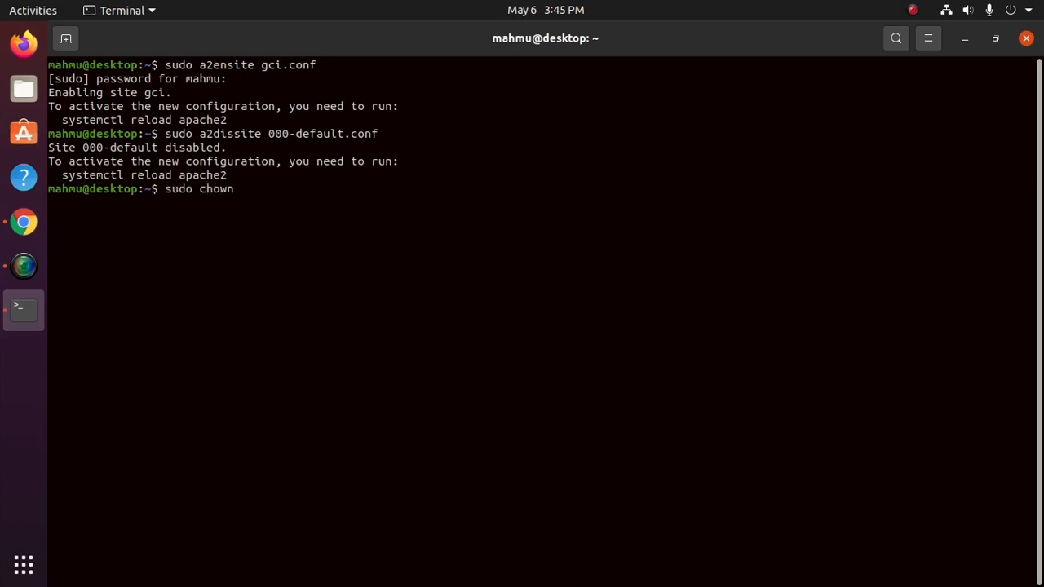
text(-R)
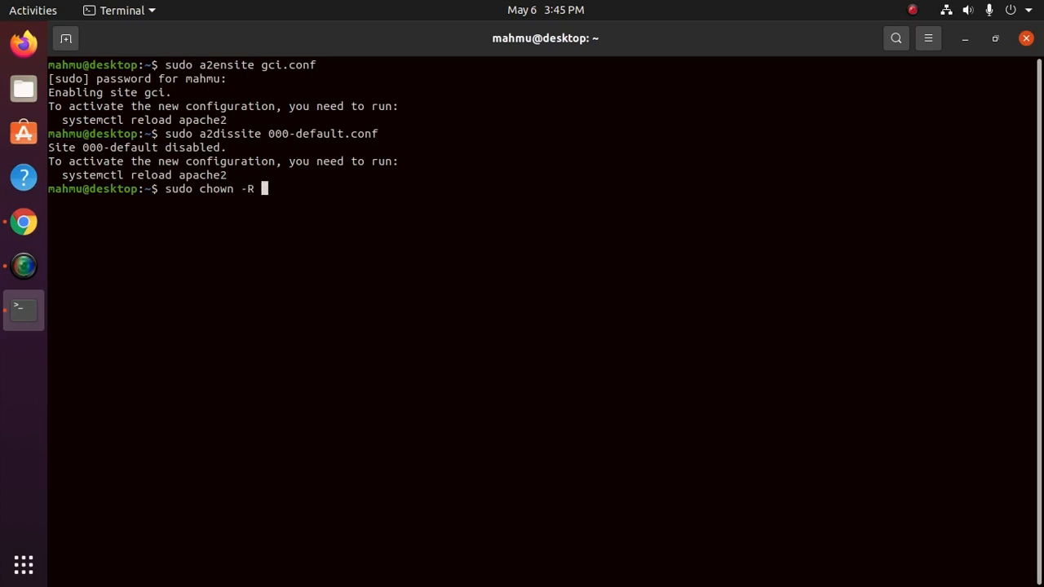
text($U)
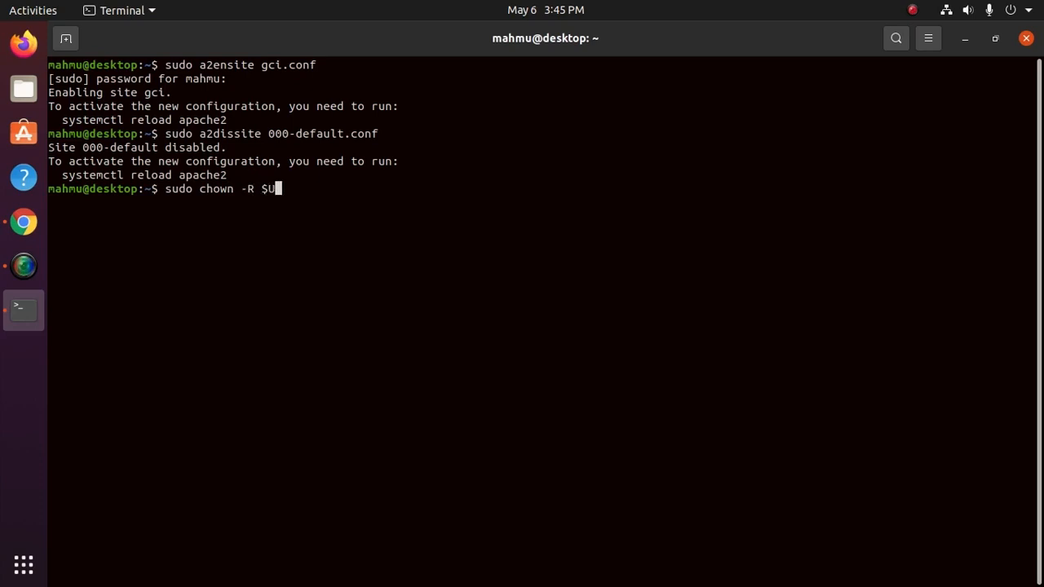
text(SER)
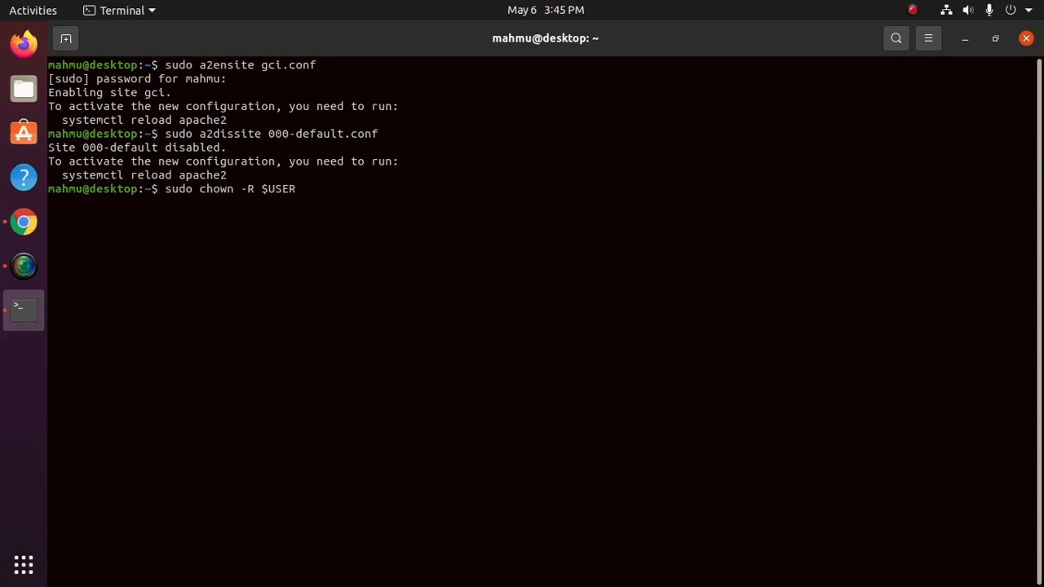
text(:)
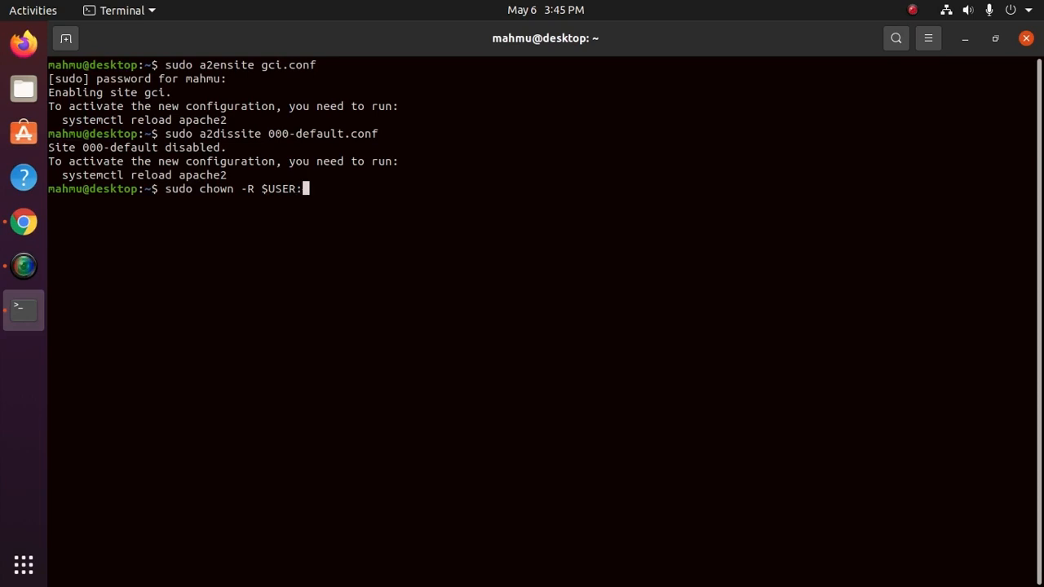
text($)
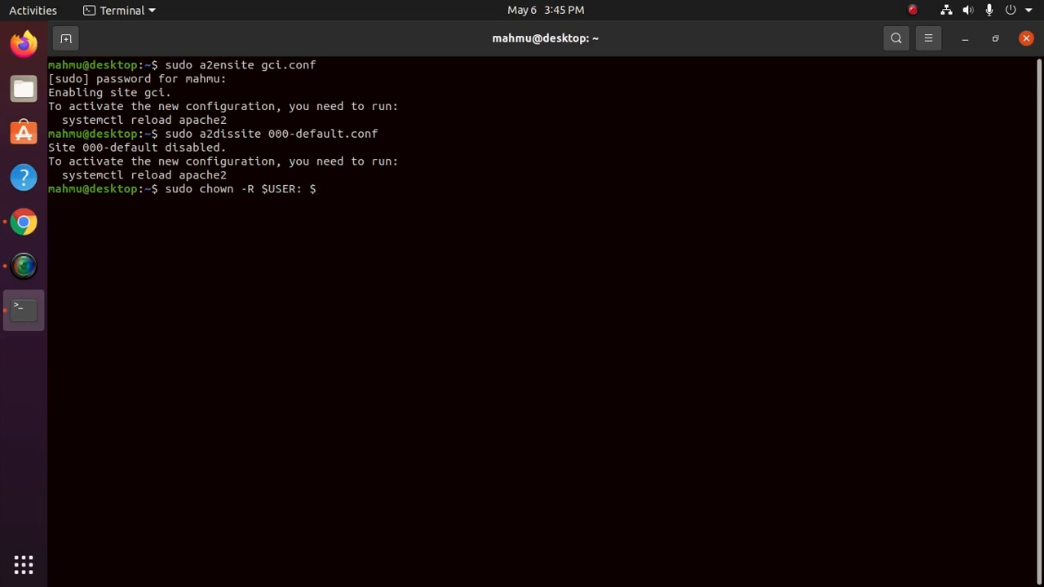
text($)
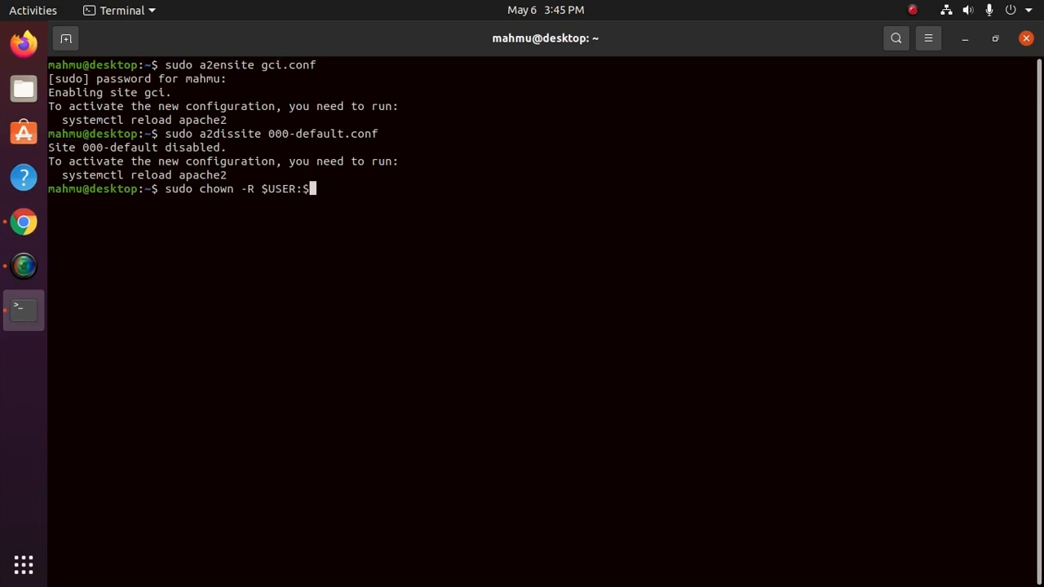
text(USER)
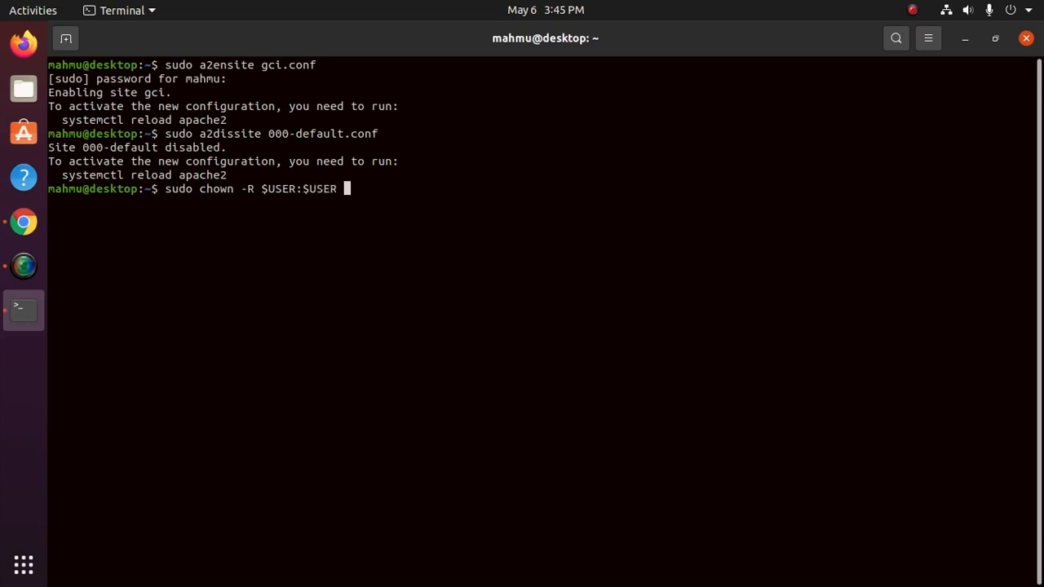
text(/var/)
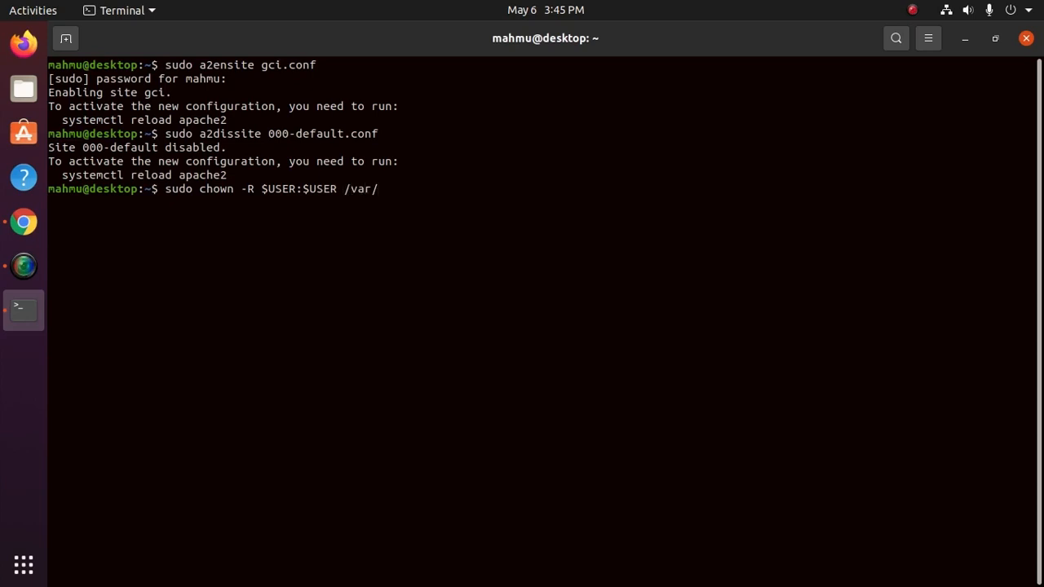
text(www/)
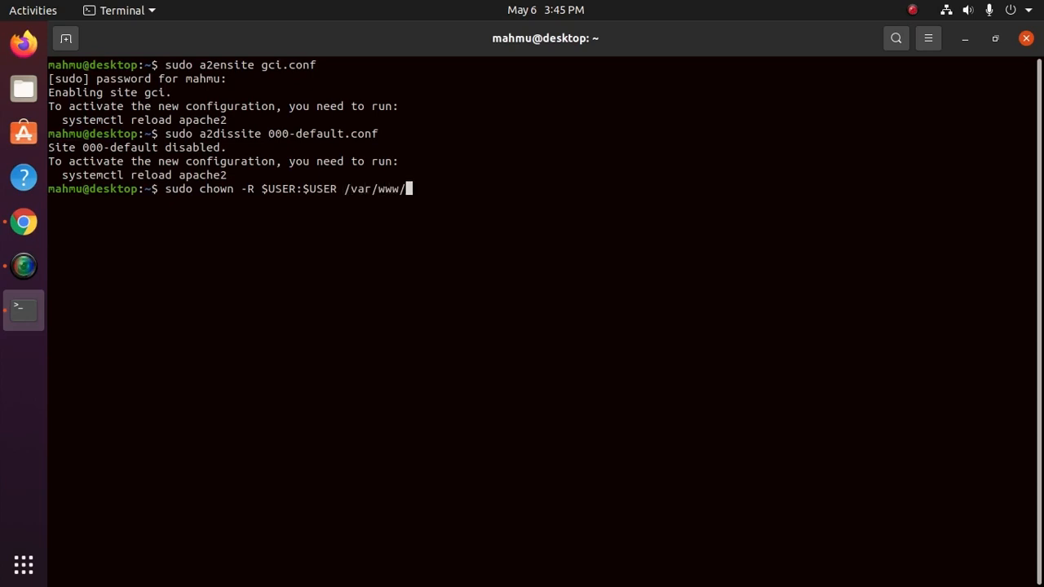
text(gci/)
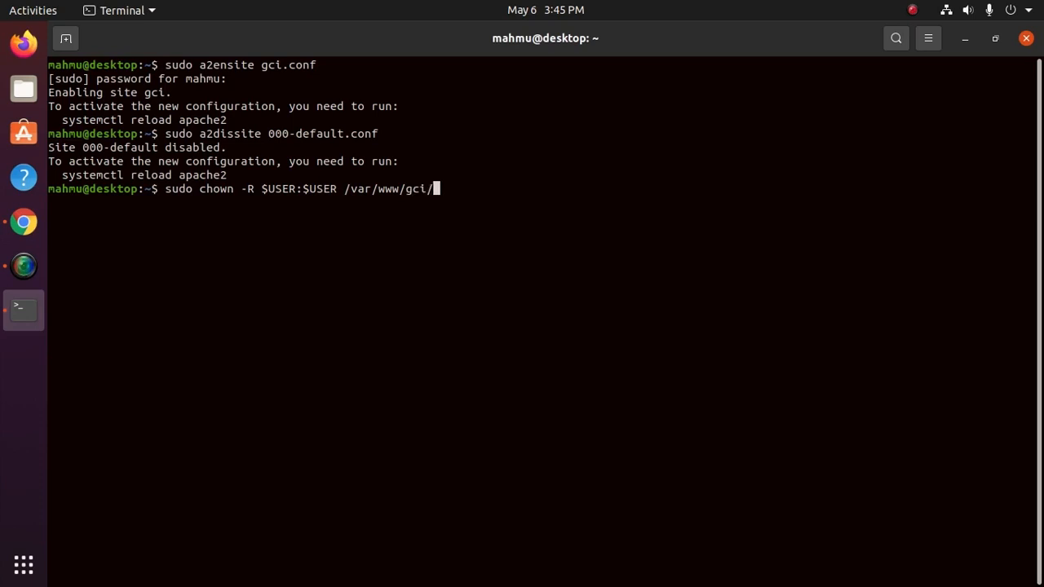
key(BackSpace)
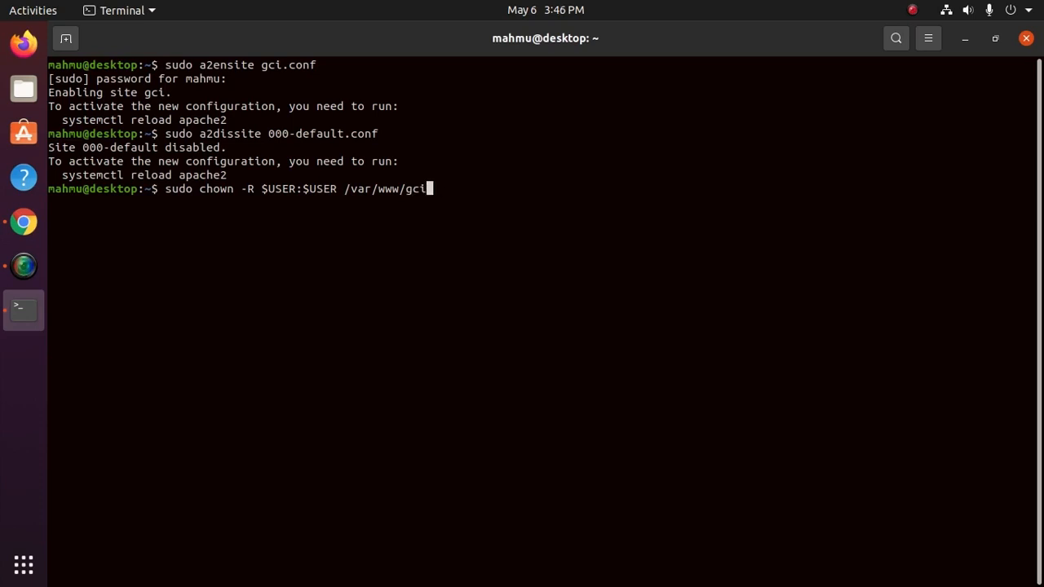
key(Return)
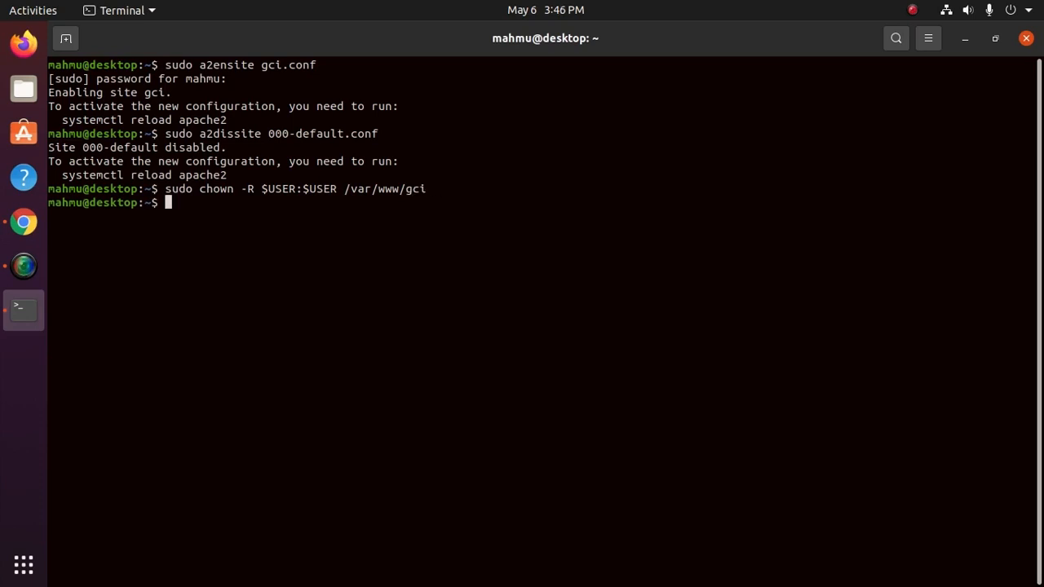
- Run sudo chmod -R 755 /var/www/ to set permissions recursively
text(sudo)
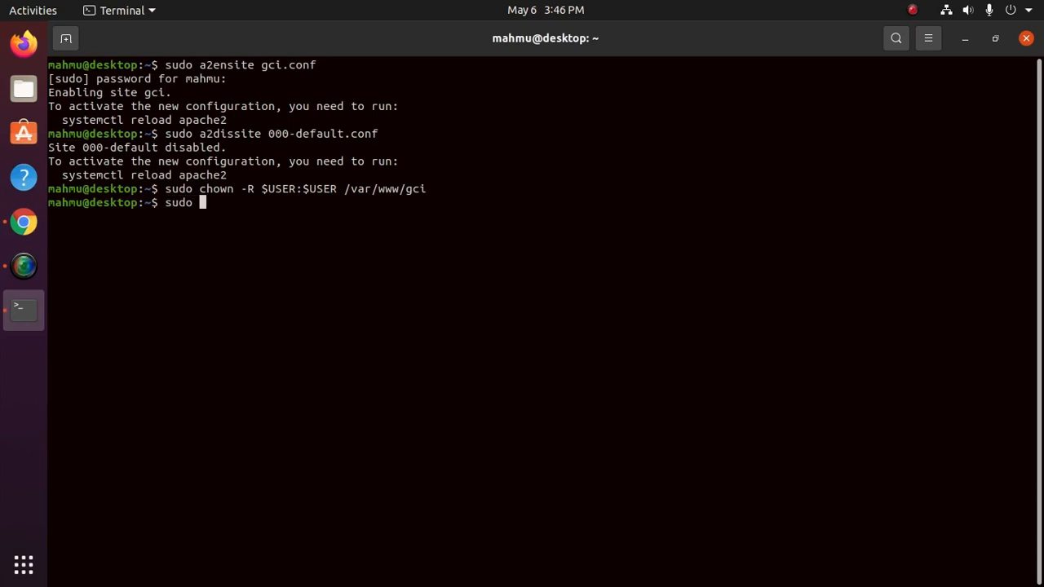
text(c)
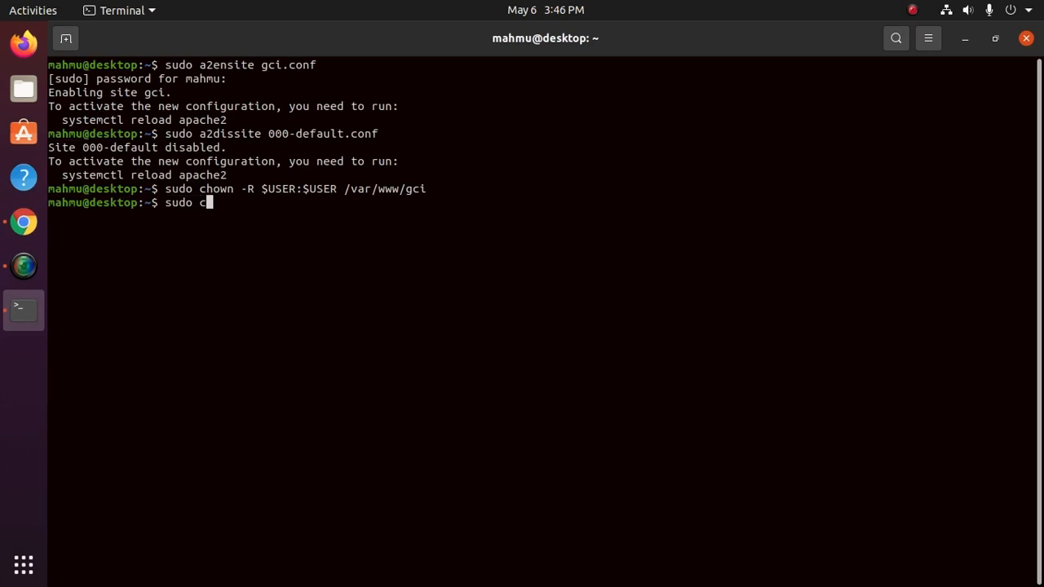
text(hmod)
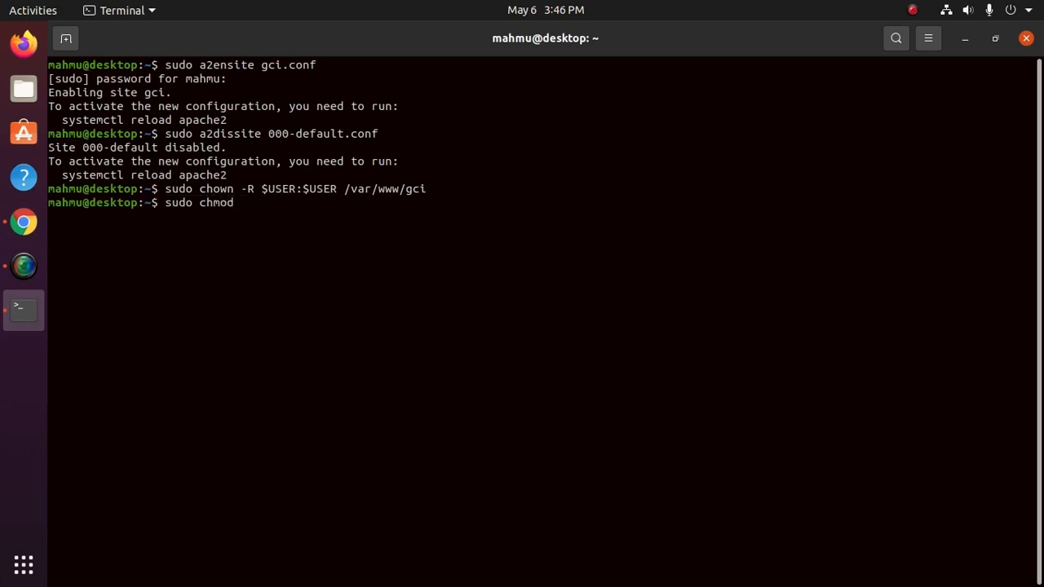
text(-R)
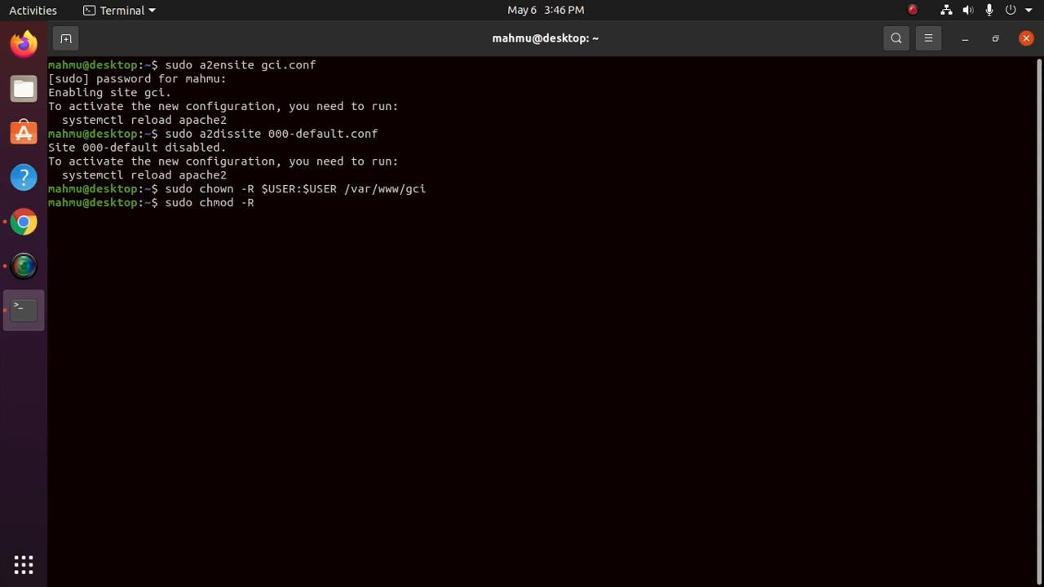
text(755)
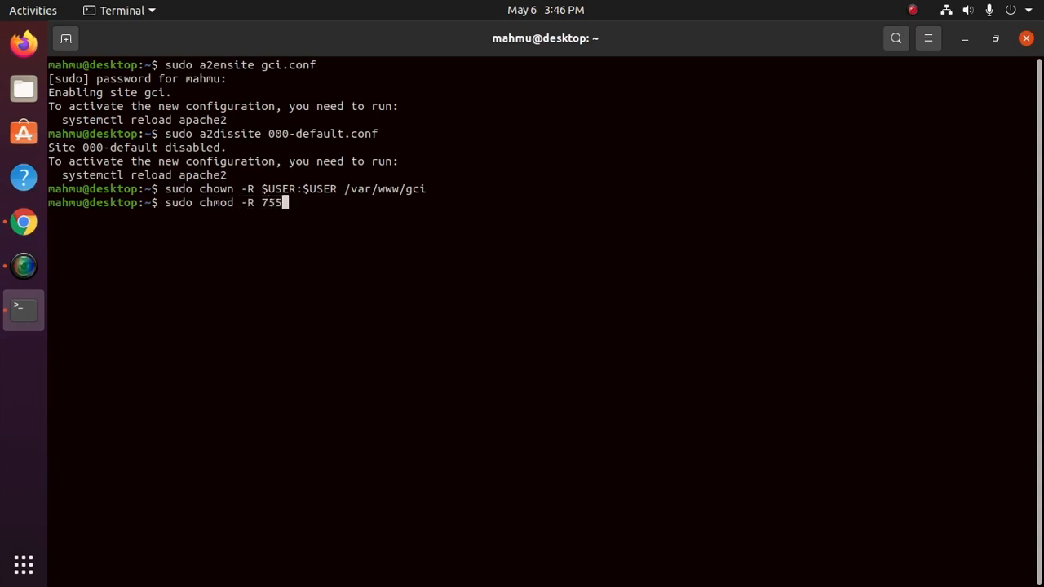
text(/v)
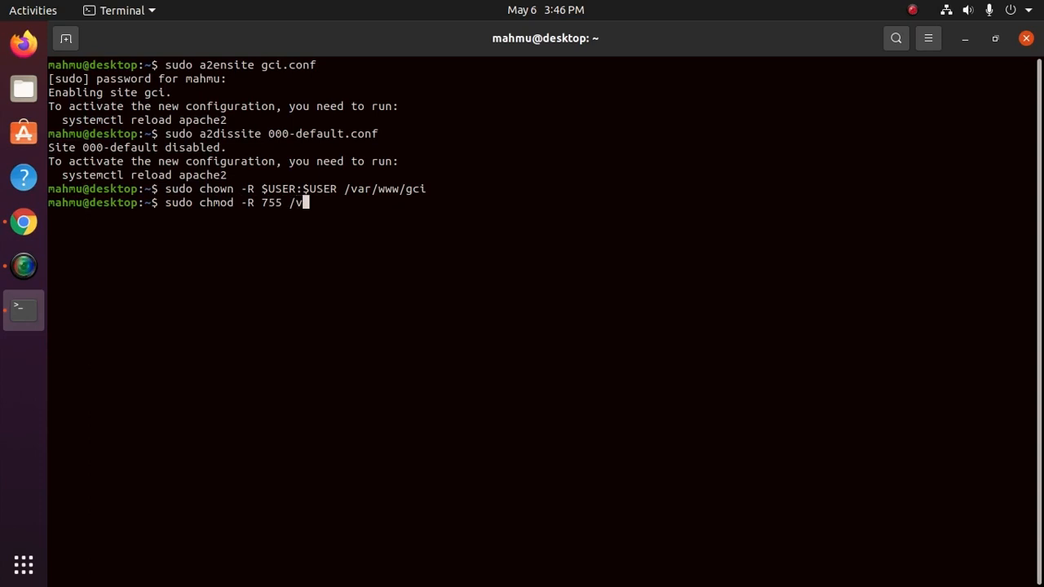
text(ar/www/)
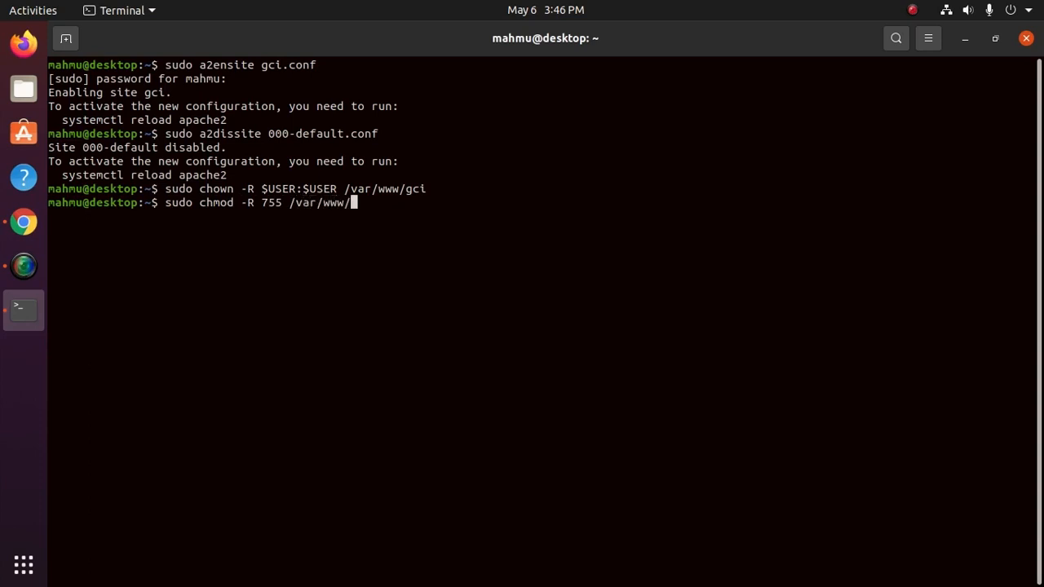
key(Return)
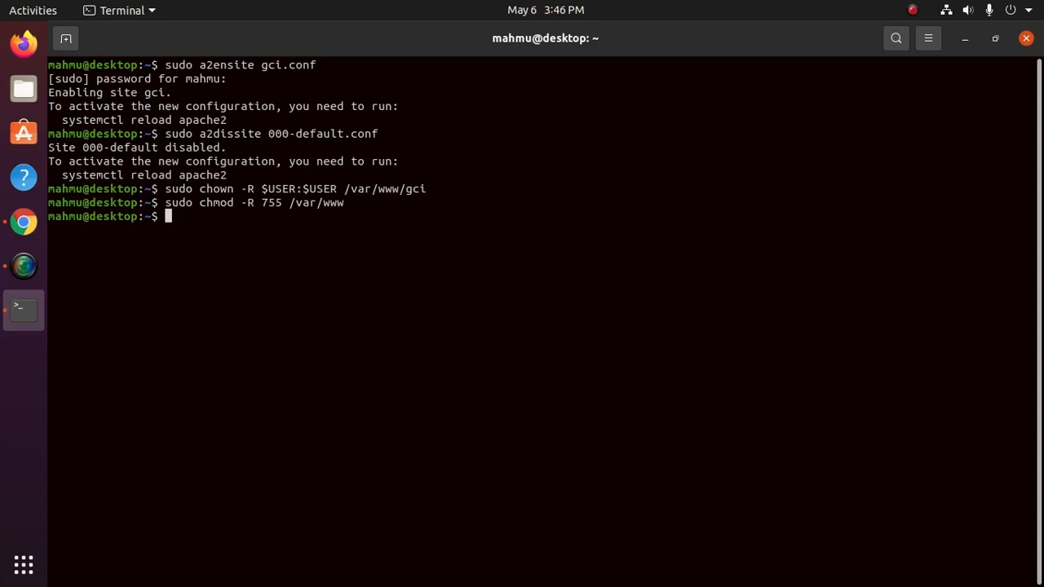
mouse_move(62, 172)
text(sudo)
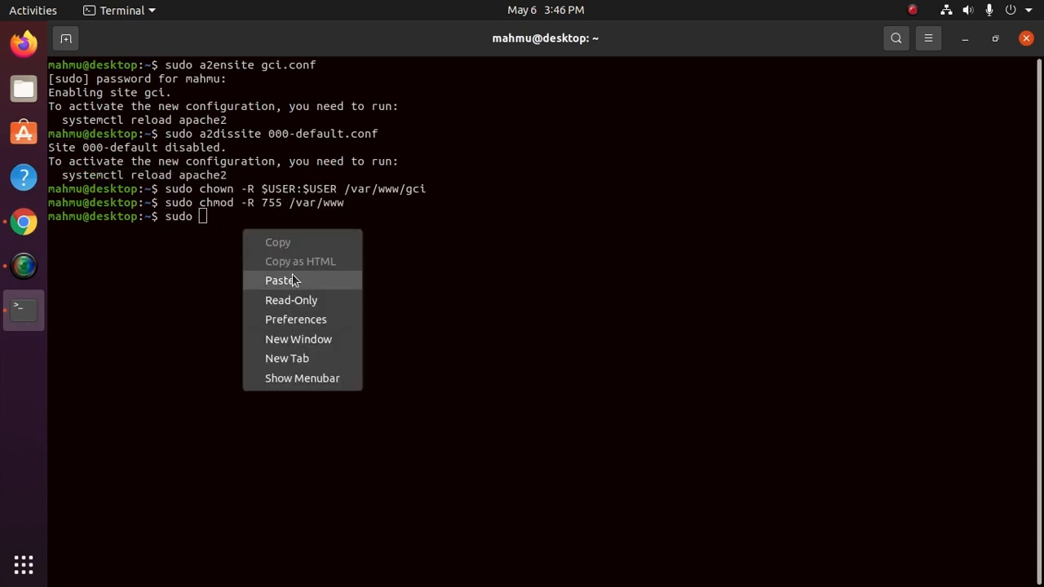
- Run 'sudo systemctl reload apache2' by pasting the reload command
click(281, 281)
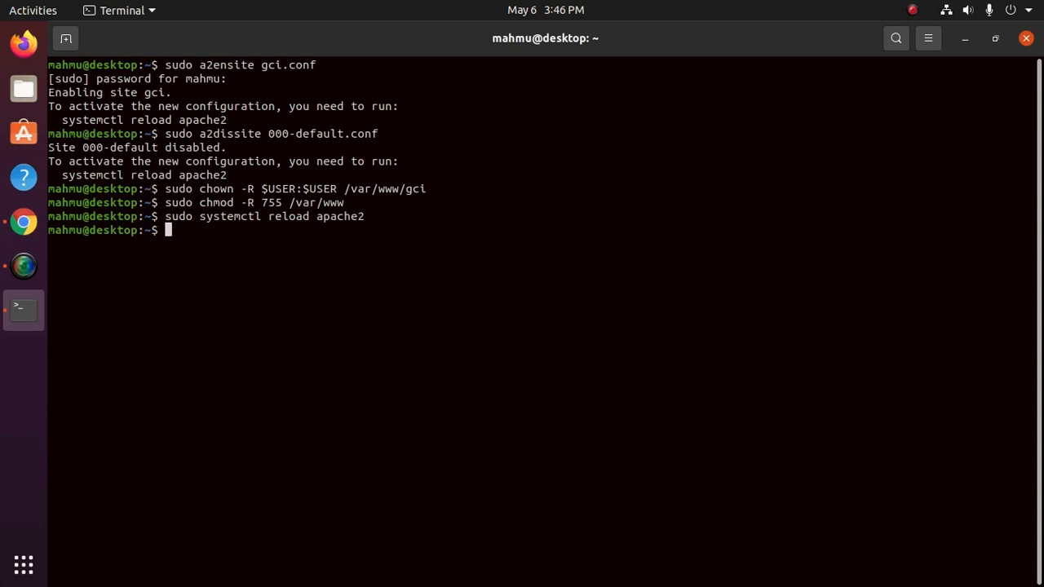
mouse_move(349, 308)
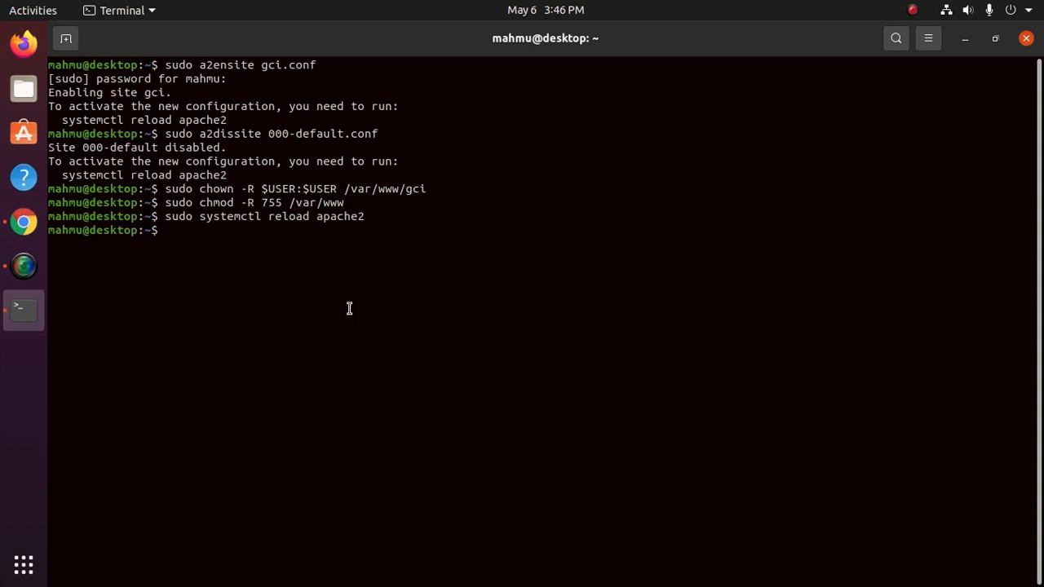
mouse_move(255, 284)
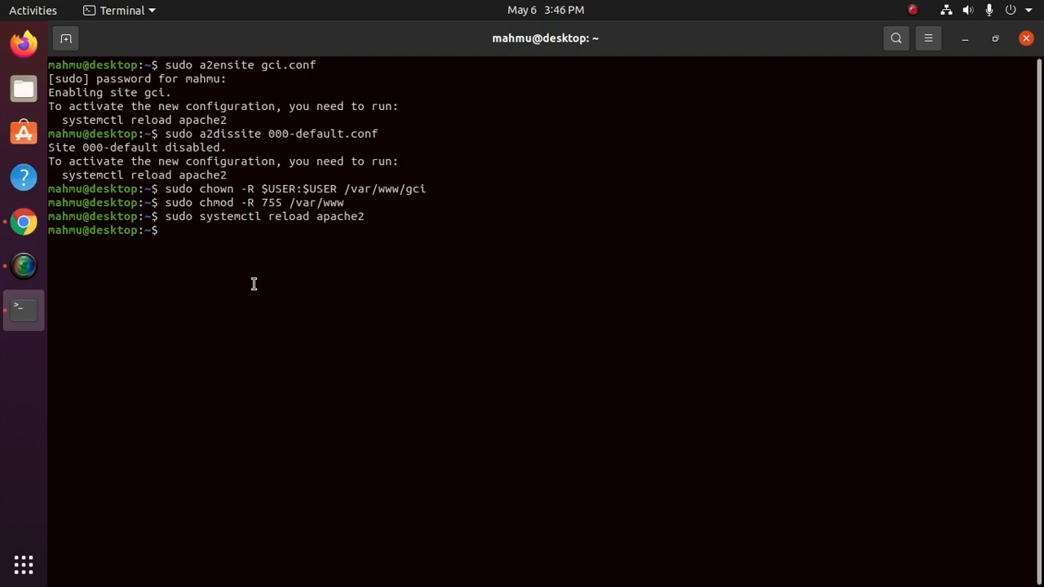
- Check localhost in Chrome now shows 'I'm running this website on an ubuntu server!'
click(23, 222)
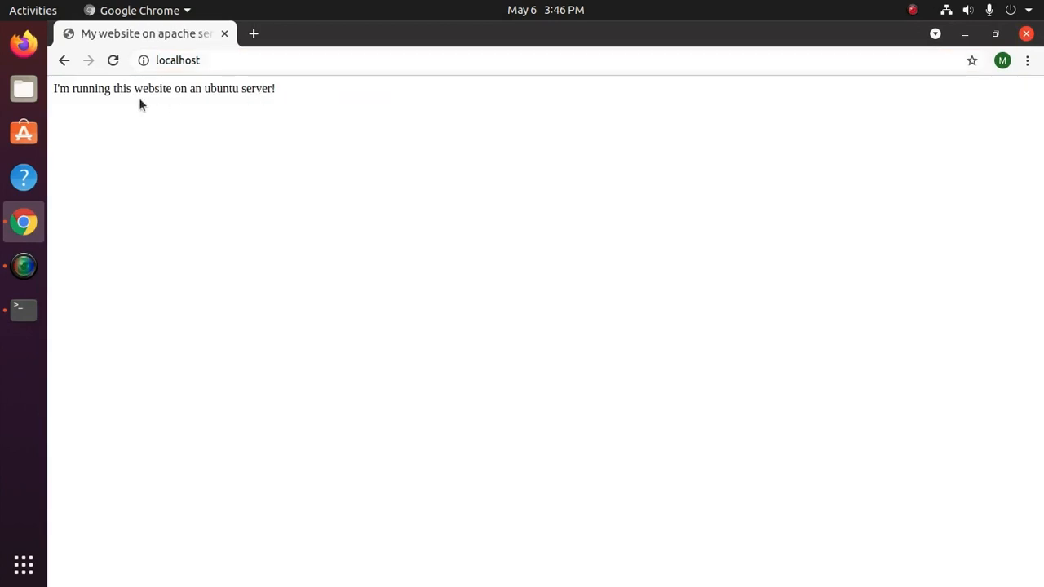
triple_click(163, 89)
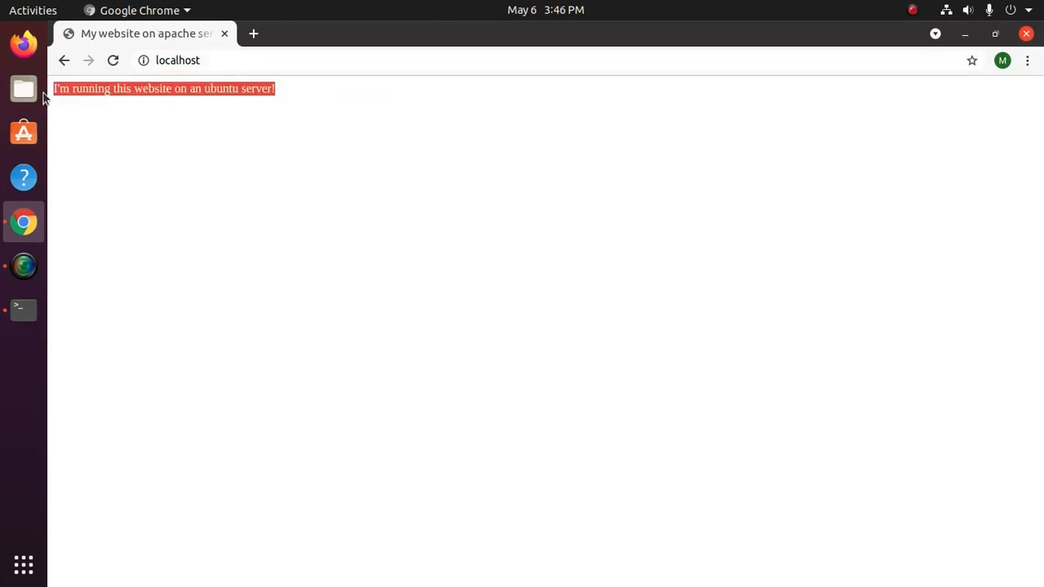
mouse_move(23, 88)
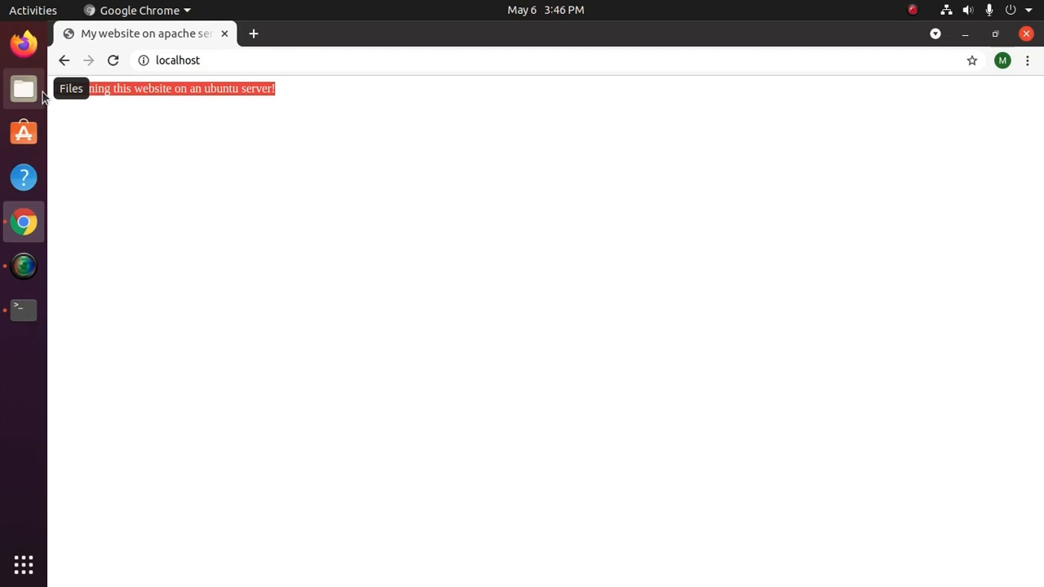
mouse_move(433, 156)
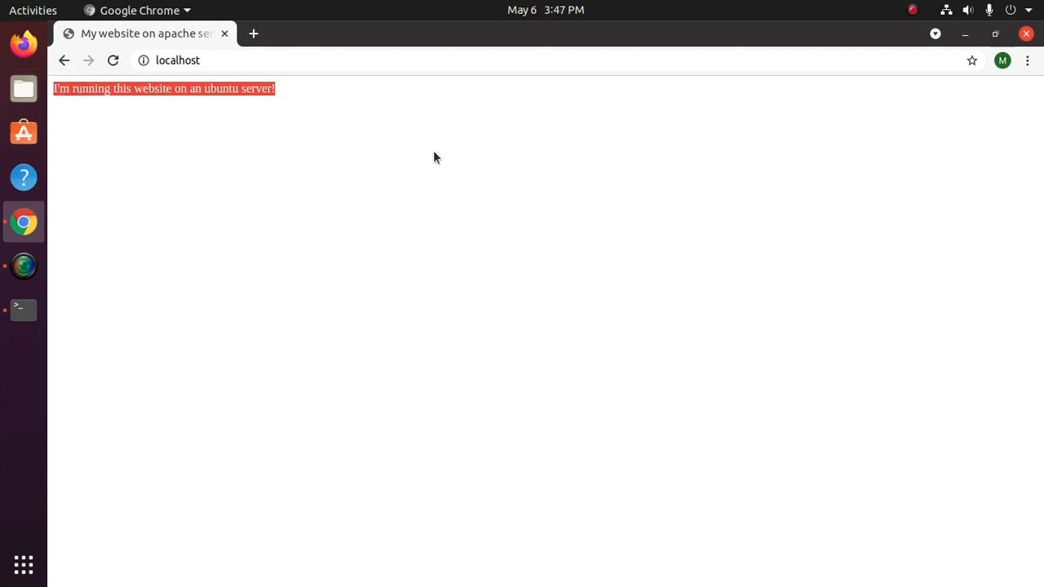